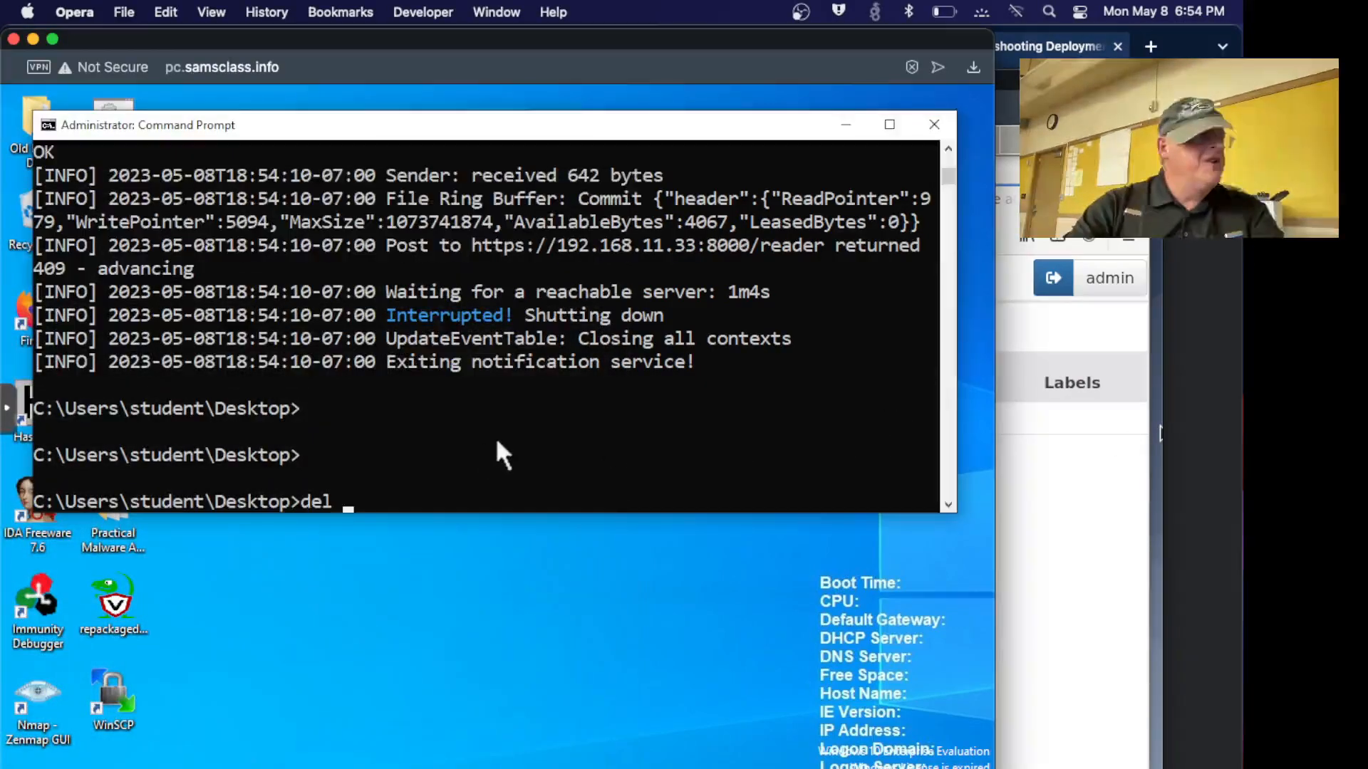
Delete repackaged_velociraptor.exe from the Desktop with the del command.
text(repackaged_velociraptor.exe)
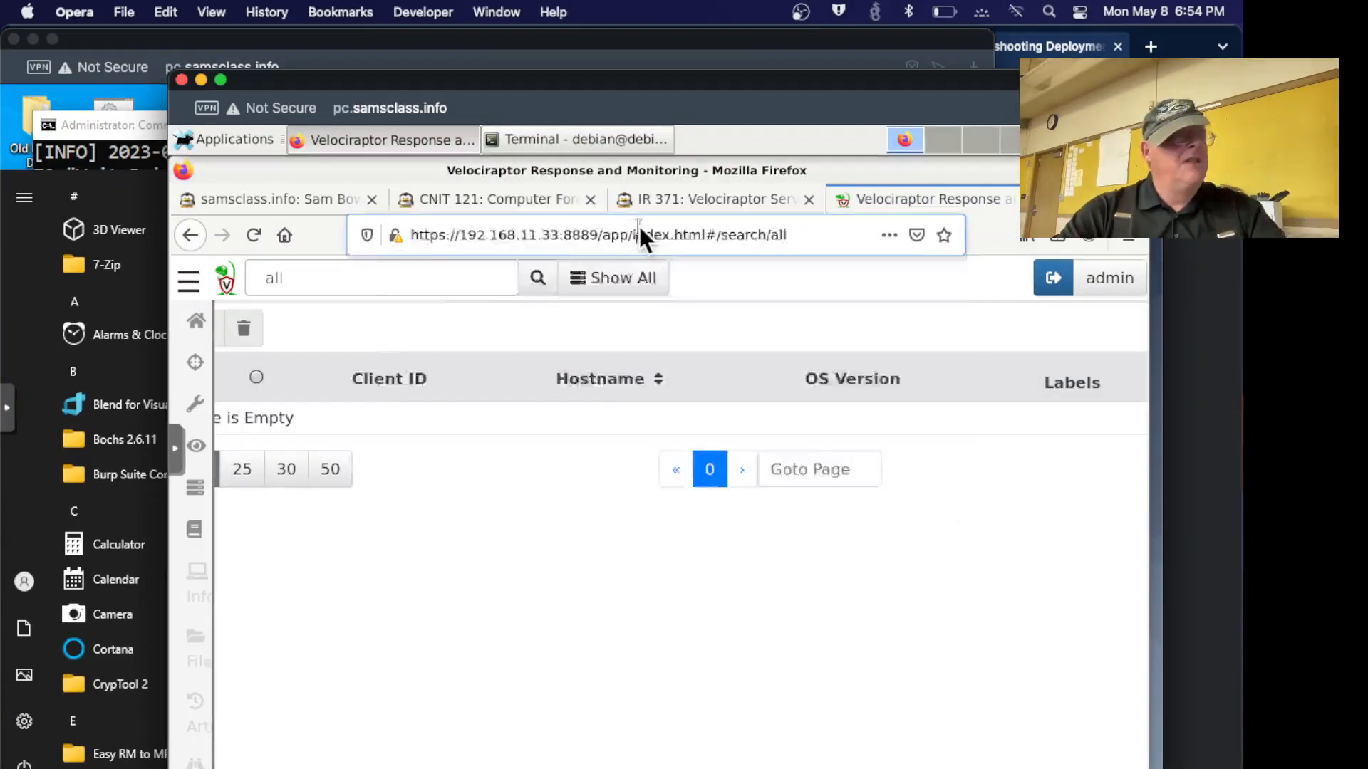
Check the Debian server terminal output, then switch to the IR 371 lab instructions tab.
click(575, 140)
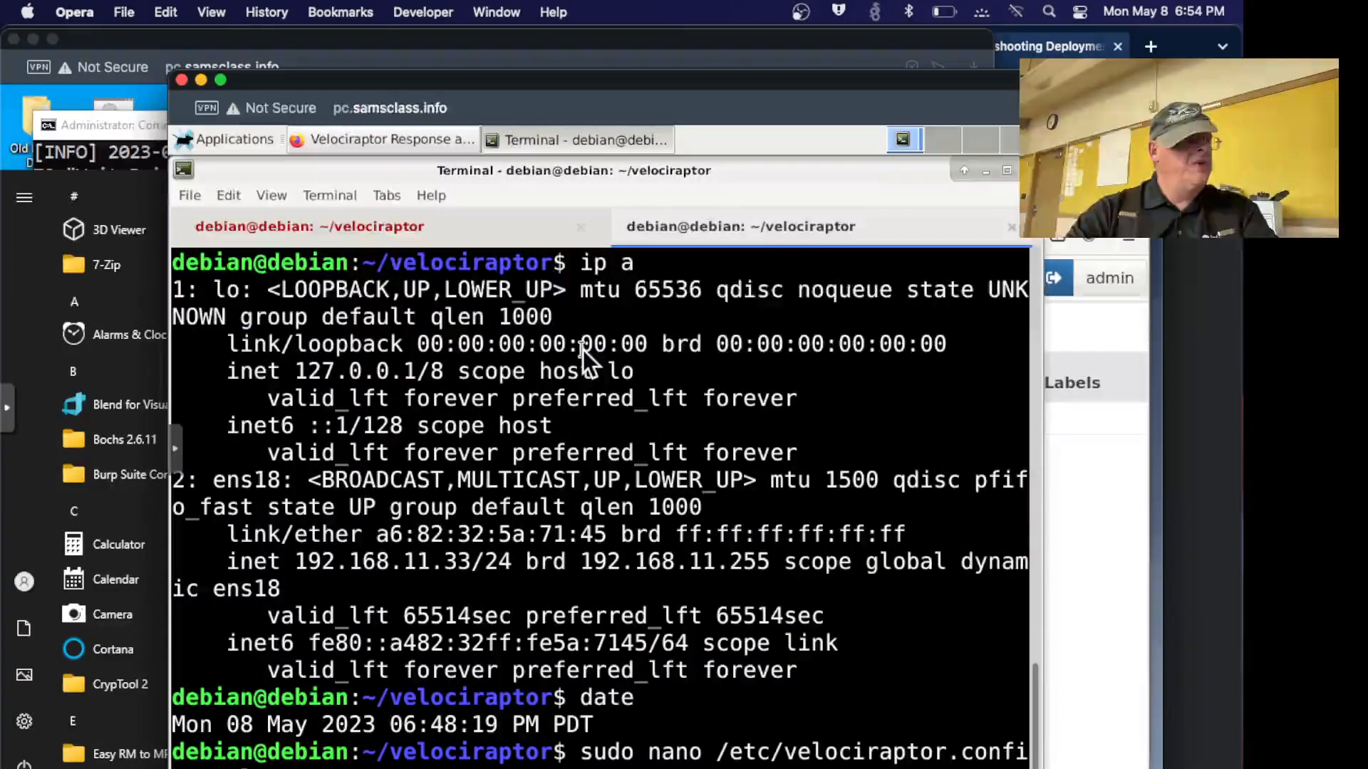
mouse_move(872, 388)
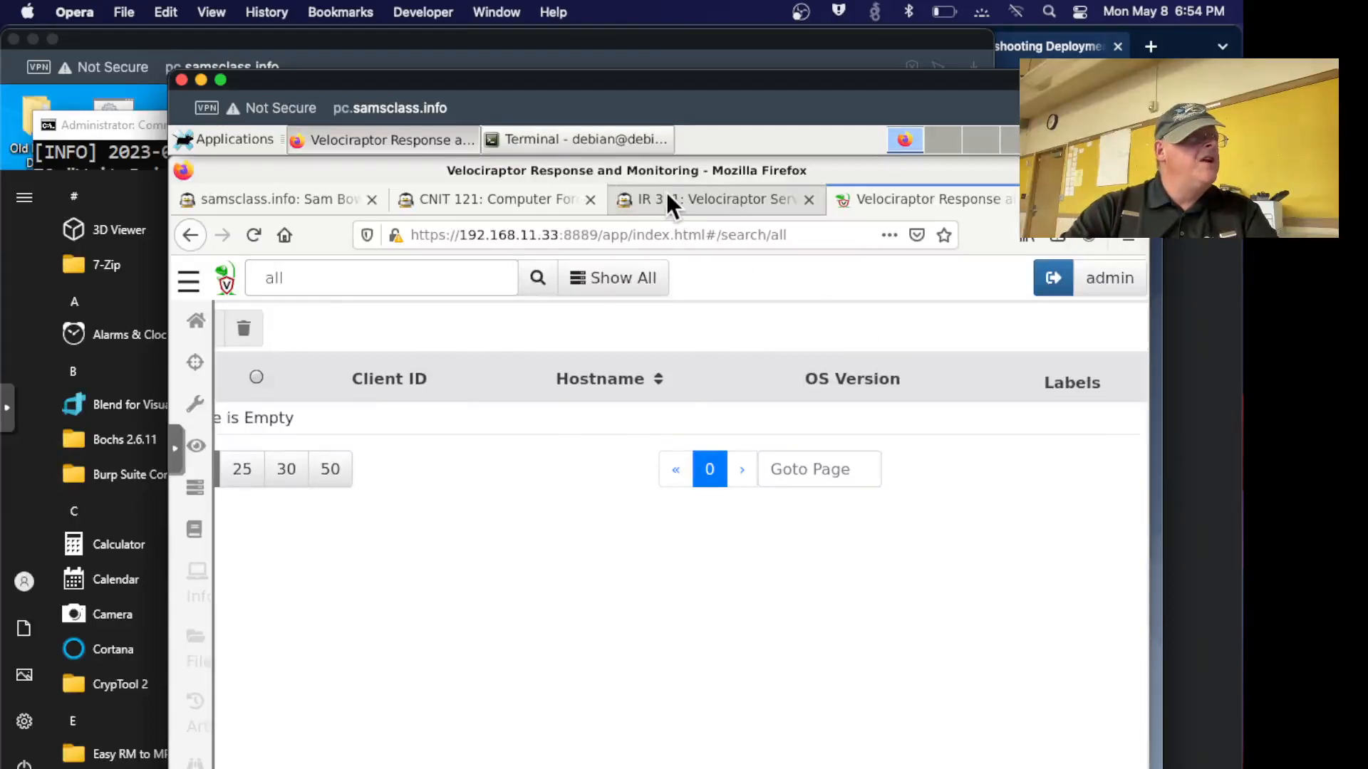
click(712, 199)
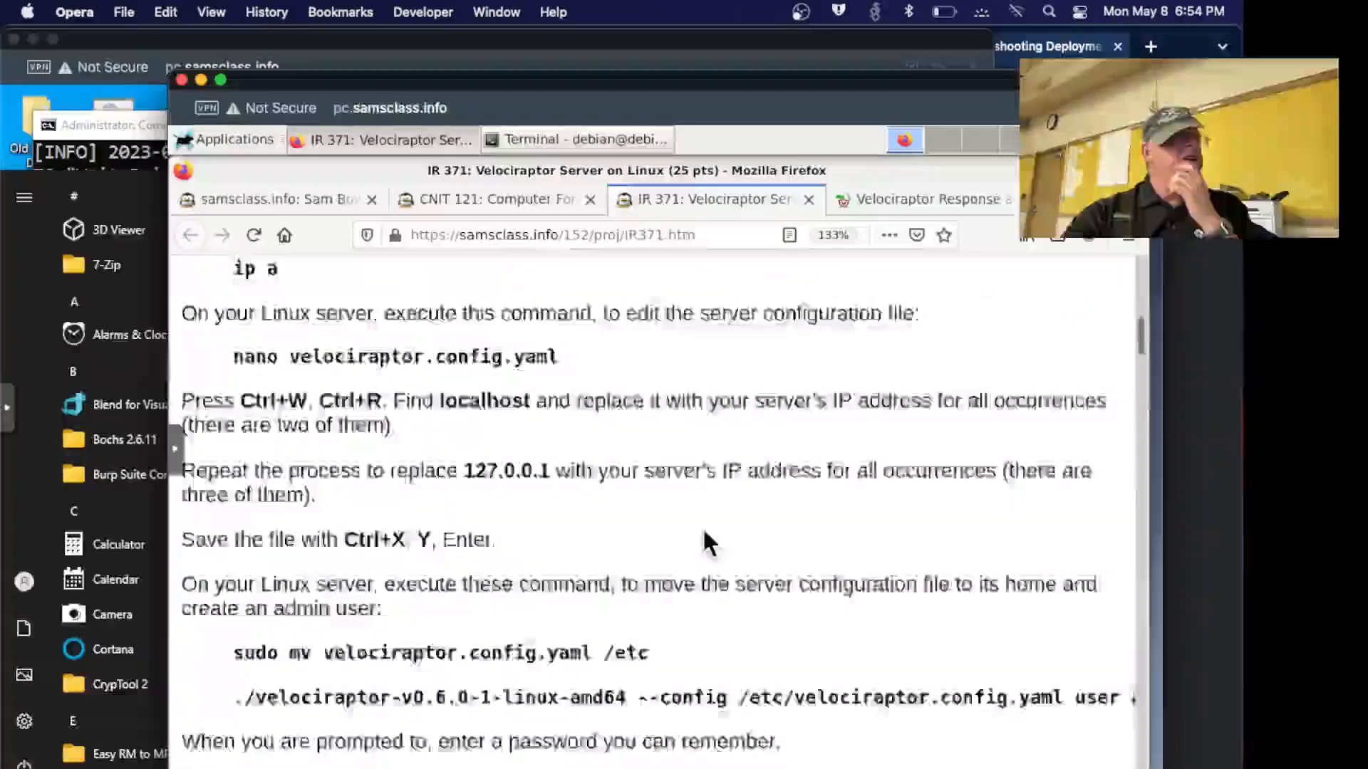
Scroll through the lab's release and server-preparation steps and check the GitHub releases link for version 0.6.0-1.
scroll(down, 3)
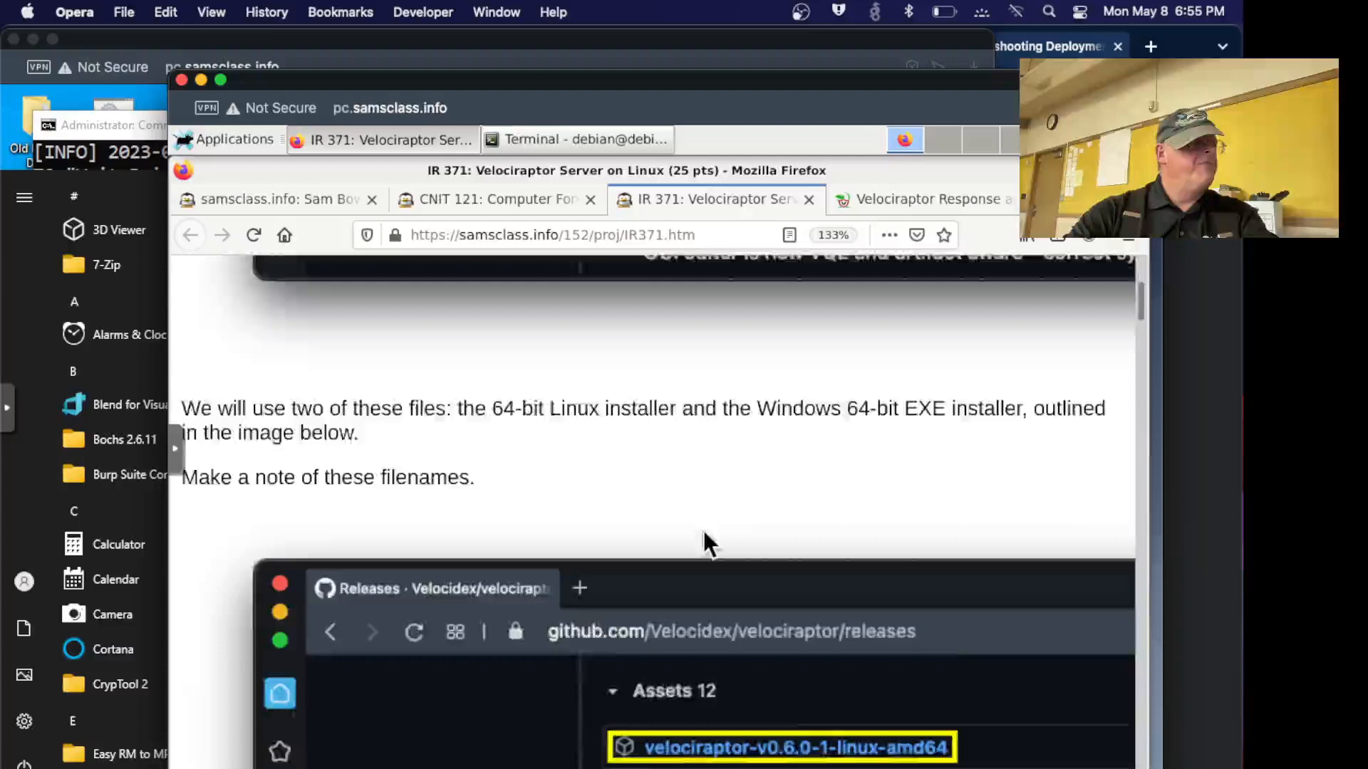
scroll(down, 3)
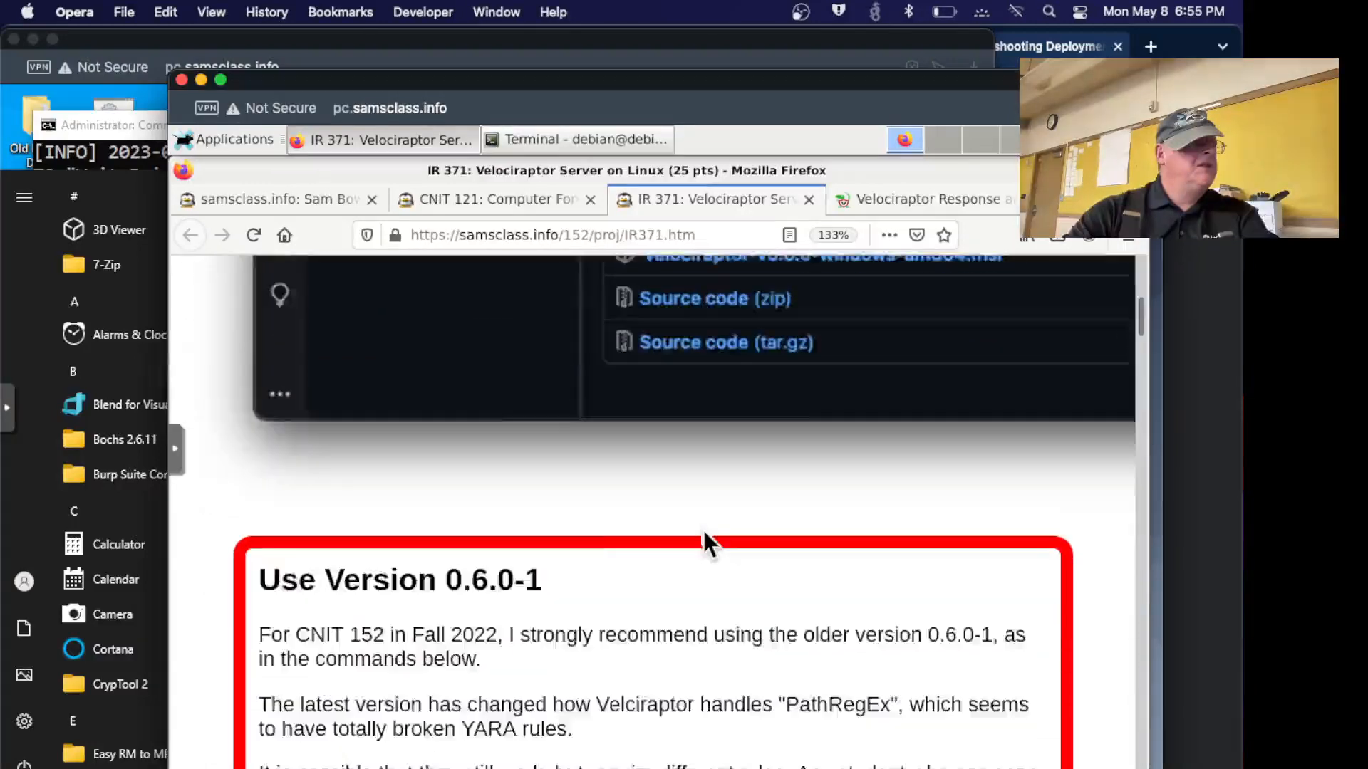
scroll(down, 3)
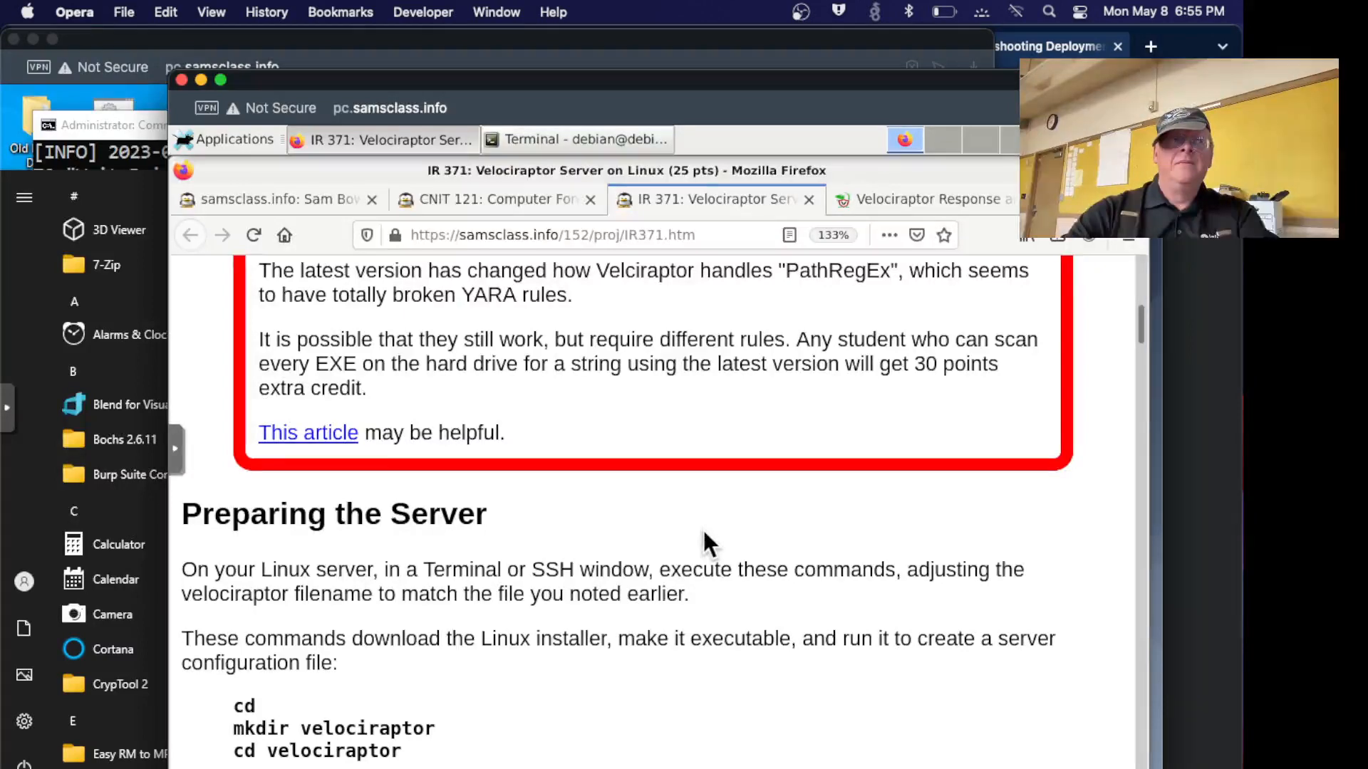
scroll(down, 3)
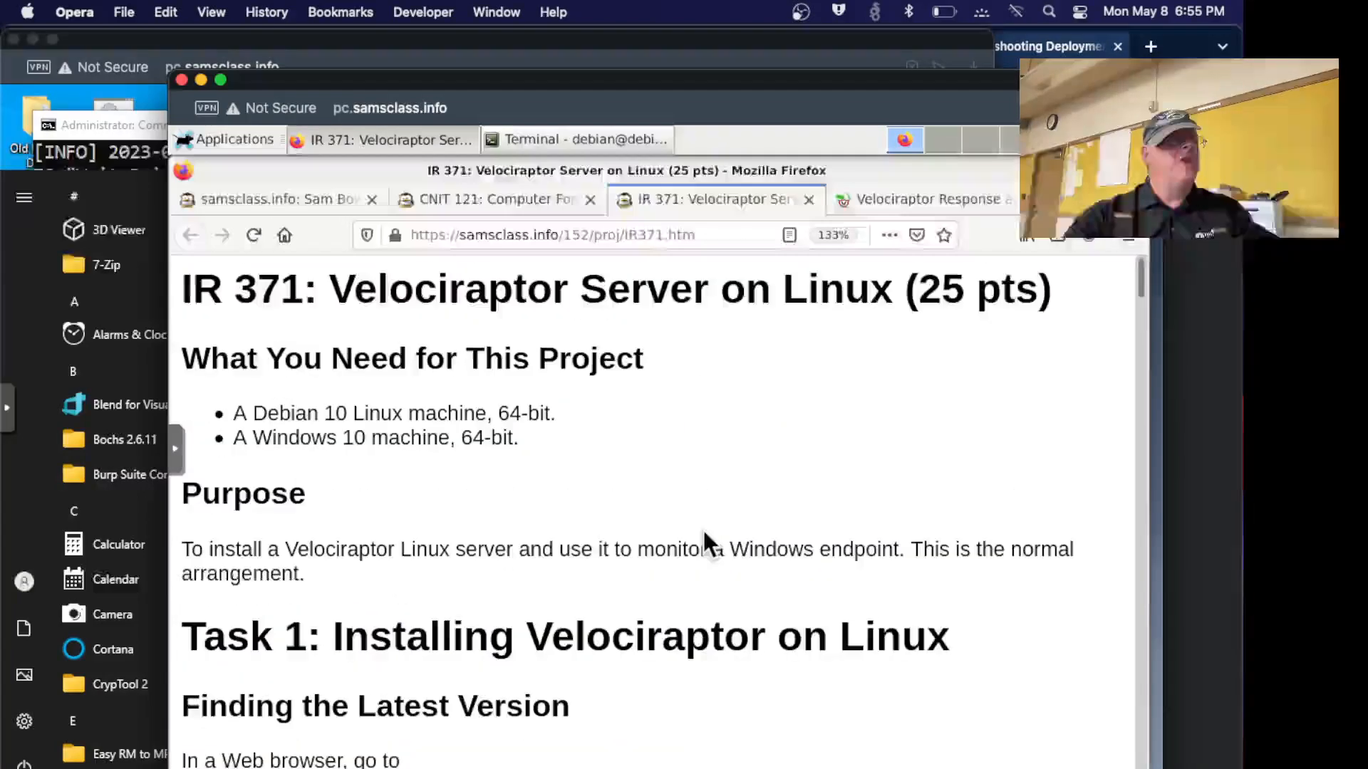
scroll(down, 3)
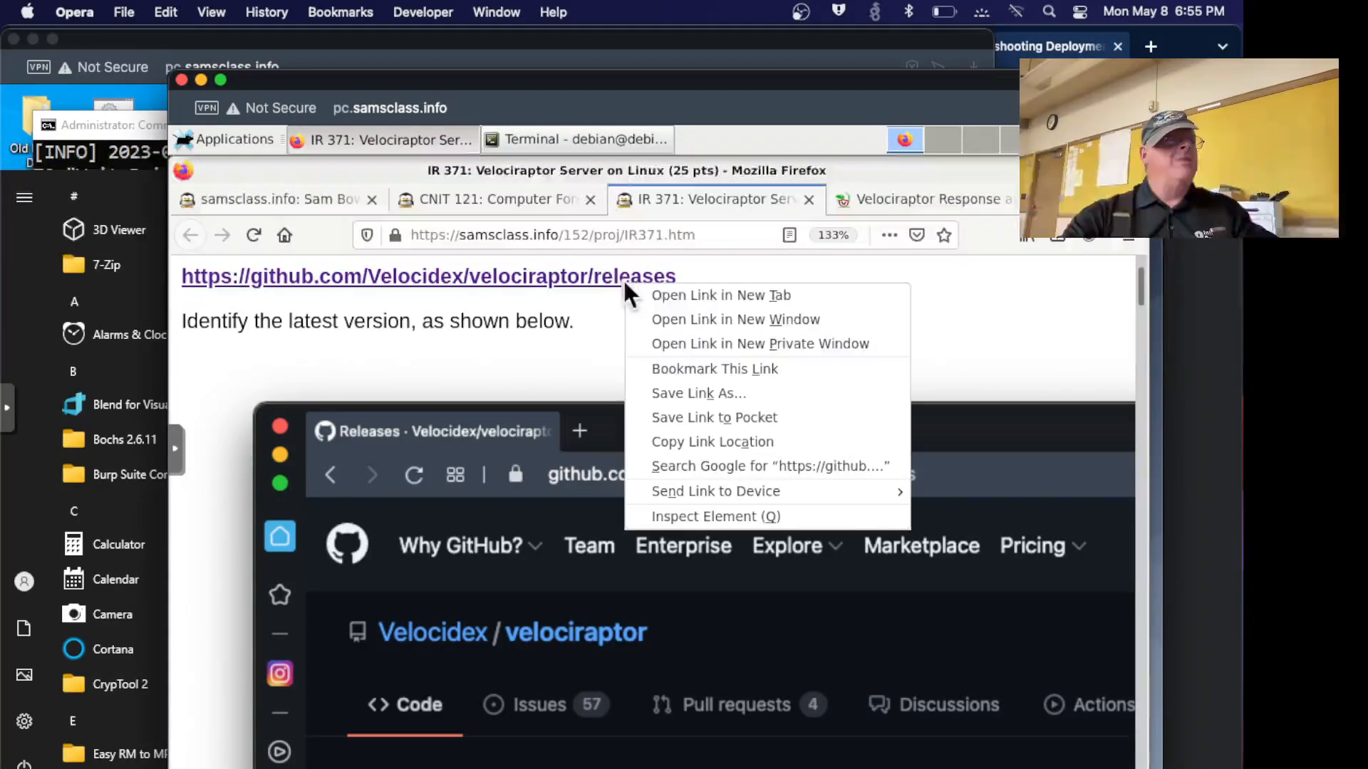
click(708, 295)
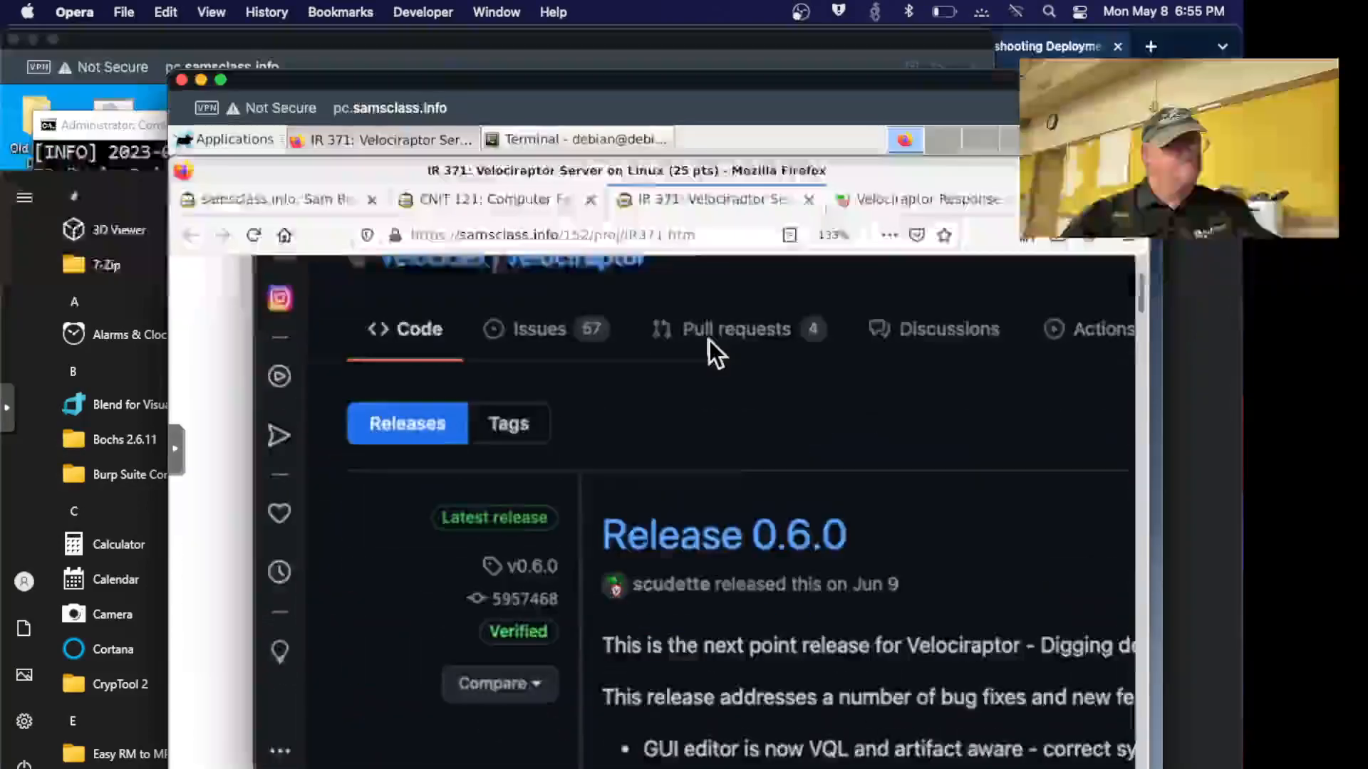
scroll(down, 3)
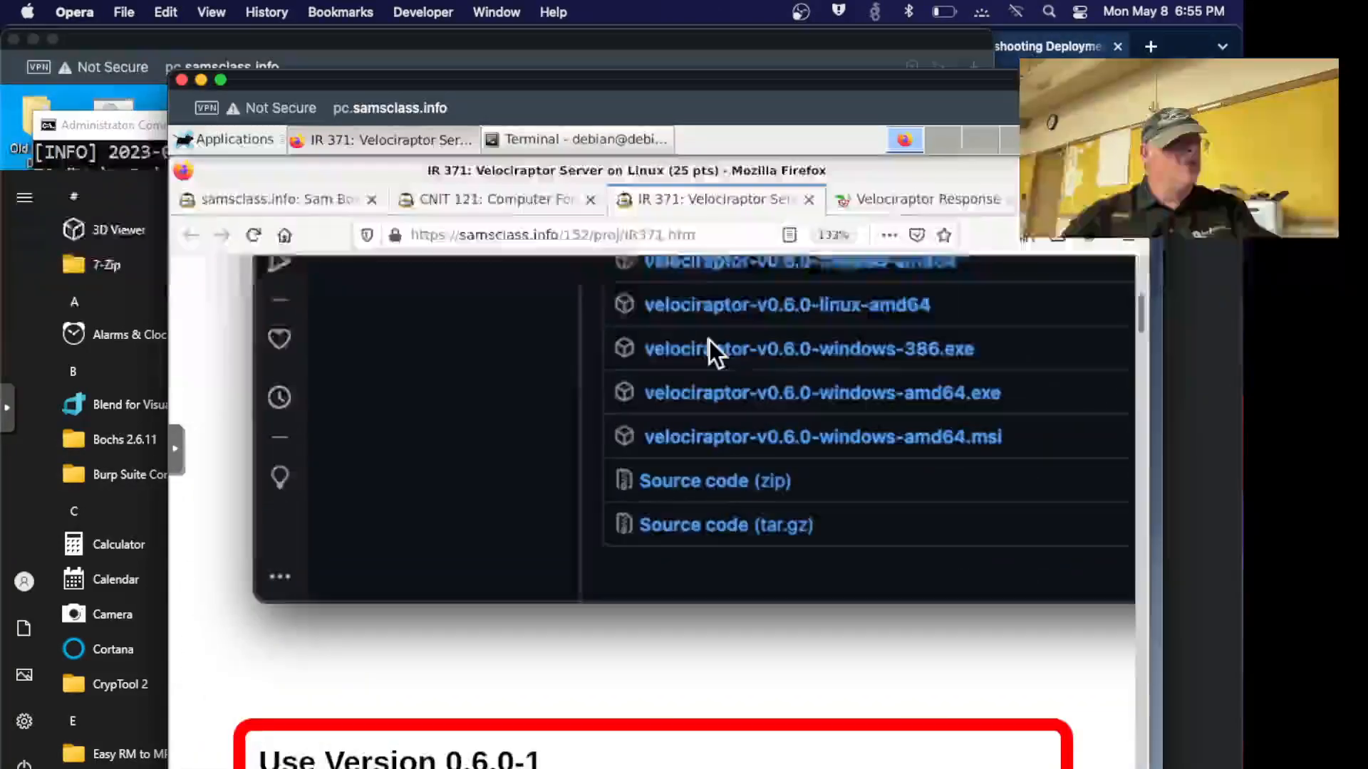
scroll(down, 3)
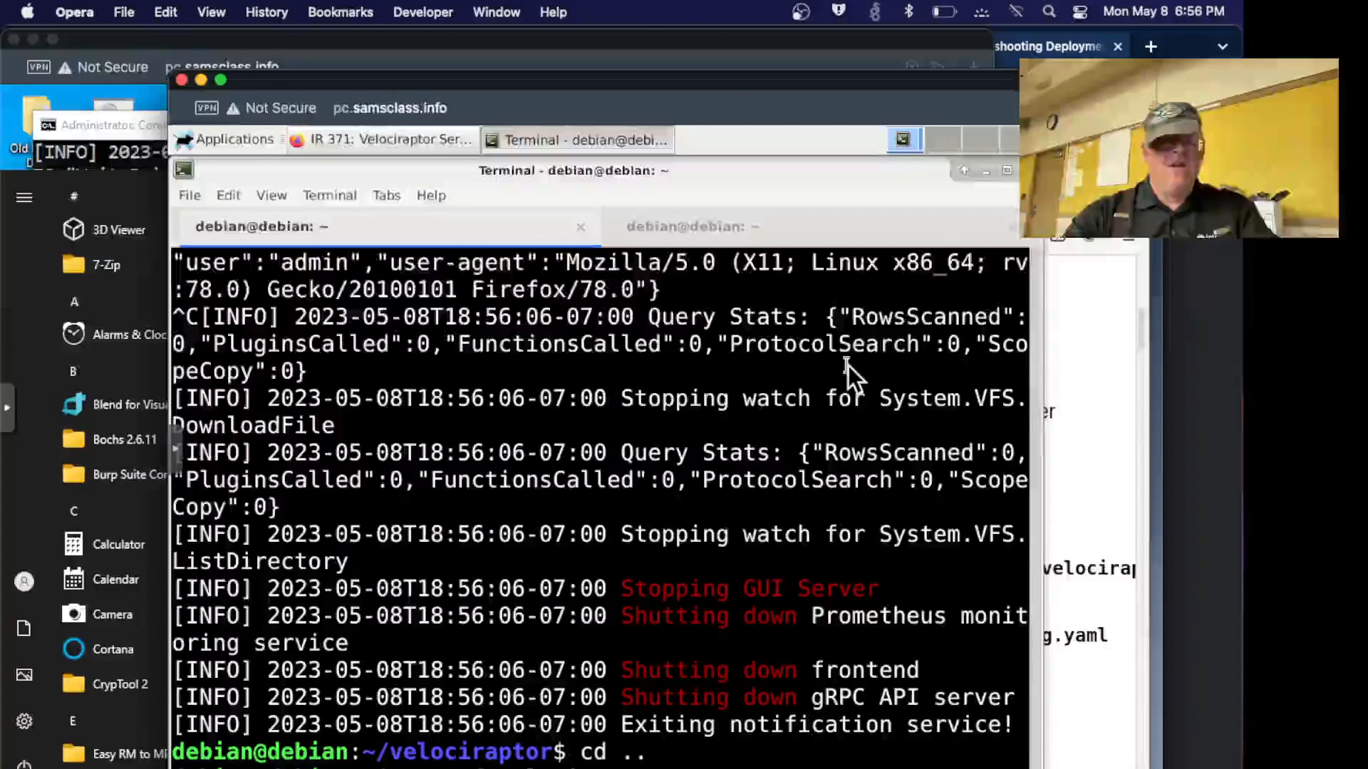
Copy the server setup commands from the lab page and run them in the Debian terminal.
click(382, 139)
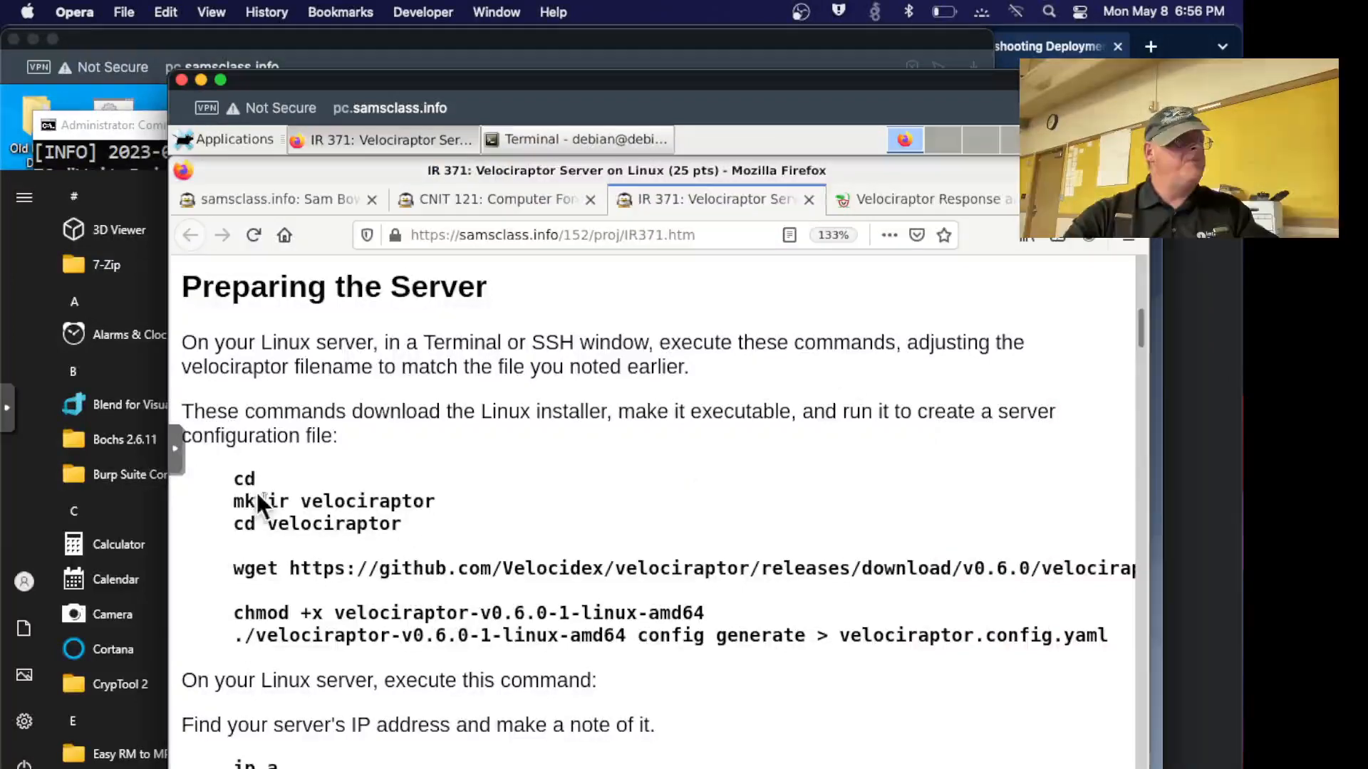
drag(233, 479, 369, 500)
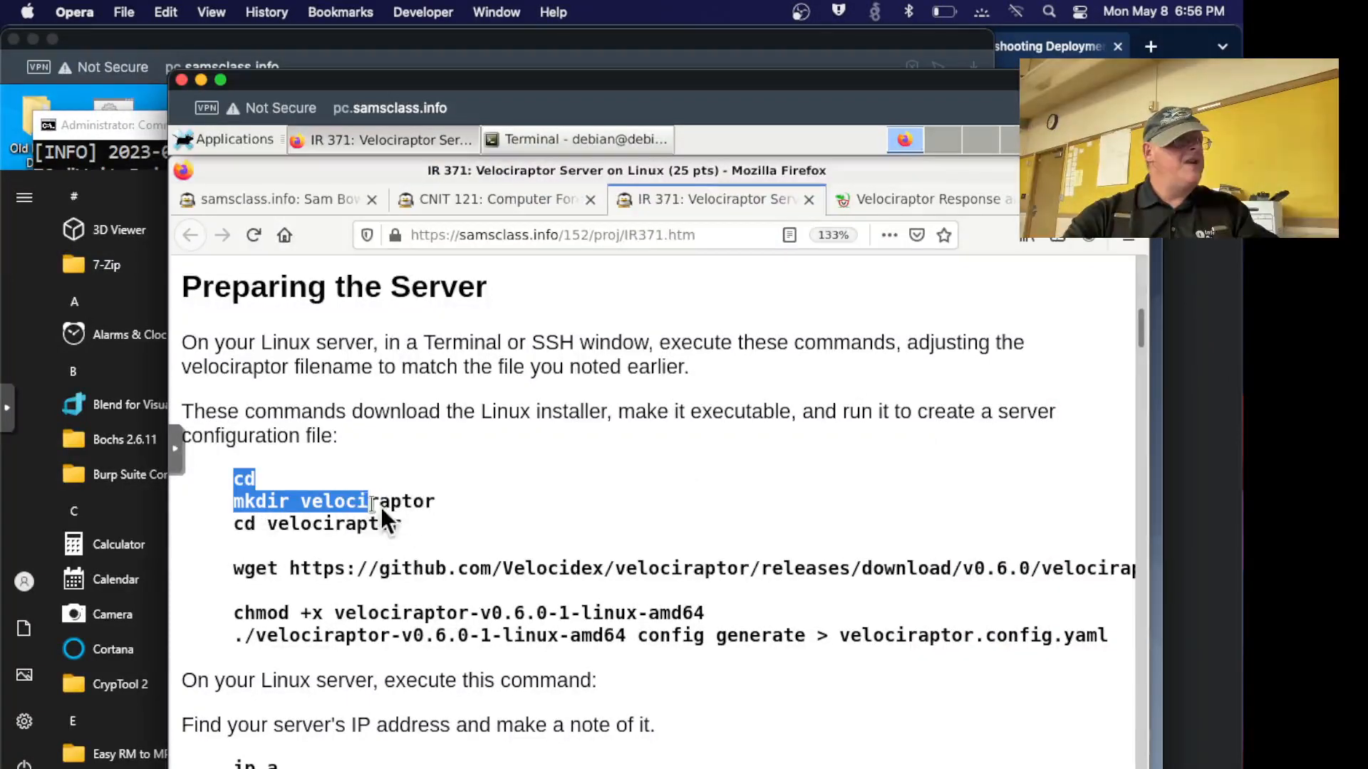
drag(370, 500, 462, 576)
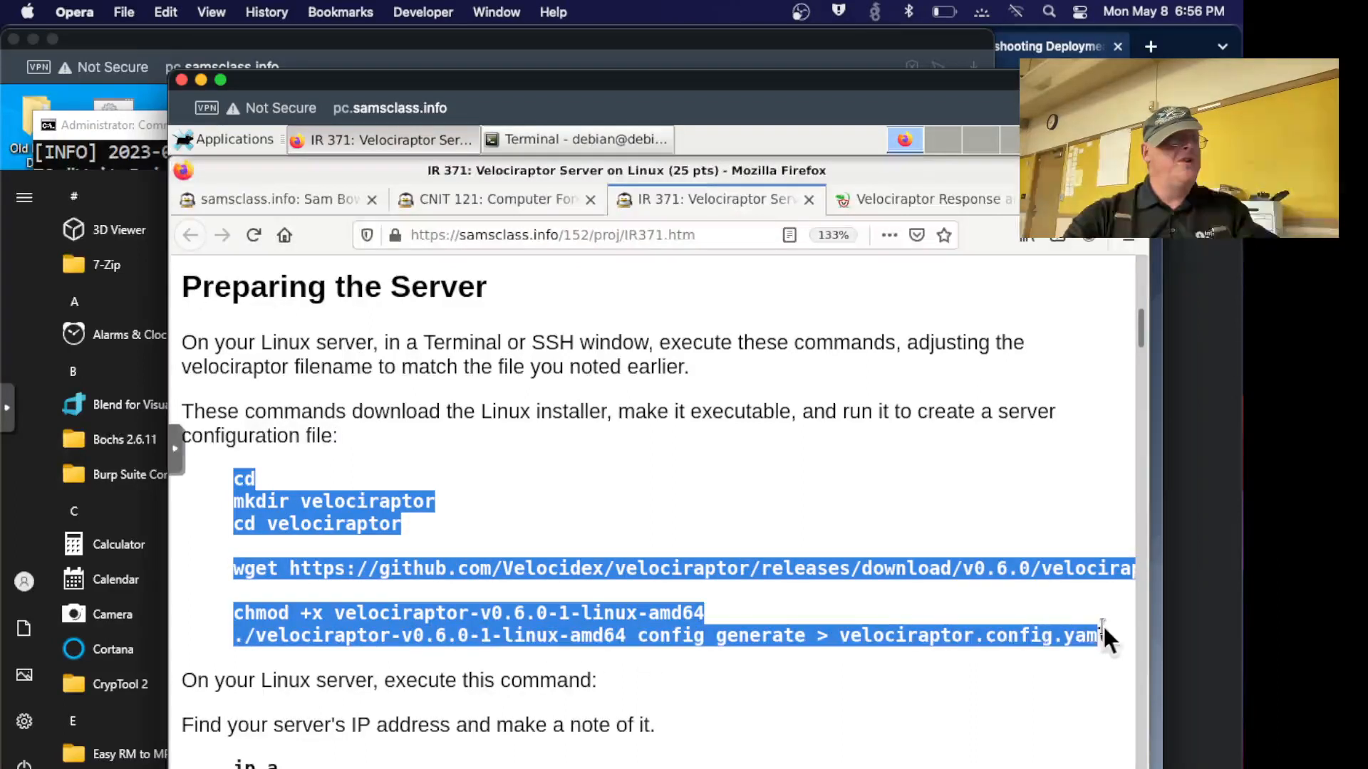
right_click(1103, 636)
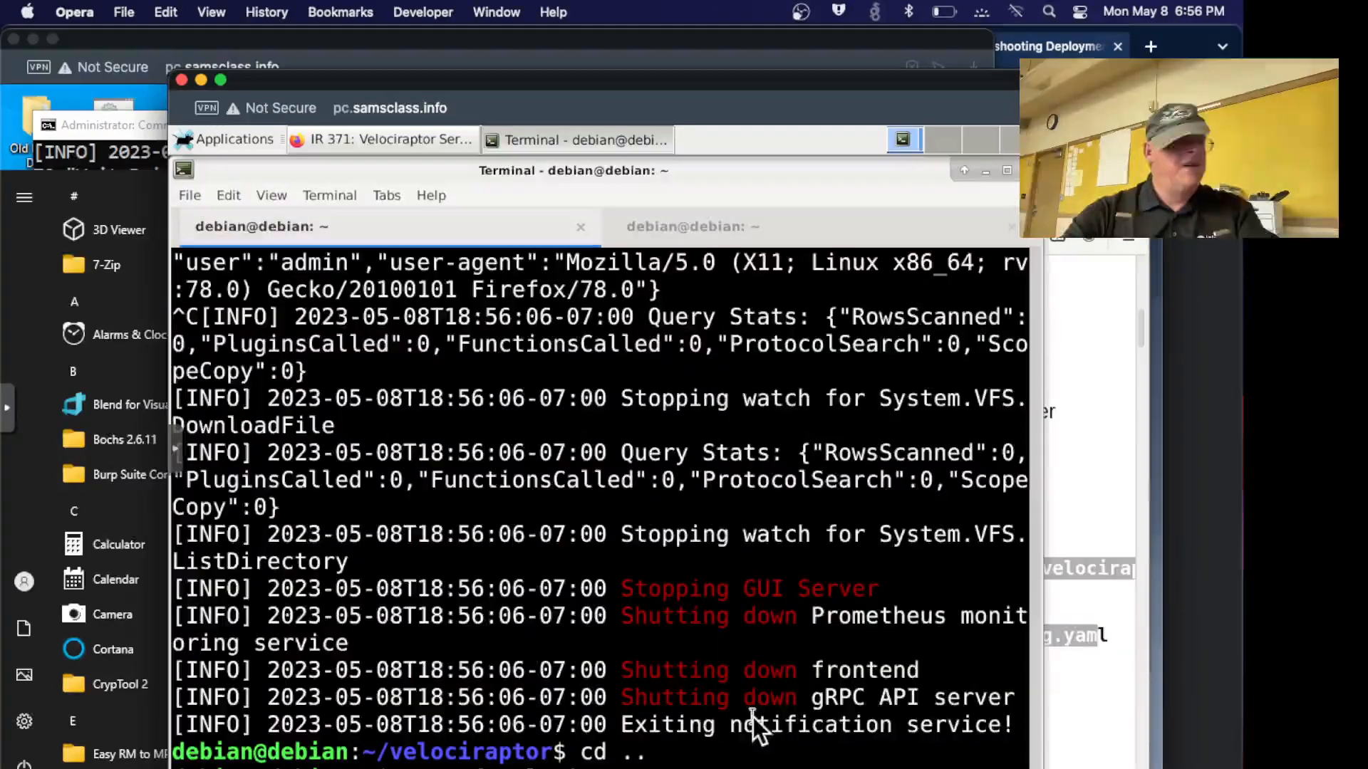
right_click(759, 724)
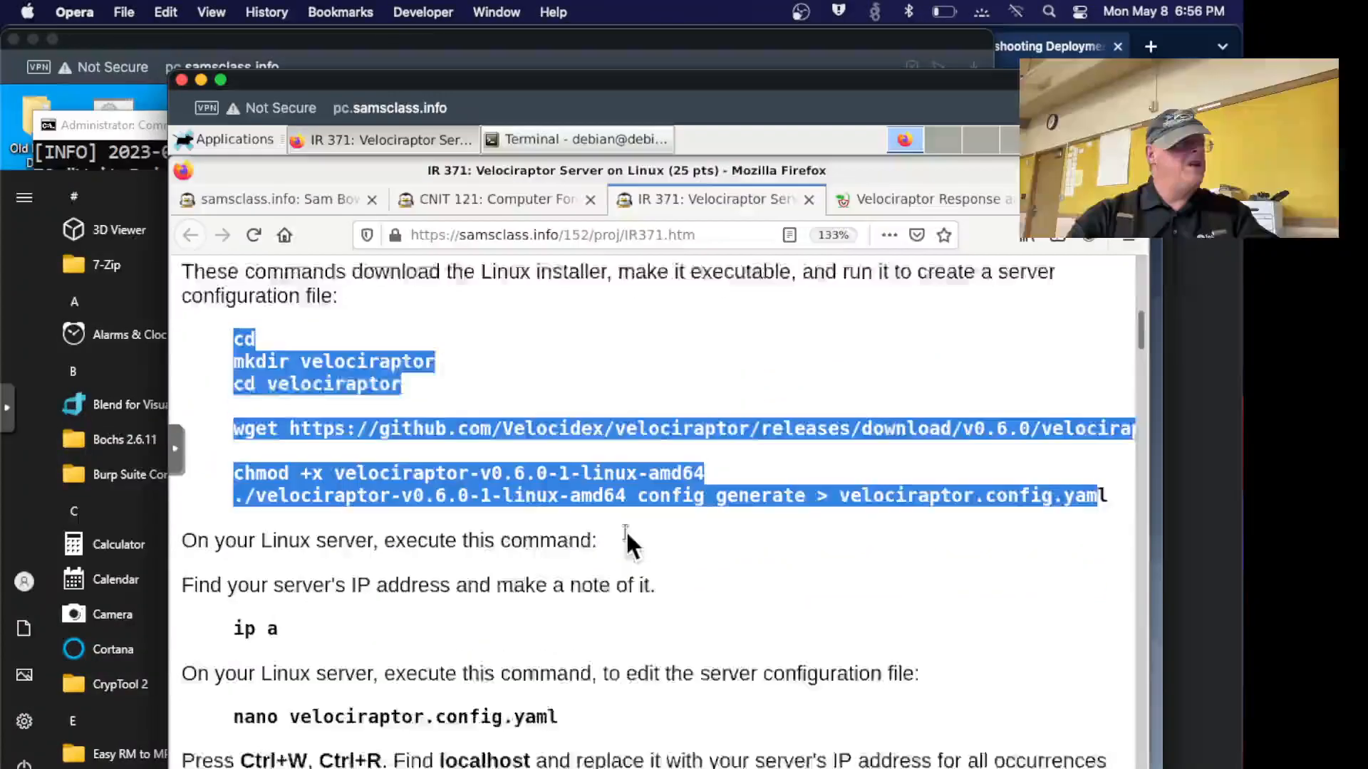
Run ip a and copy the server's IP address 192.168.11.33 from the output.
scroll(down, 3)
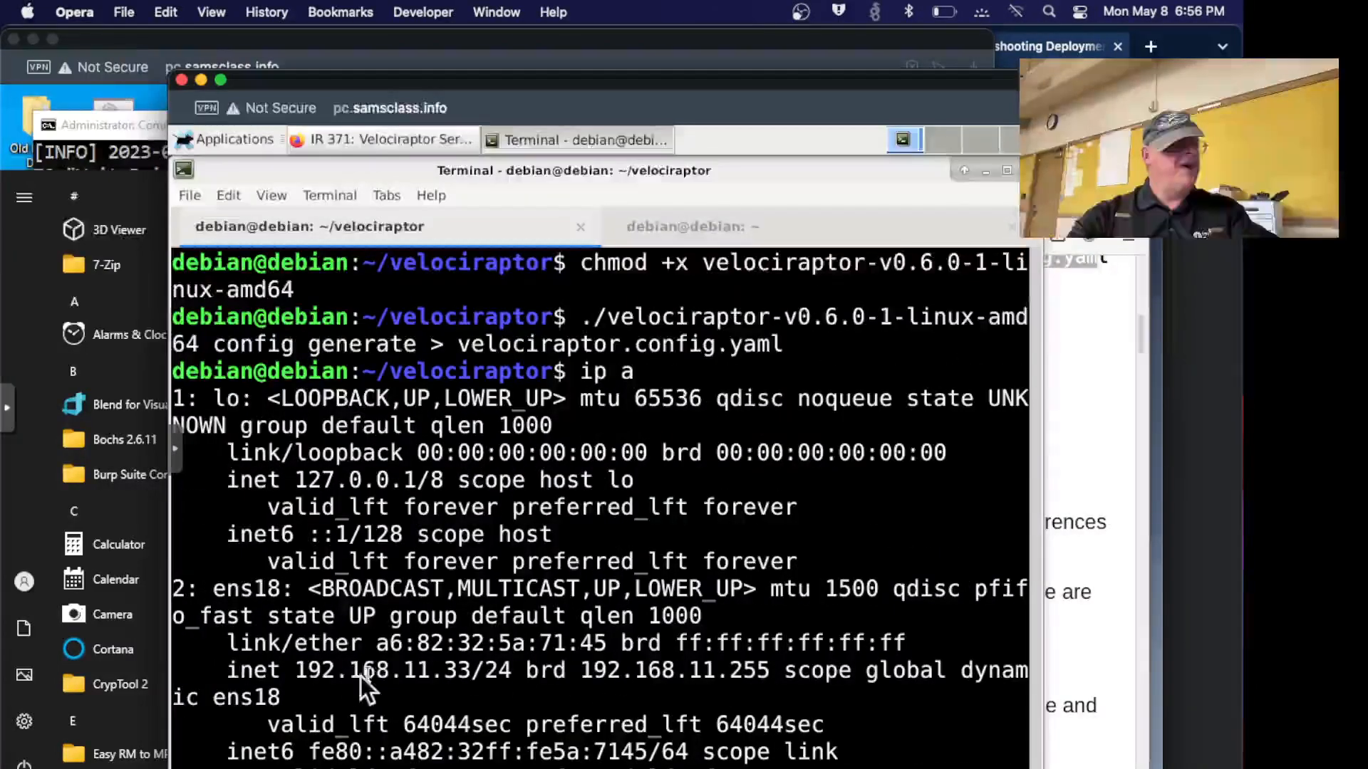
double_click(366, 671)
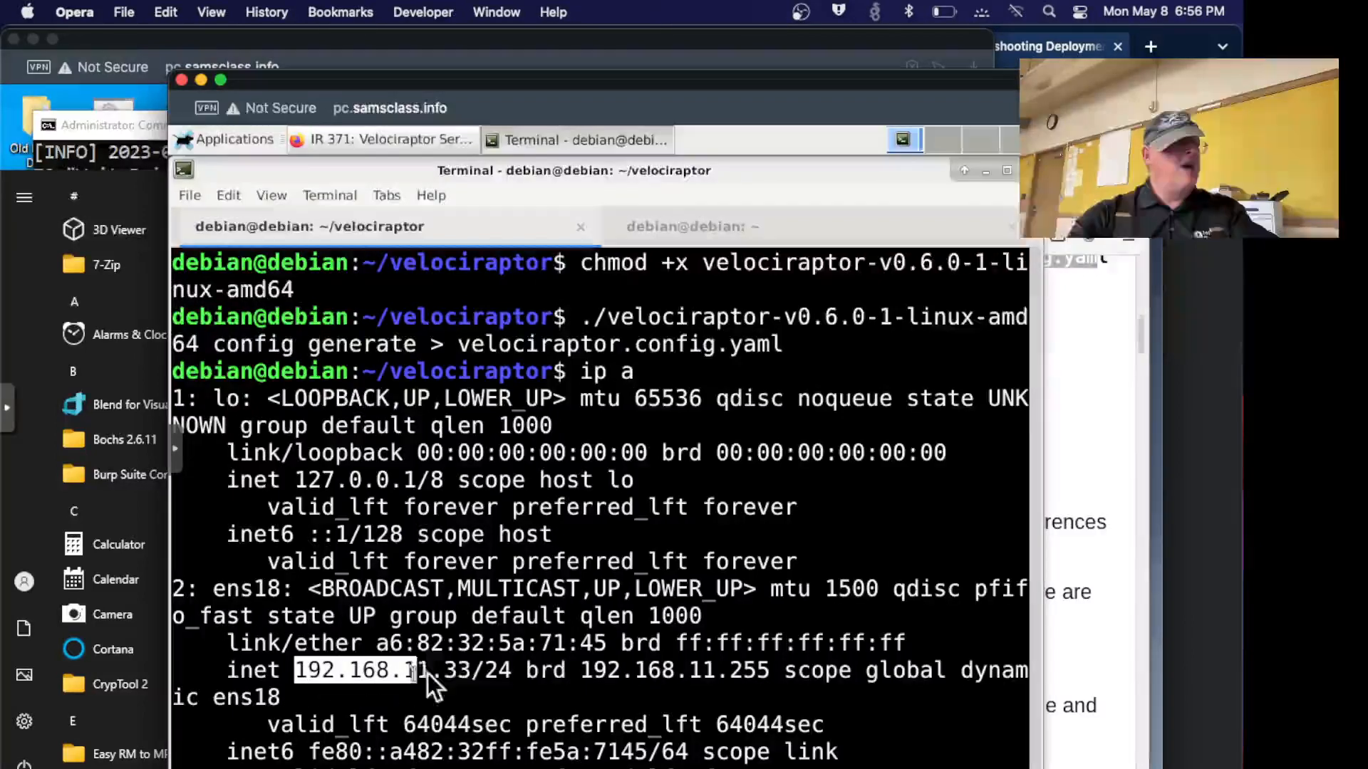
right_click(428, 671)
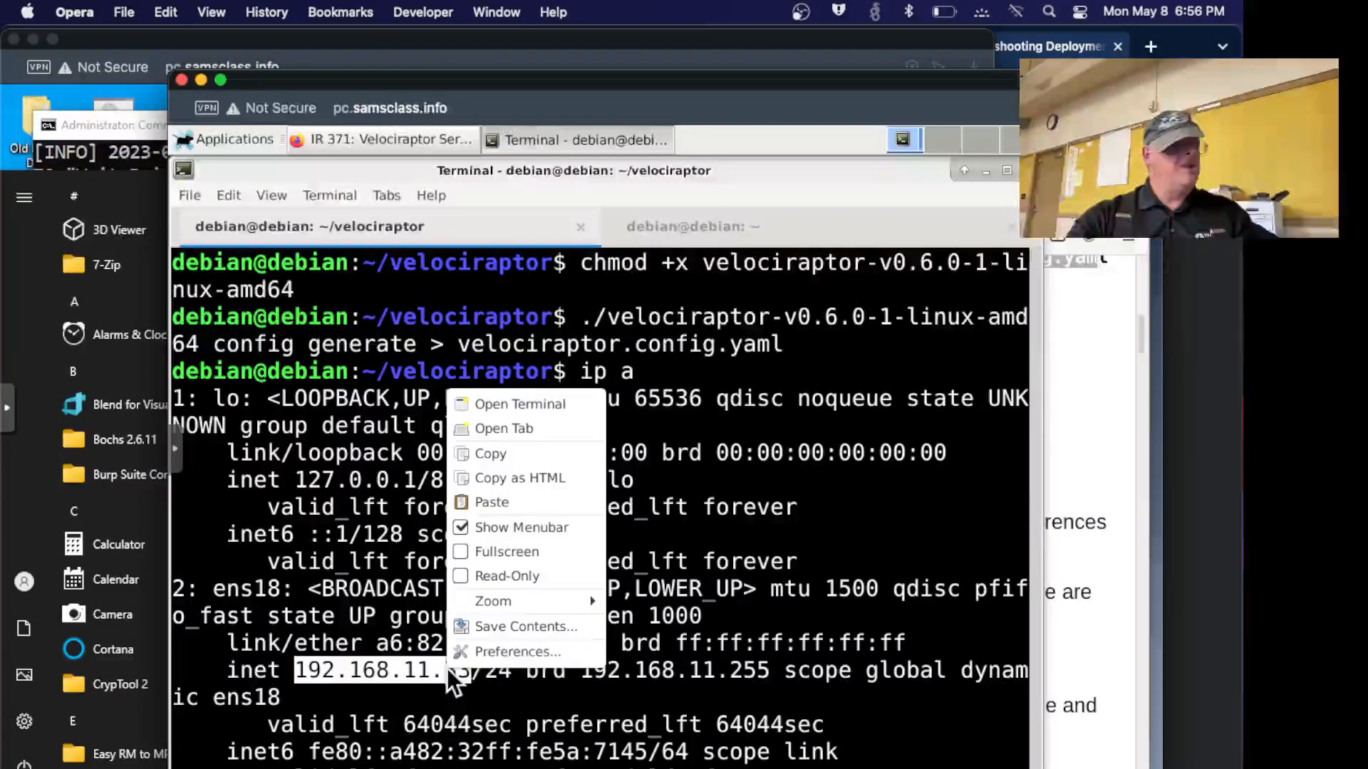
click(488, 453)
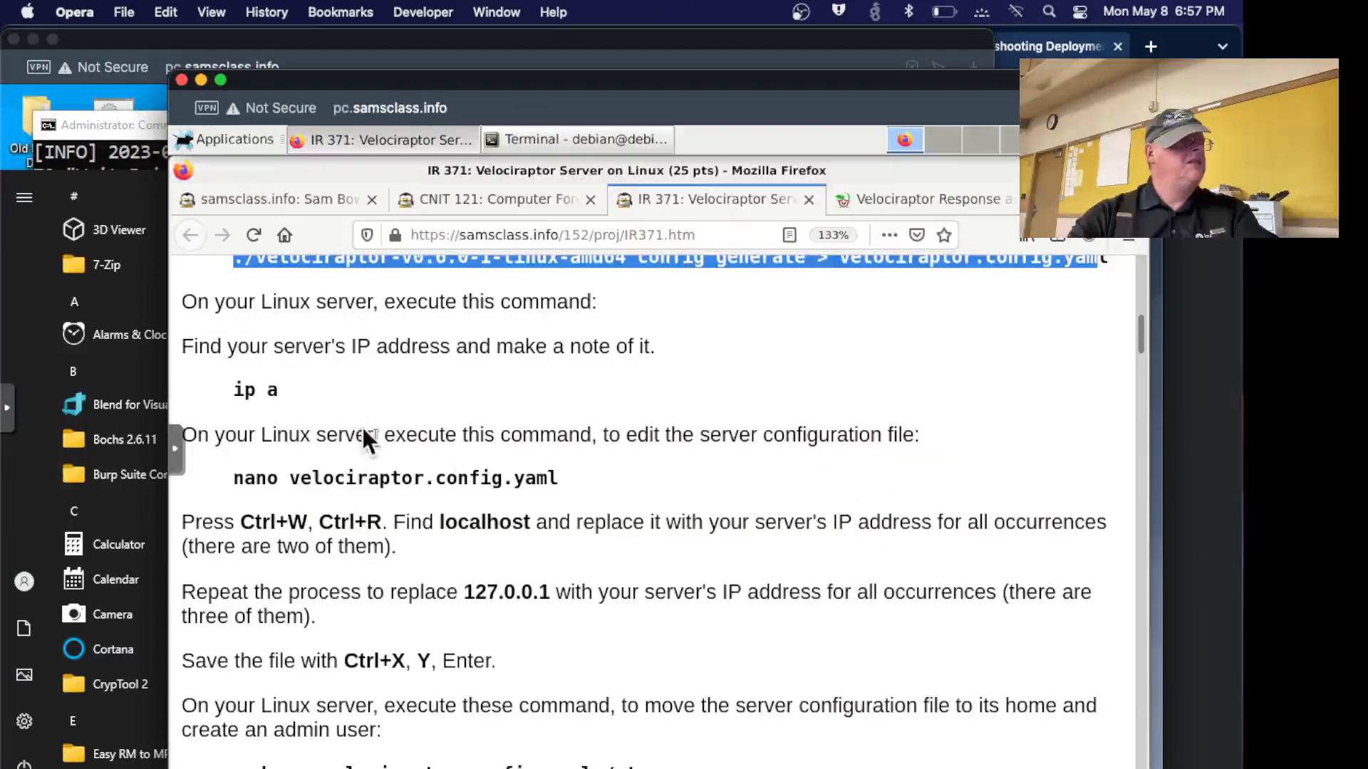
mouse_move(554, 506)
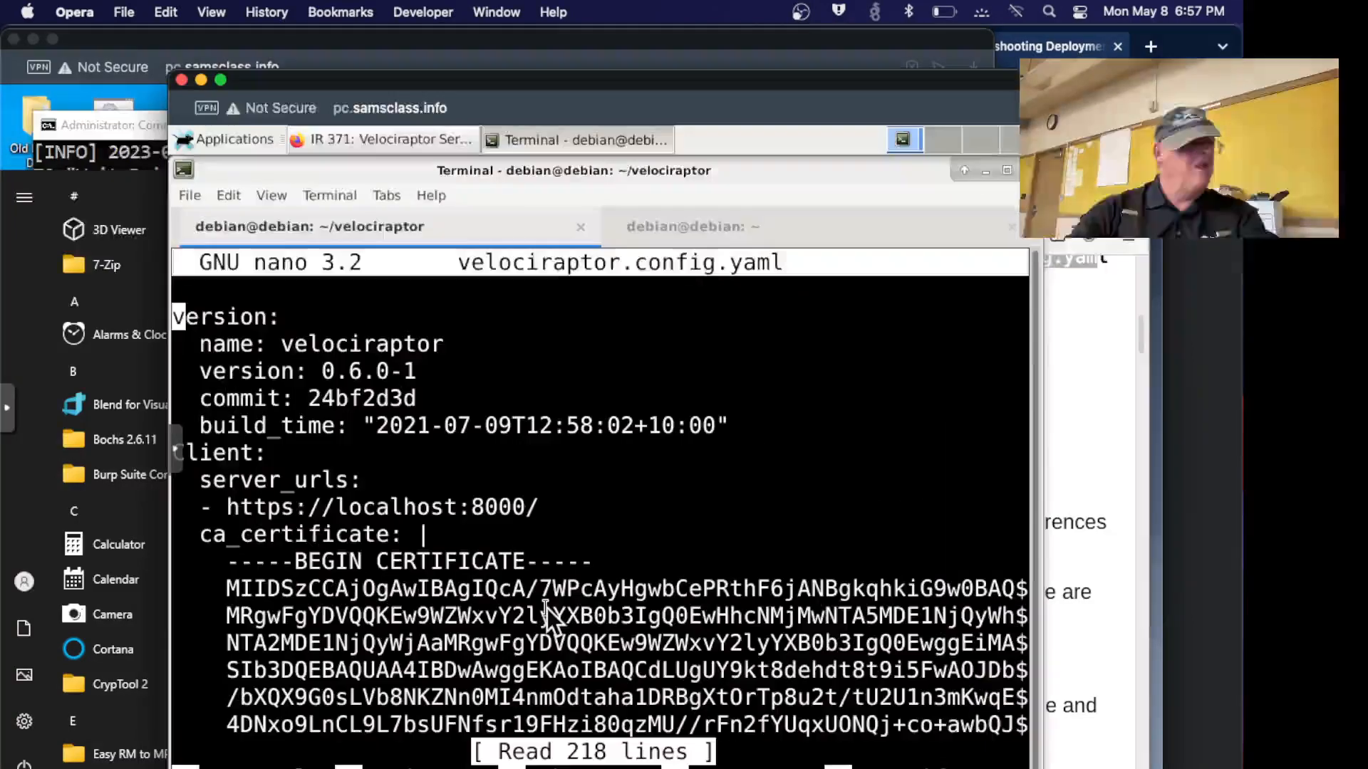
Replace localhost in velociraptor.config.yaml with 192.168.11.33 using nano's search-and-replace.
key(ctrl+w)
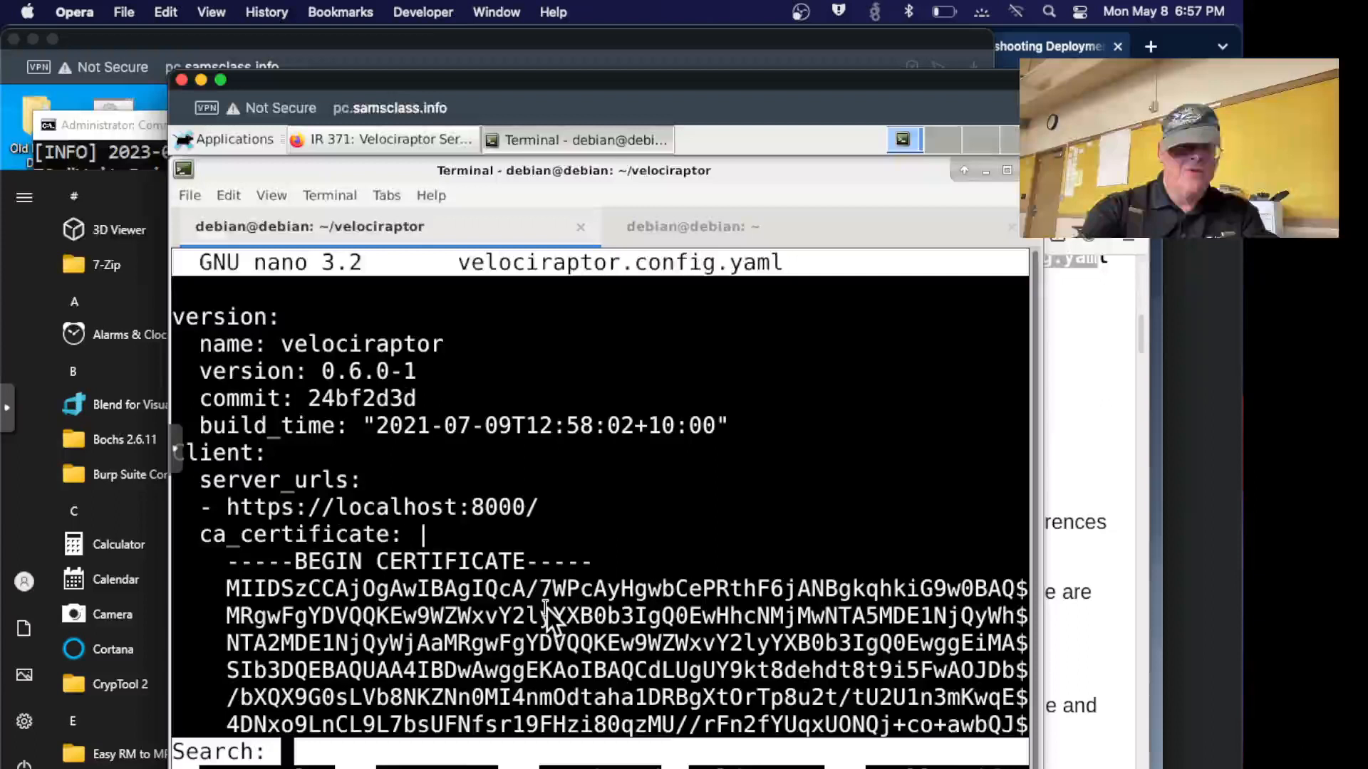
text(loc)
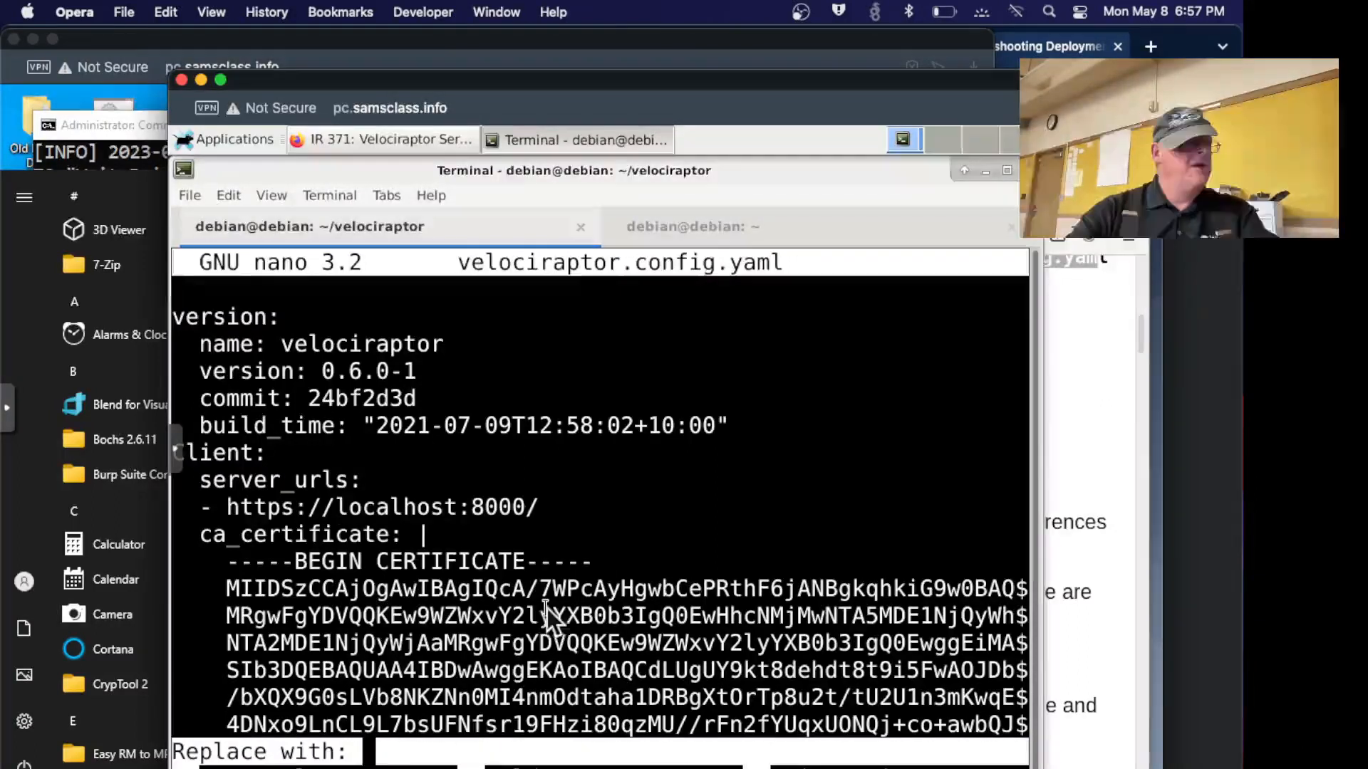
right_click(550, 620)
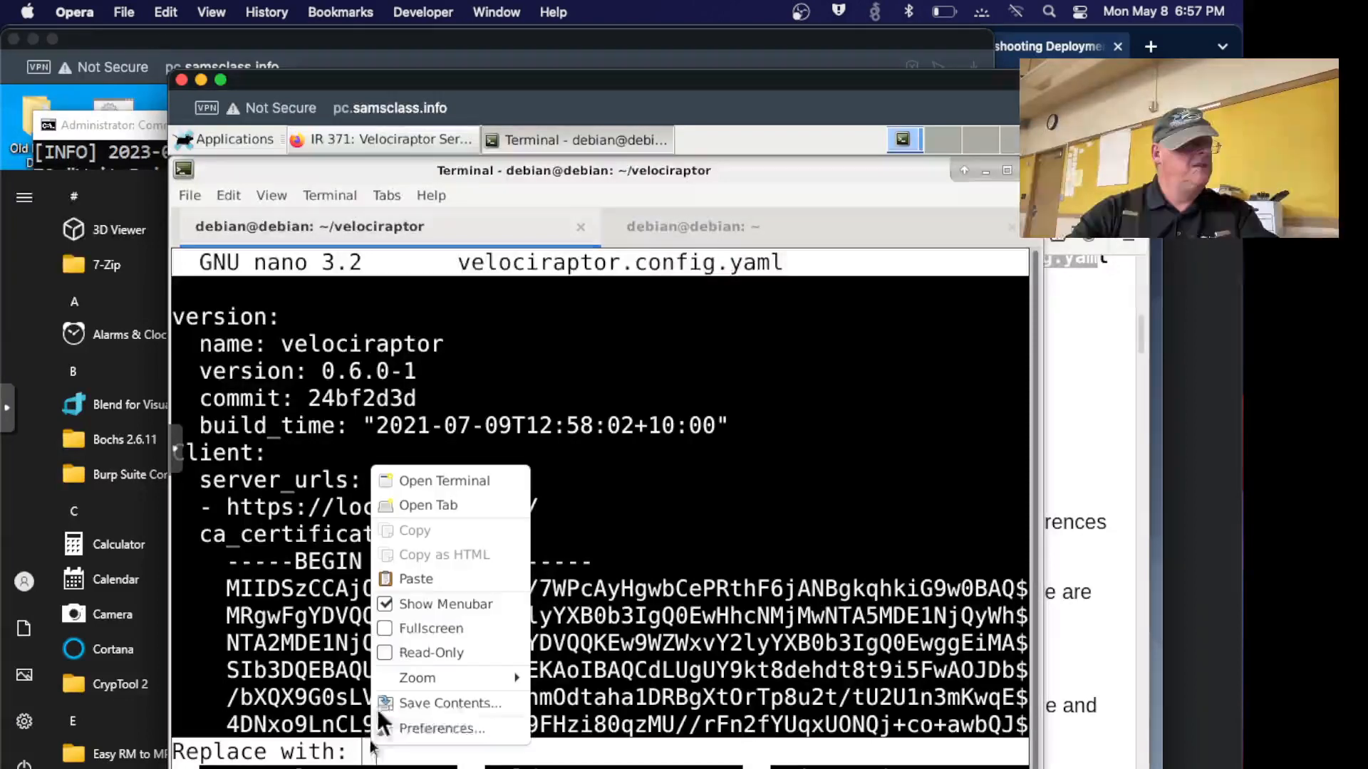
text(192.168.11.33)
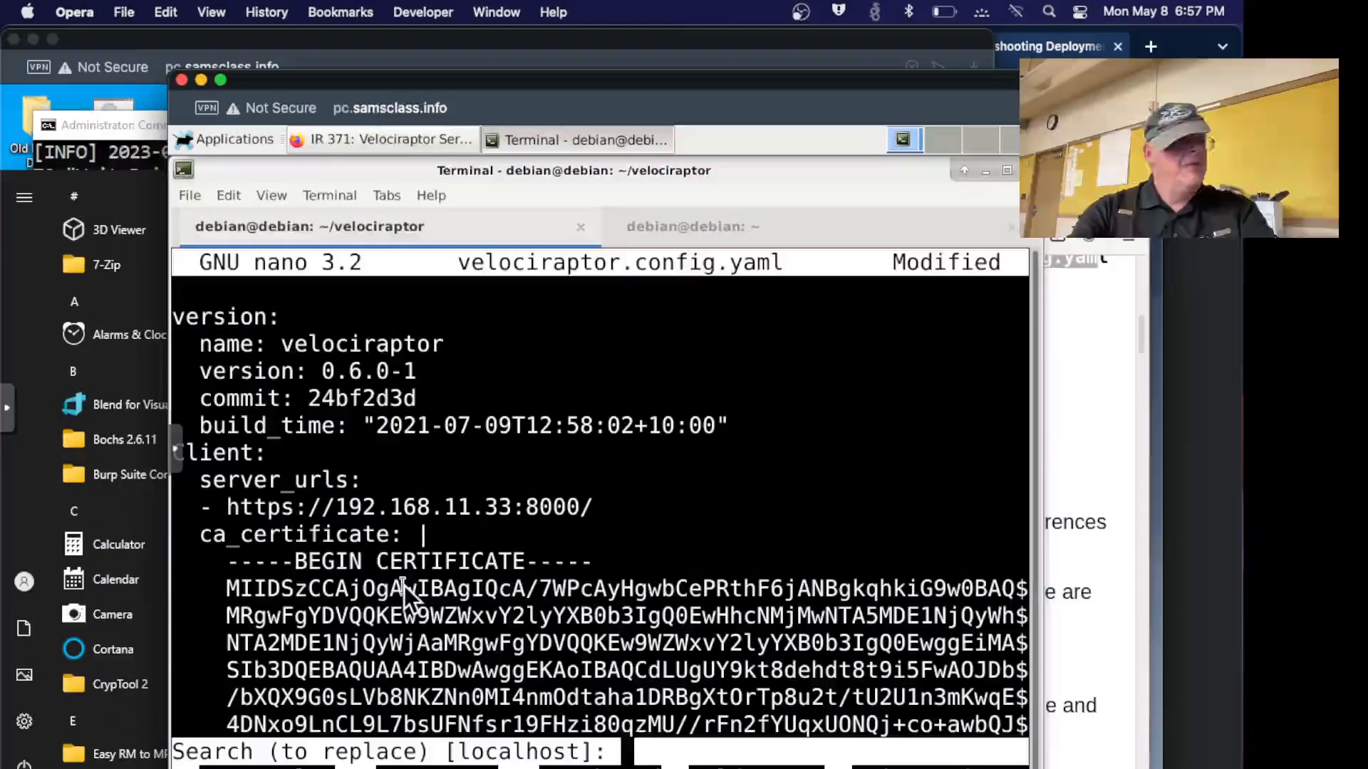
Replace all 127.0.0.1 occurrences with 192.168.11.33 and write the file out.
text(127.)
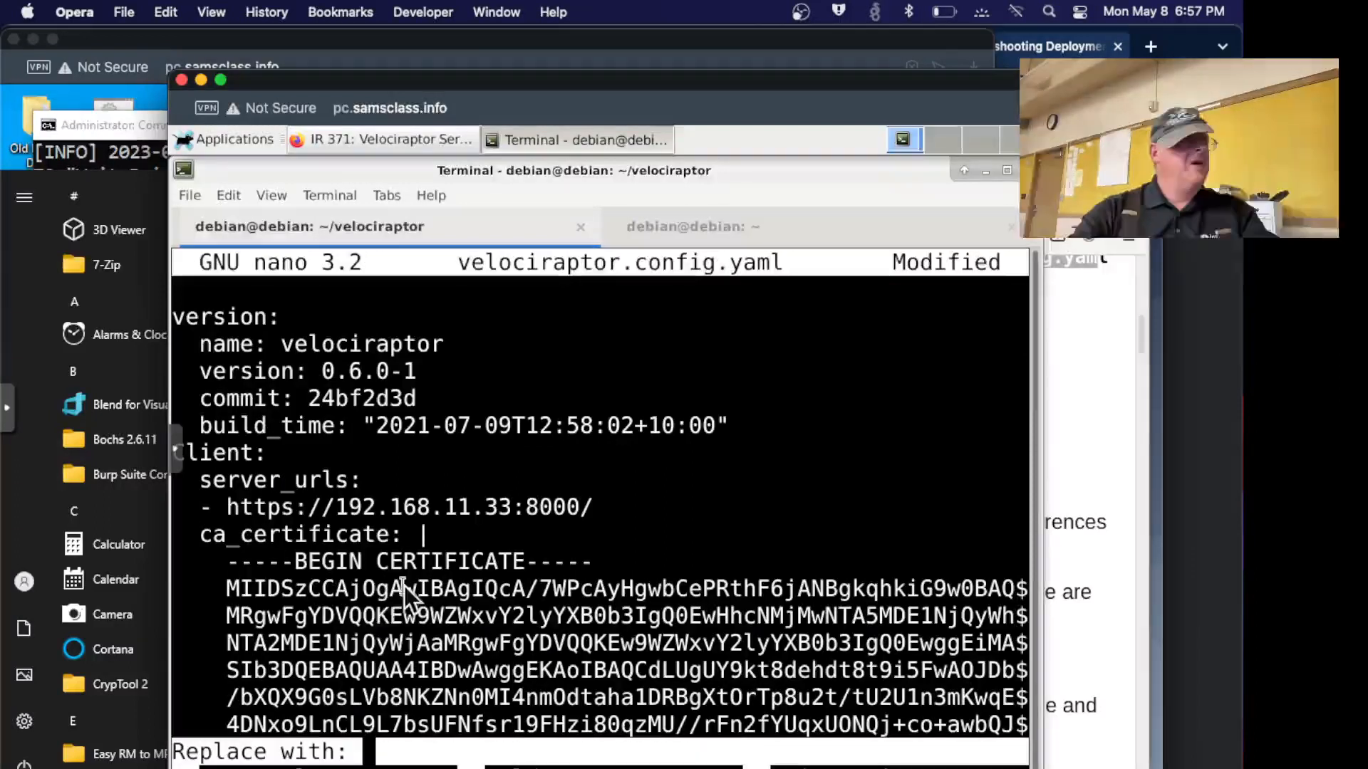
right_click(406, 588)
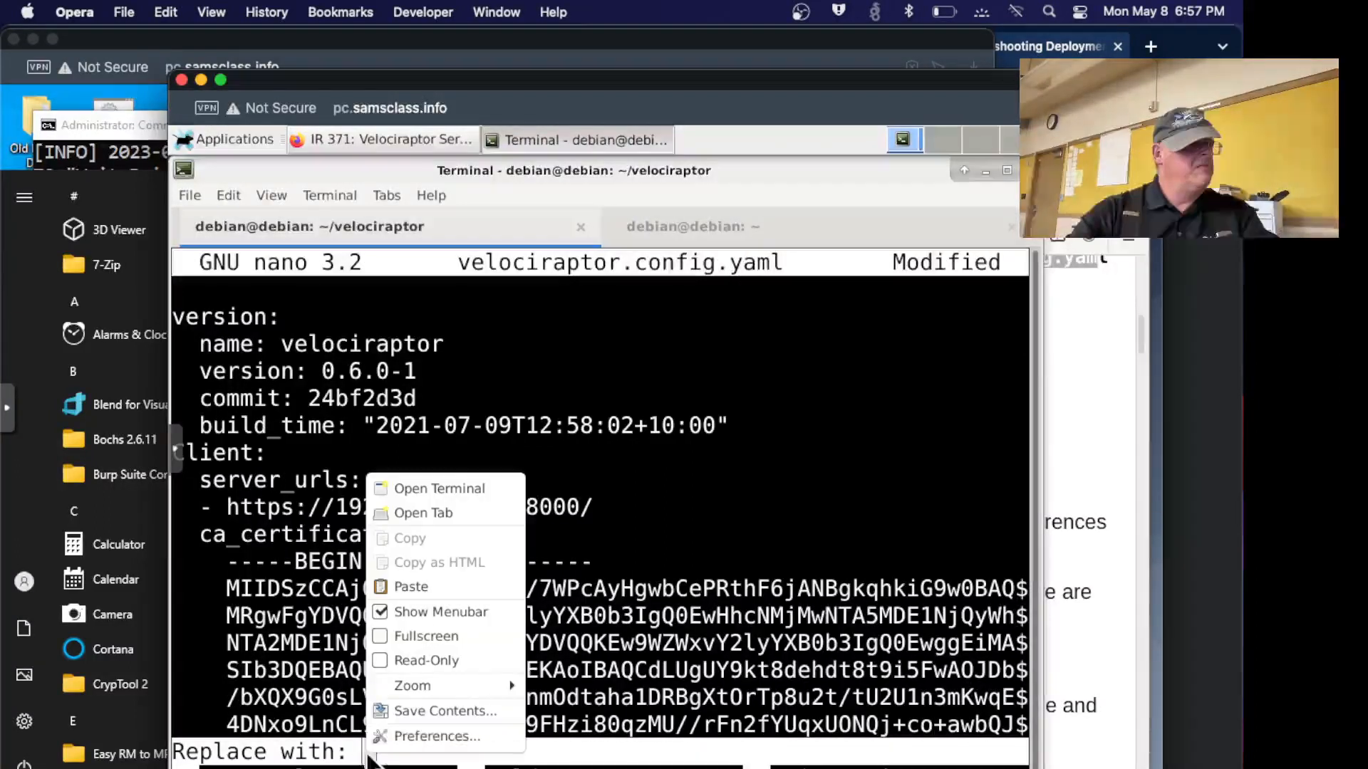
text(192.168.11.33)
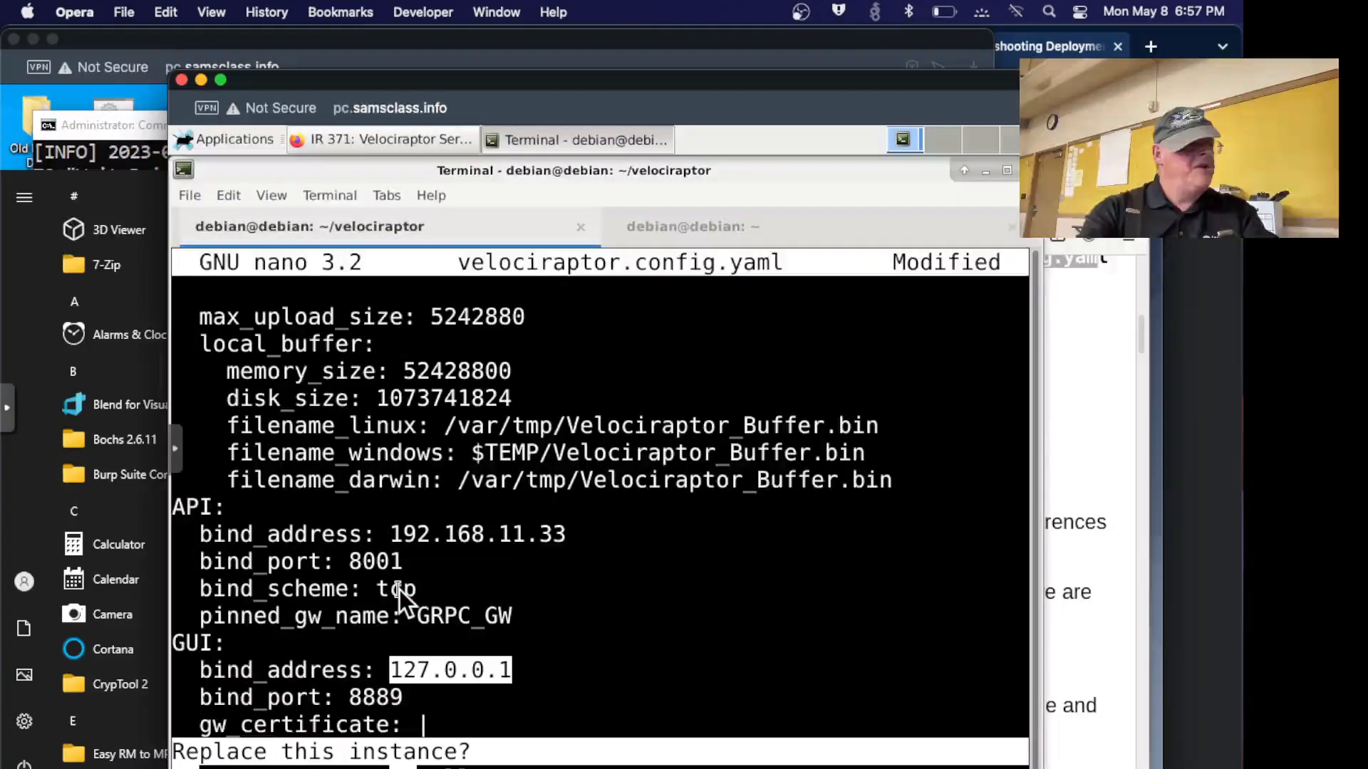
key(a)
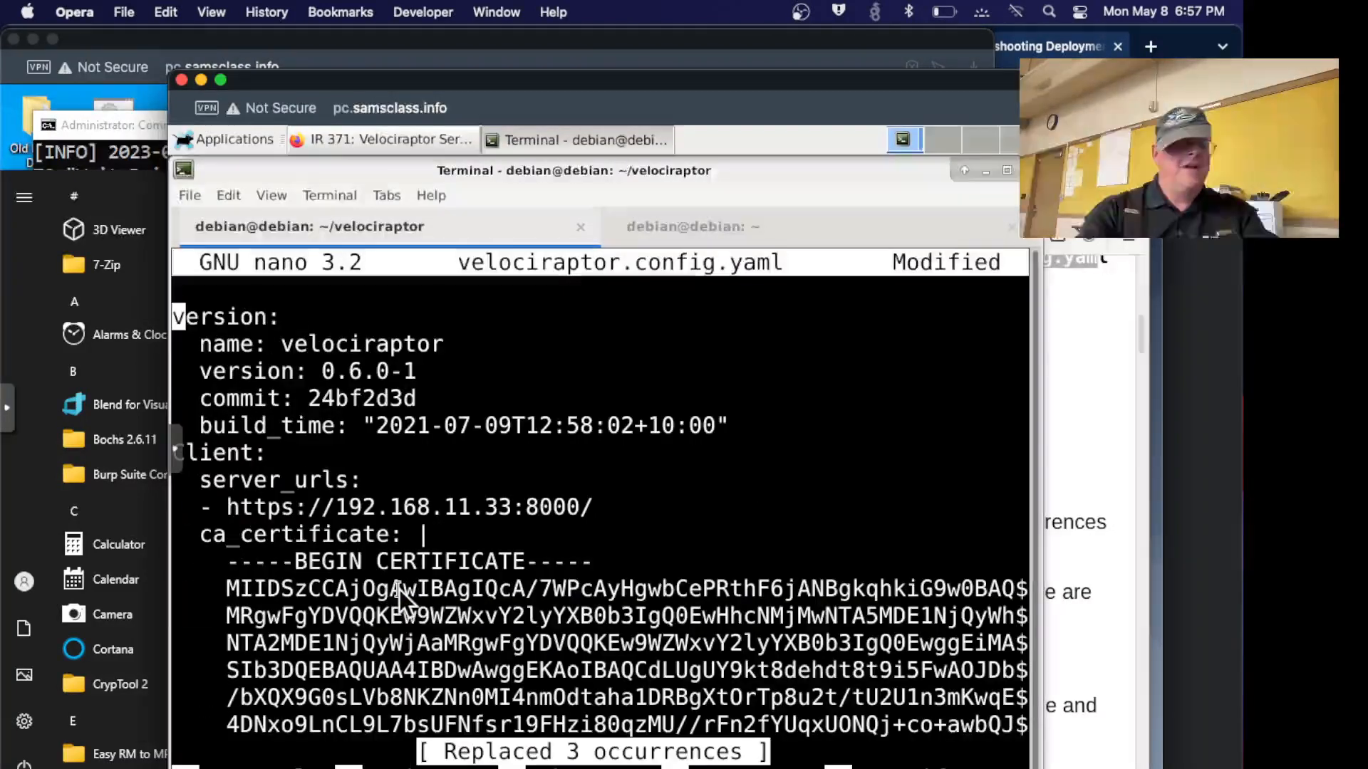
key(ctrl+o)
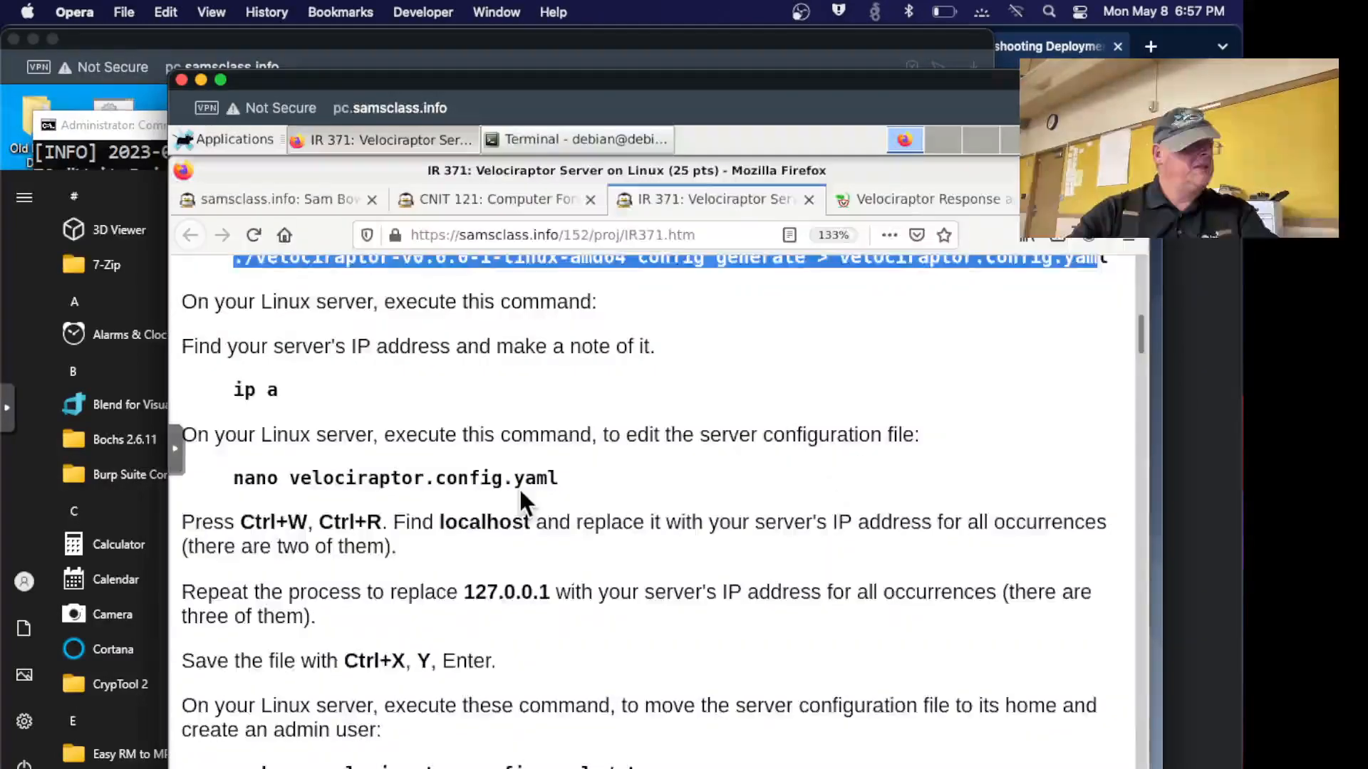
Select the lab command that moves velociraptor.config.yaml into /etc for starting the server.
scroll(down, 3)
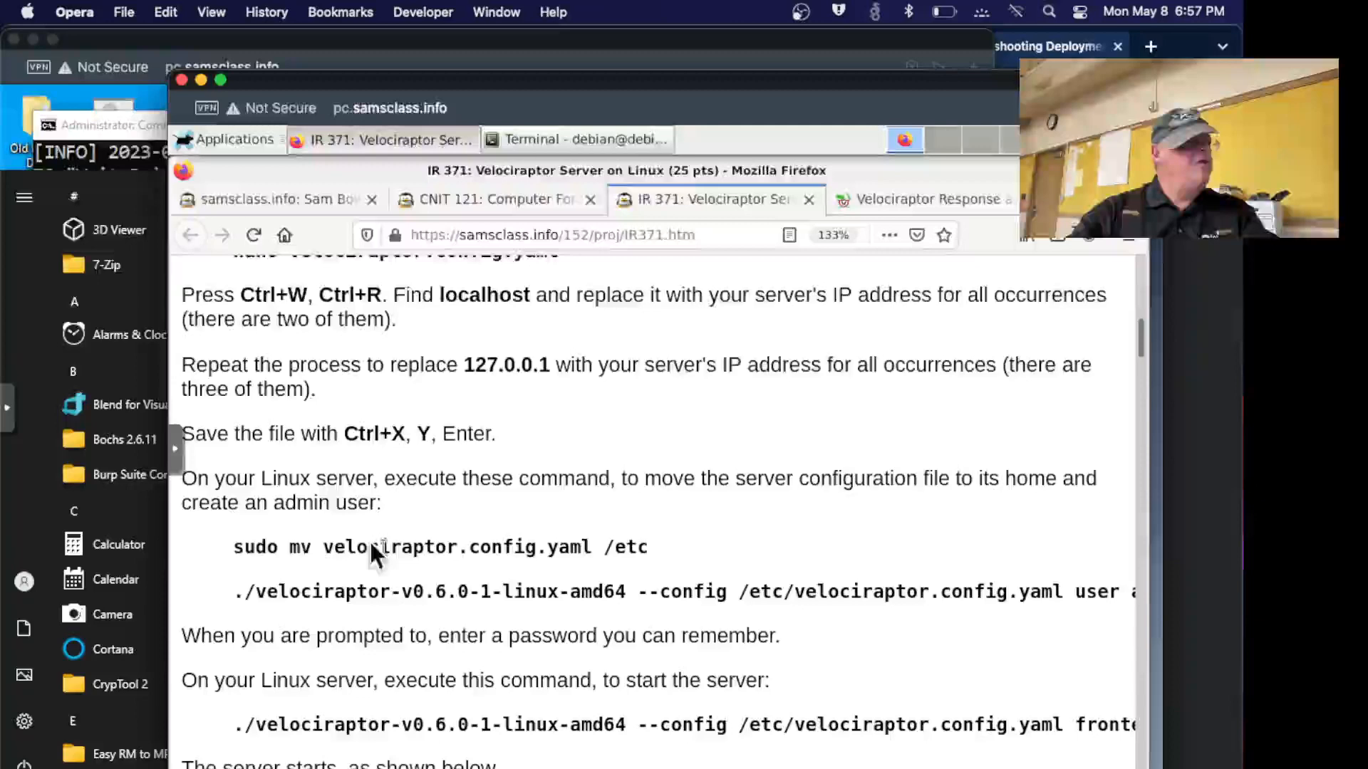
mouse_move(243, 559)
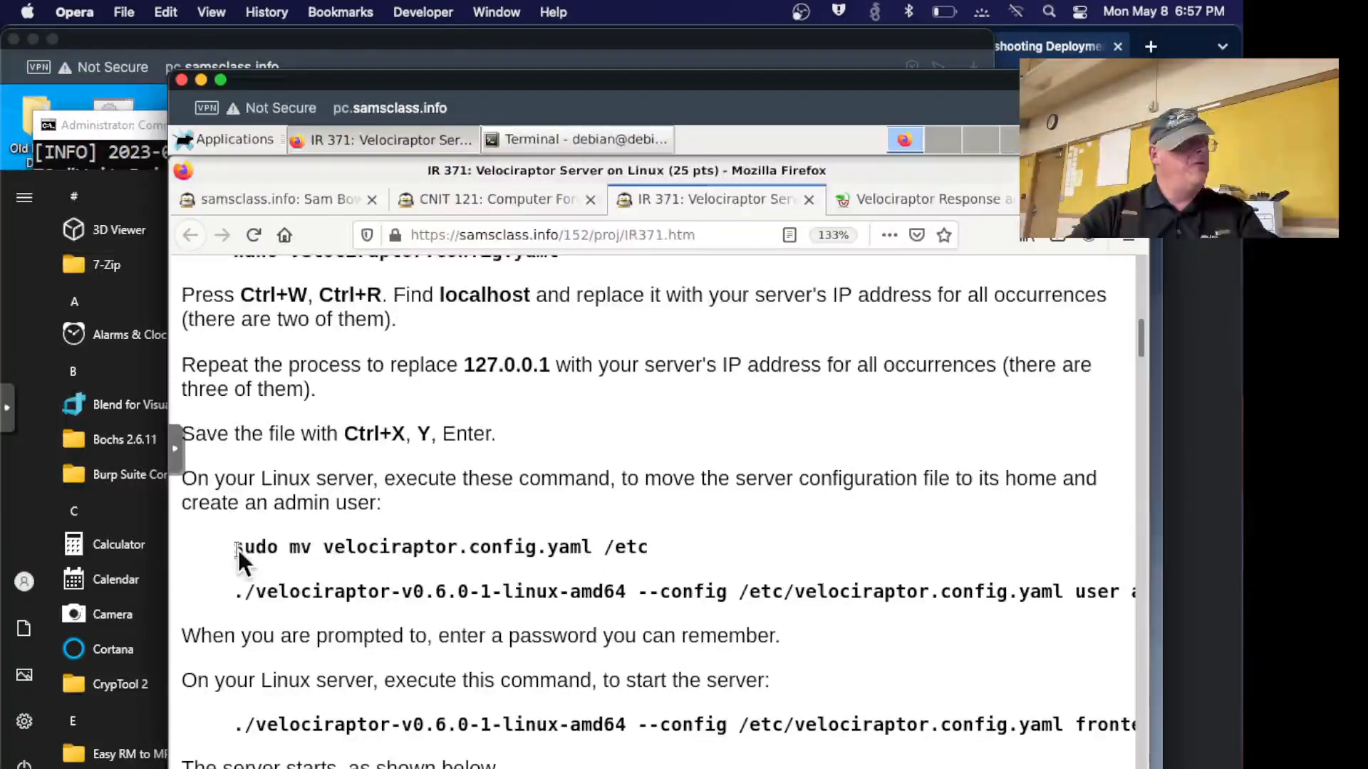
drag(235, 547, 647, 547)
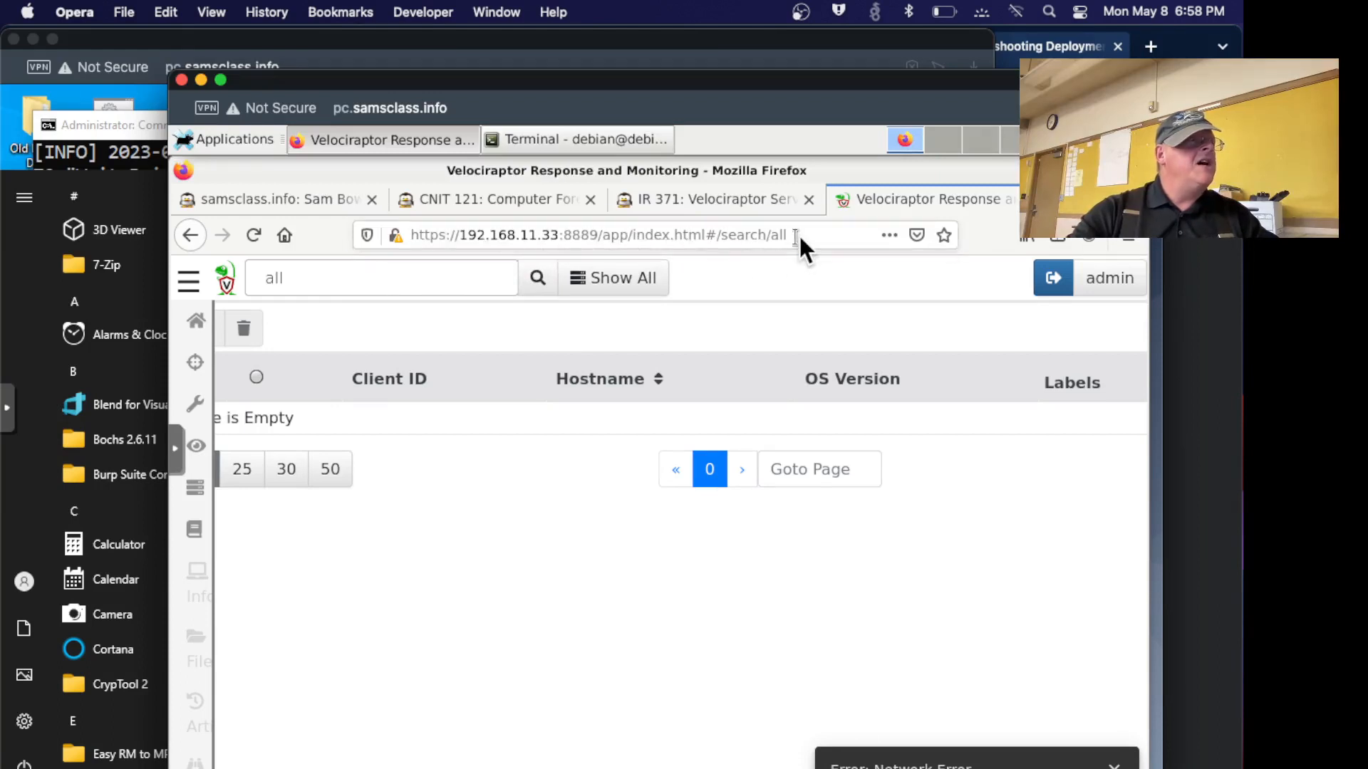
click(597, 235)
text(https://192.168.11.33:8889)
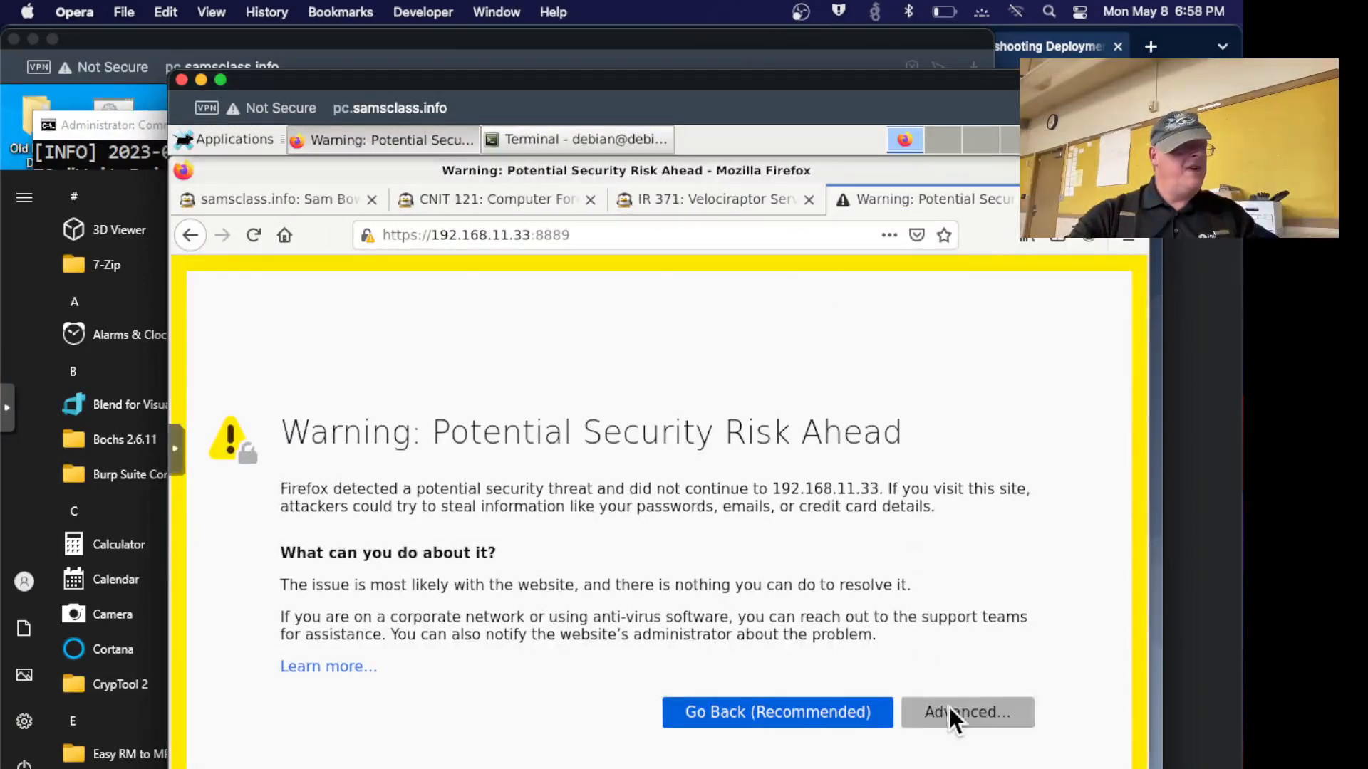
click(966, 713)
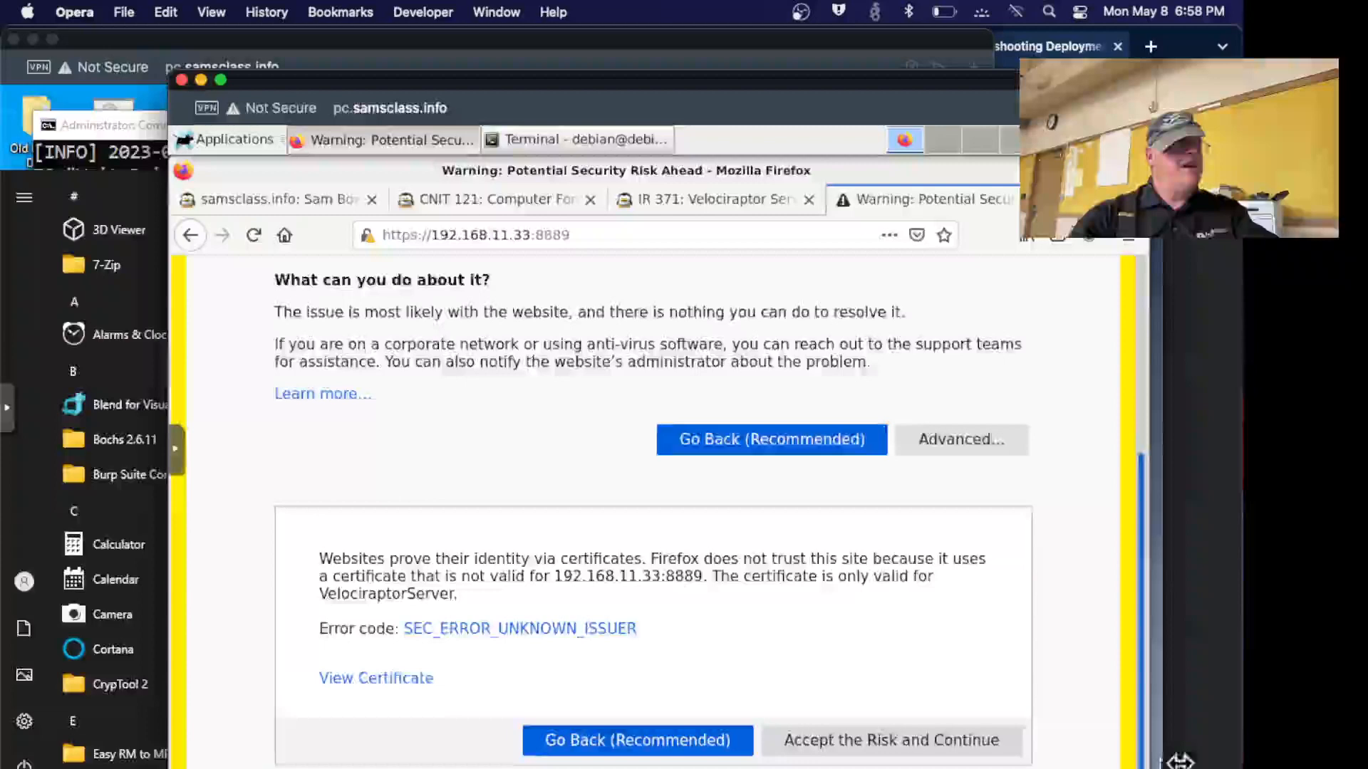
click(889, 733)
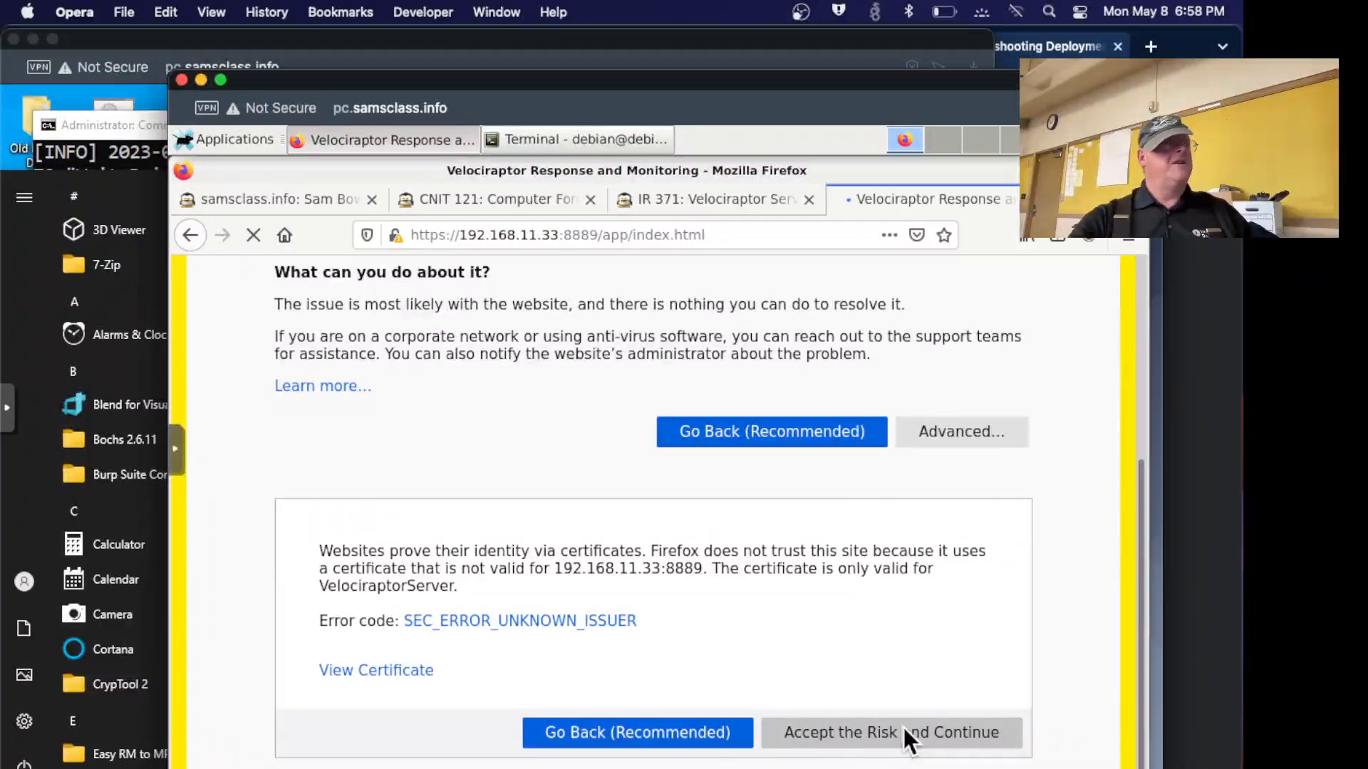
click(889, 732)
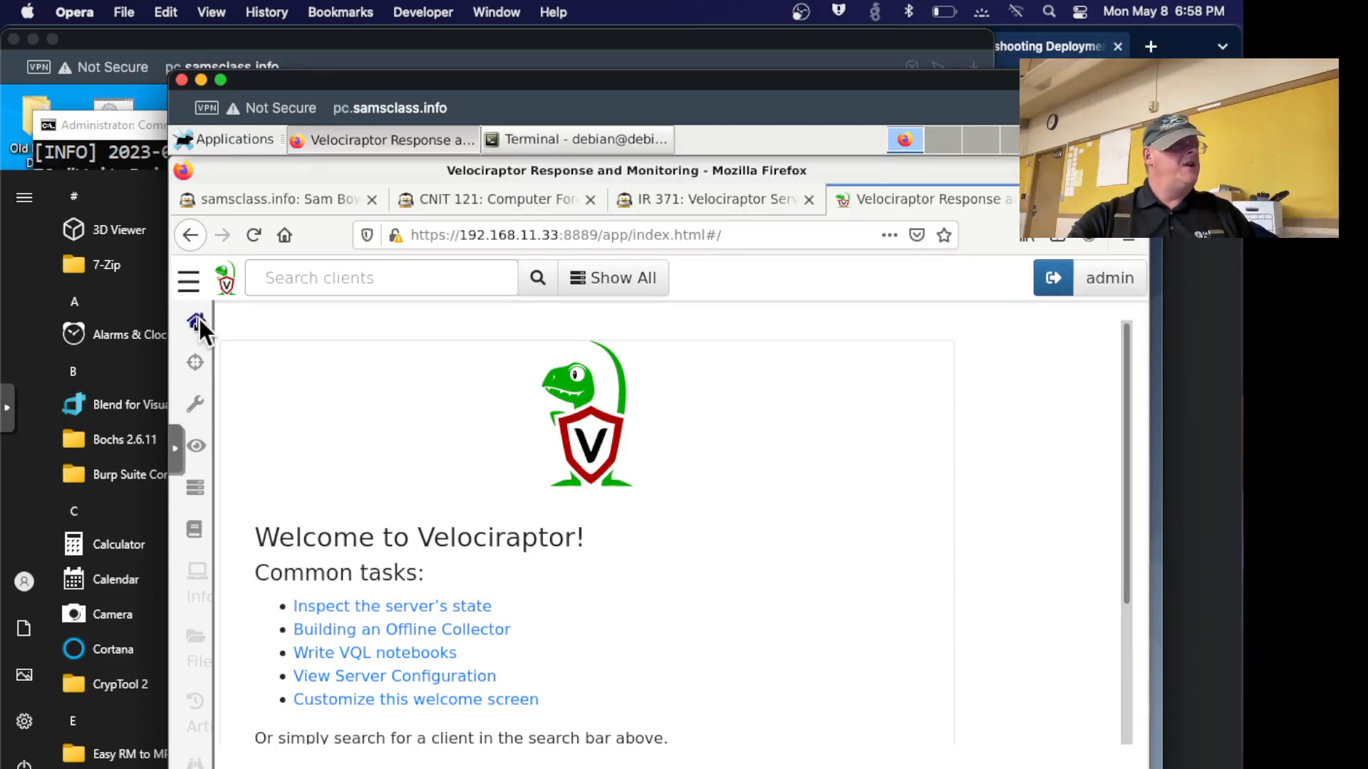
View the server status dashboard and the still-empty Show All client list, then return to the lab tab.
click(196, 321)
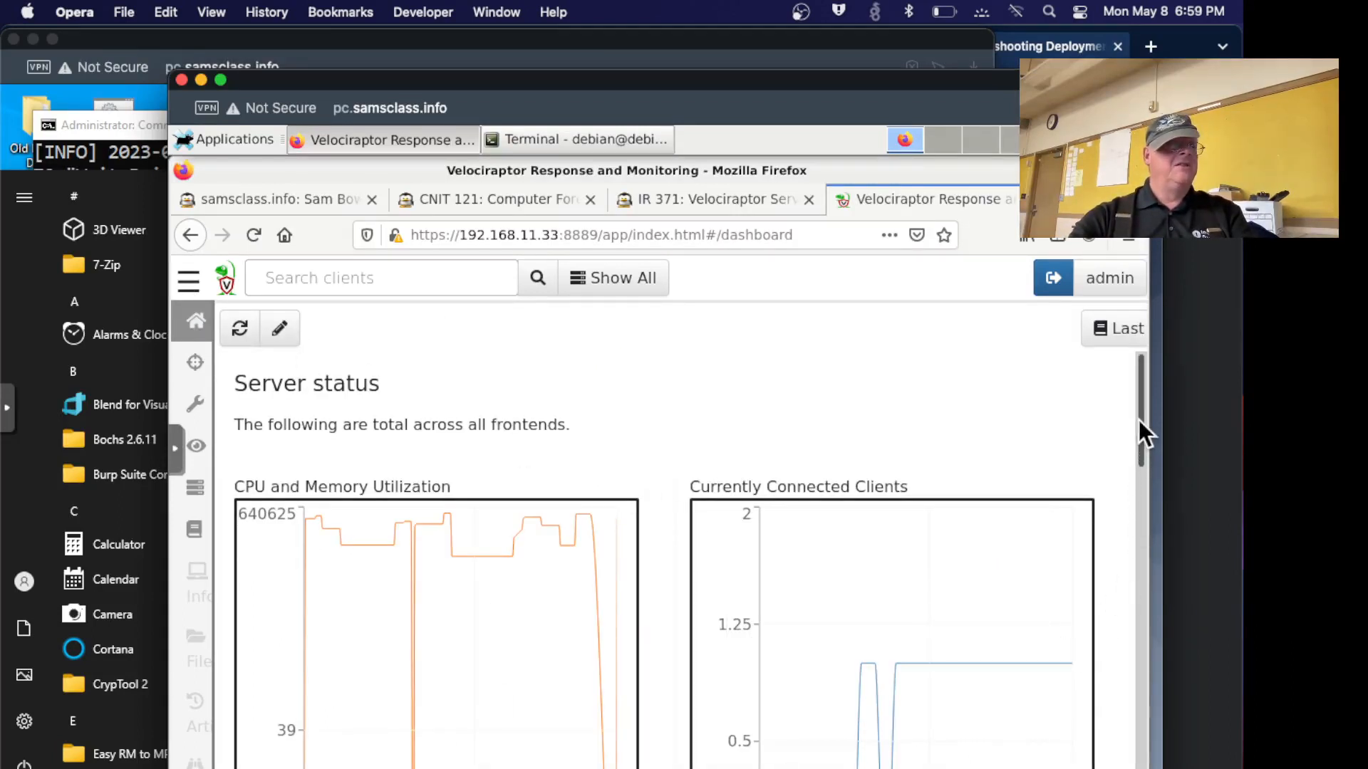
scroll(down, 3)
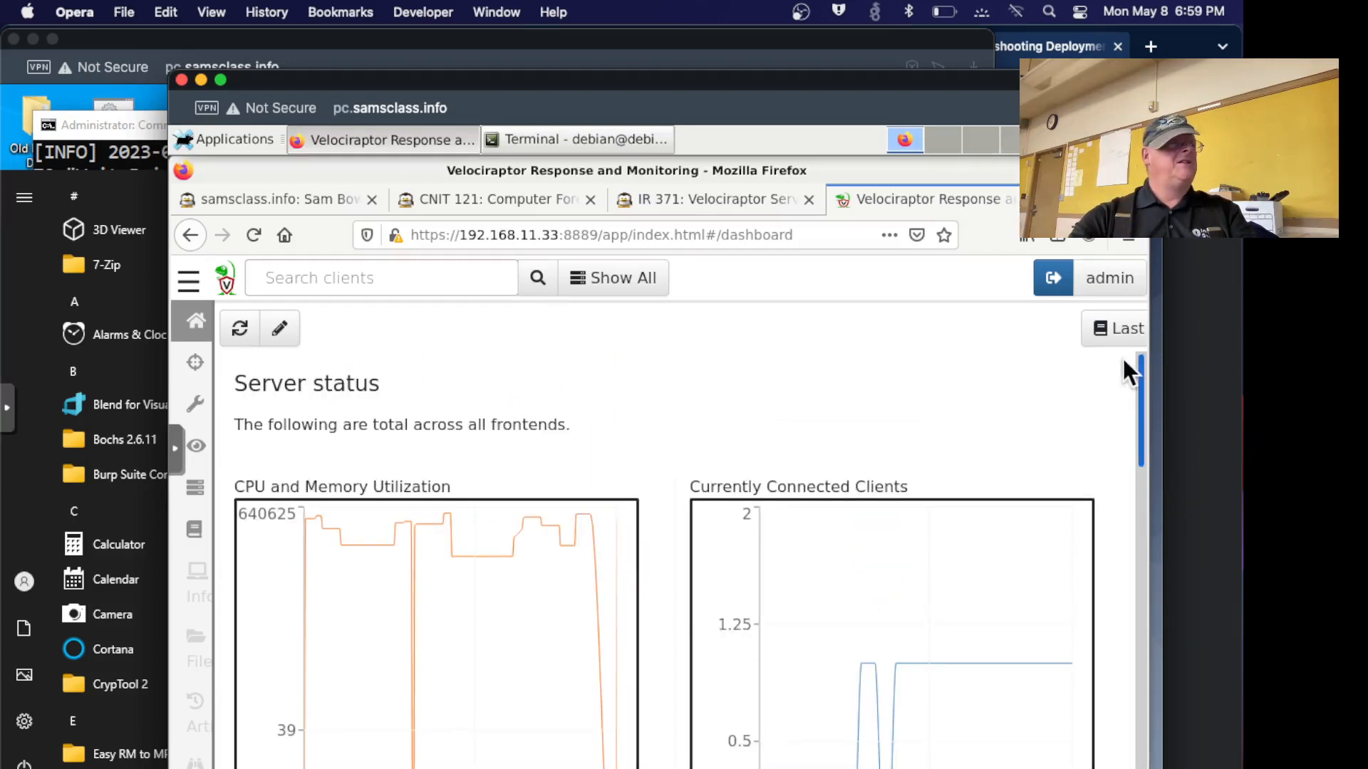
click(613, 278)
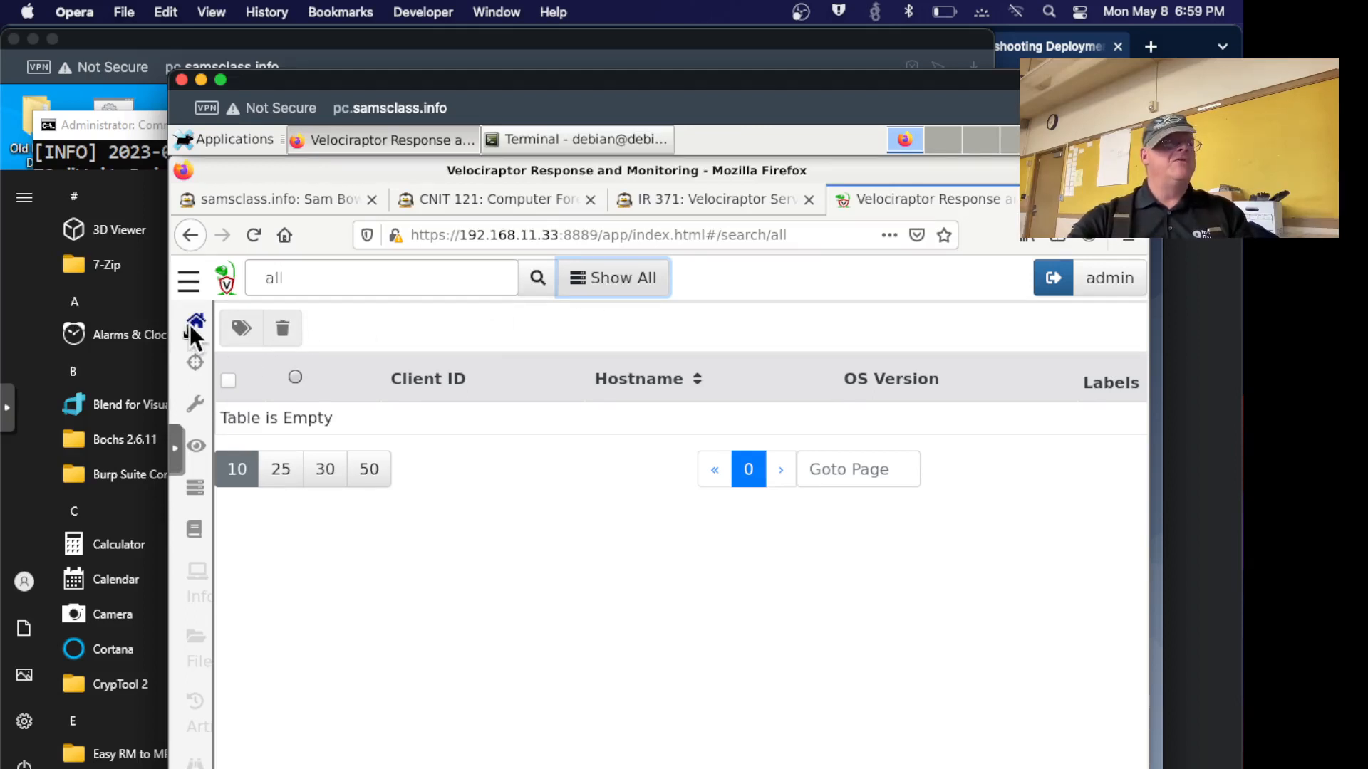
click(195, 324)
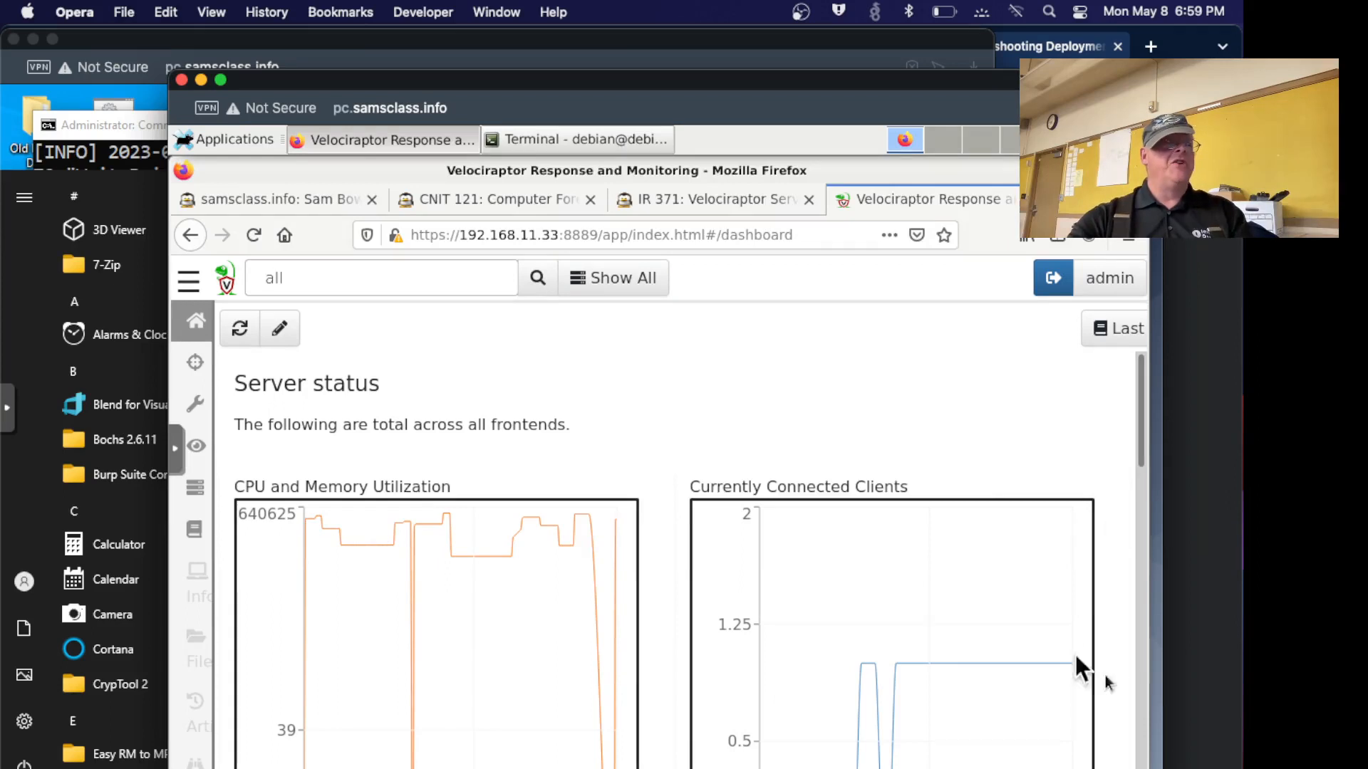
mouse_move(1108, 472)
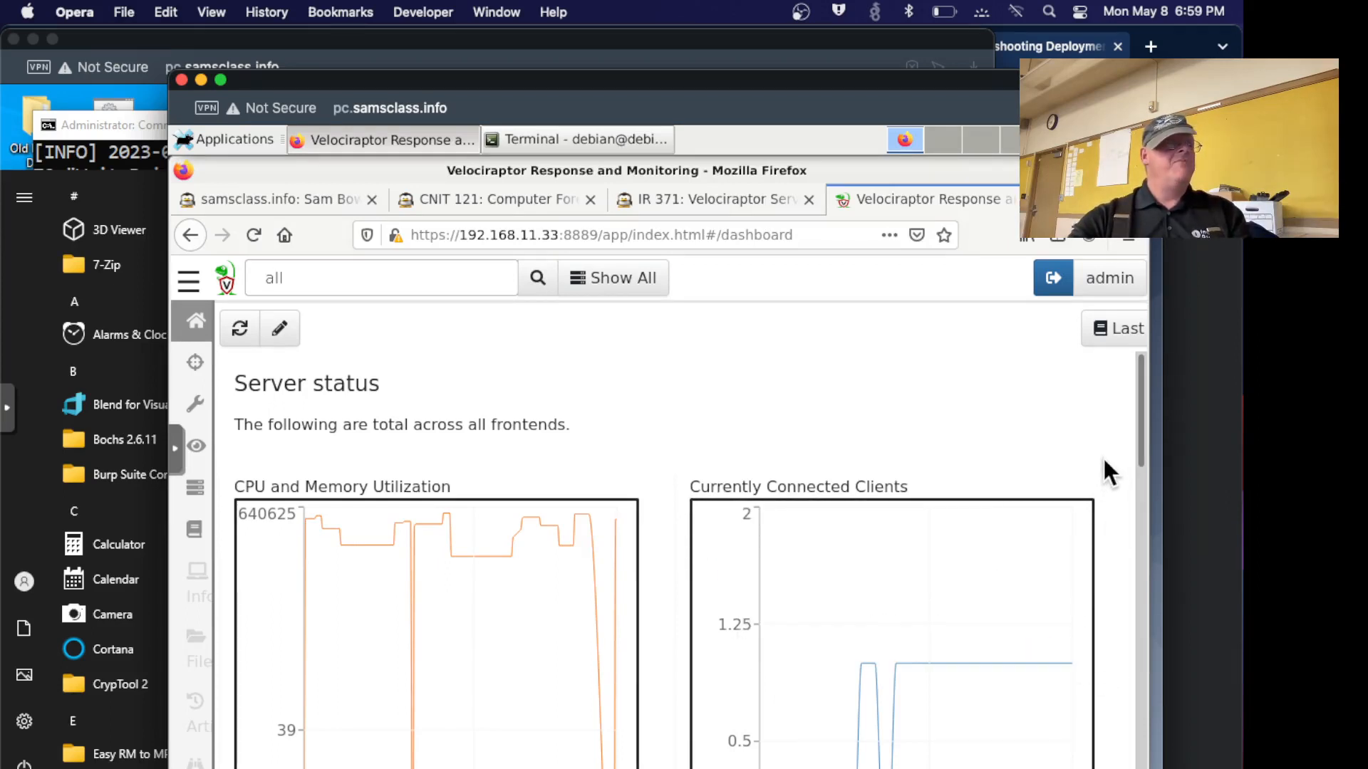
mouse_move(1080, 441)
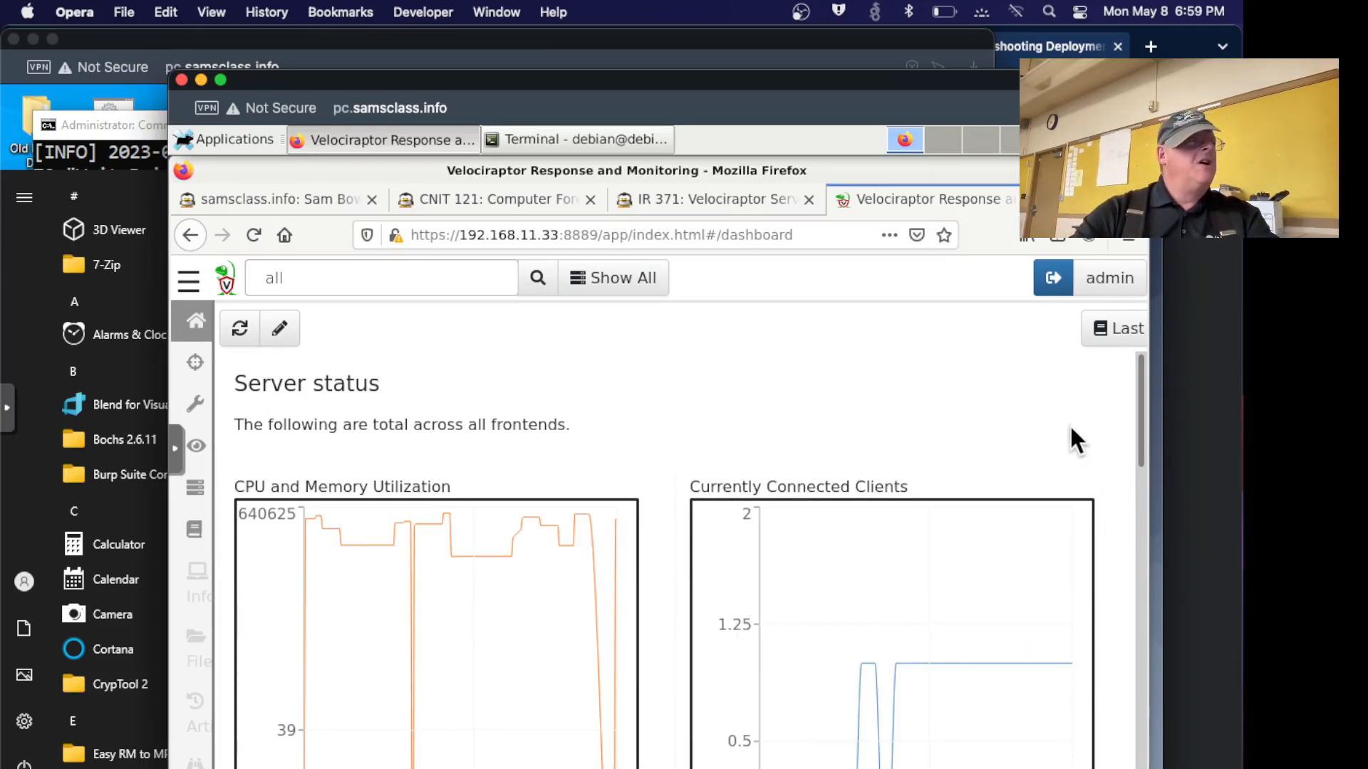
click(715, 200)
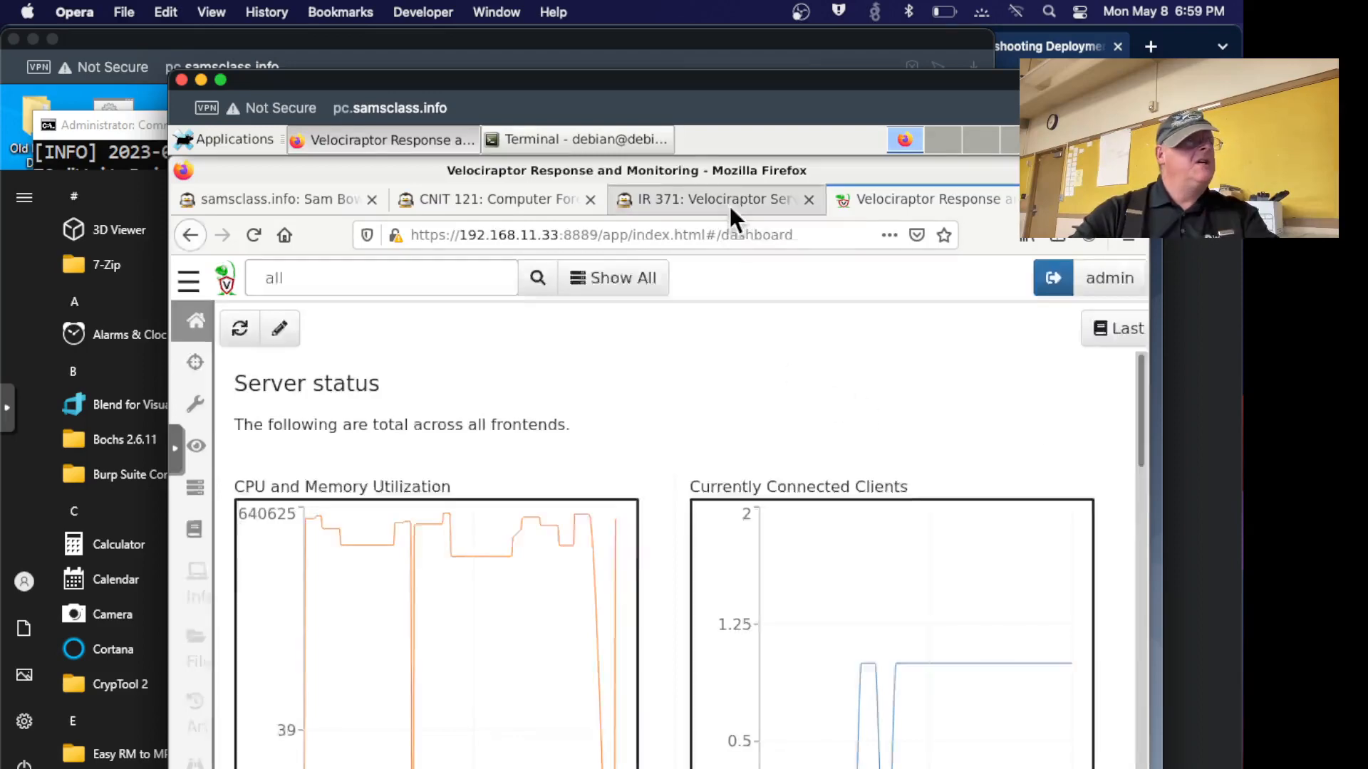
click(706, 200)
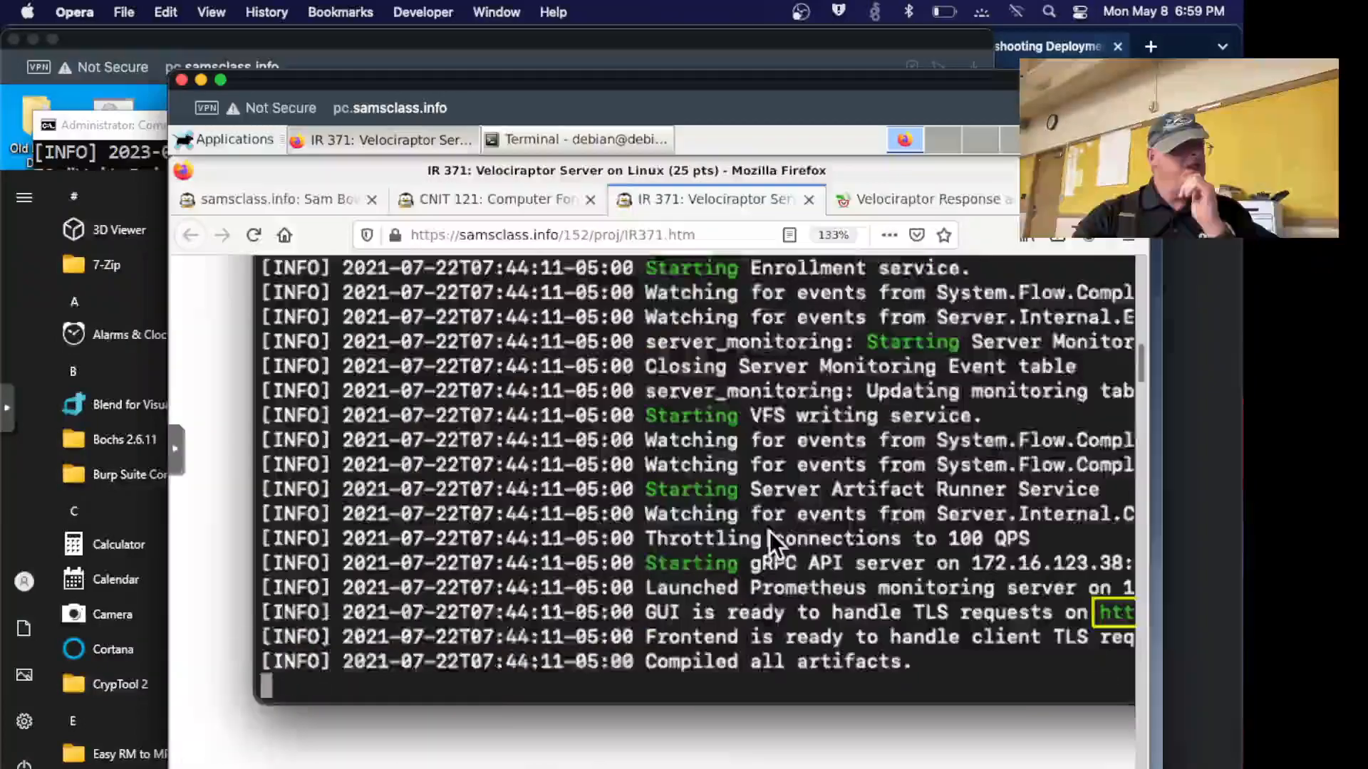
Scroll to Task 2: Adding a Windows Client and select the sudo nano /etc/velociraptor.config.yaml command.
scroll(down, 3)
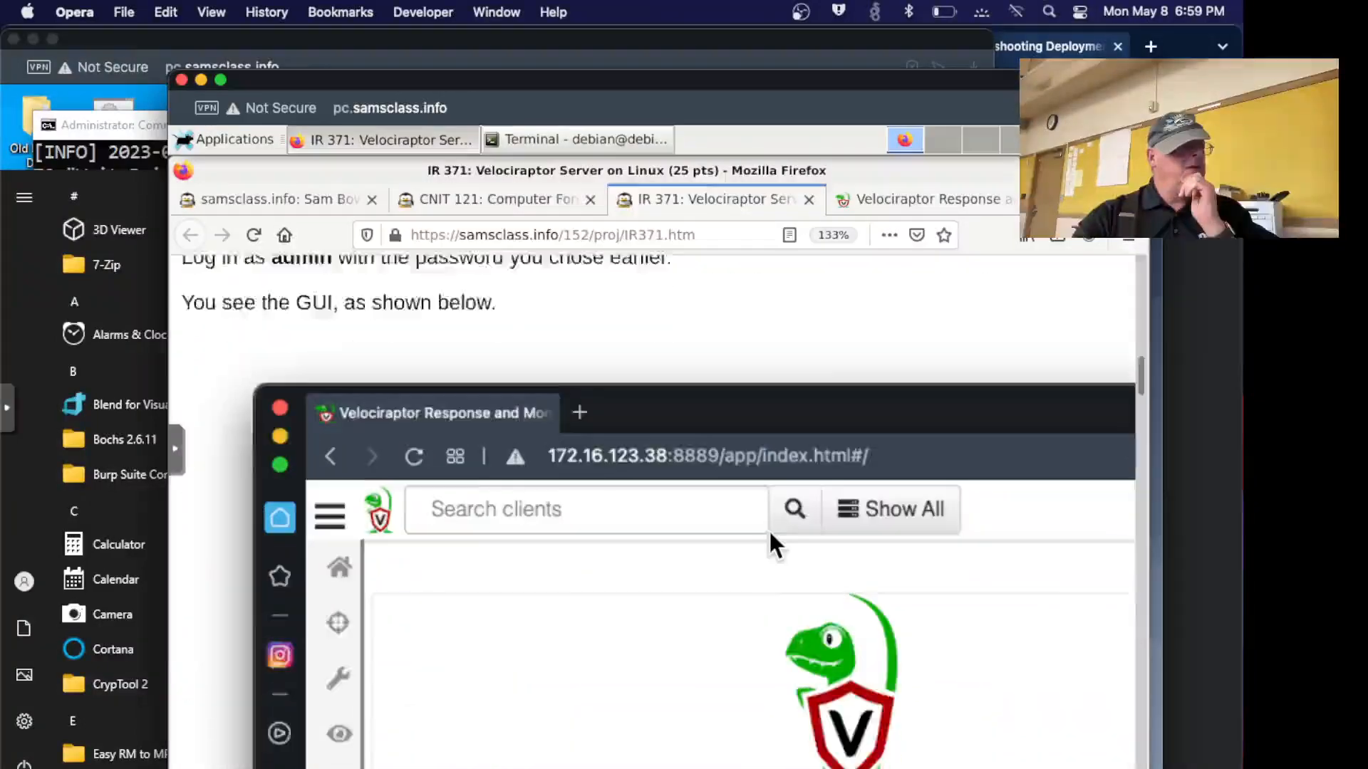
scroll(down, 3)
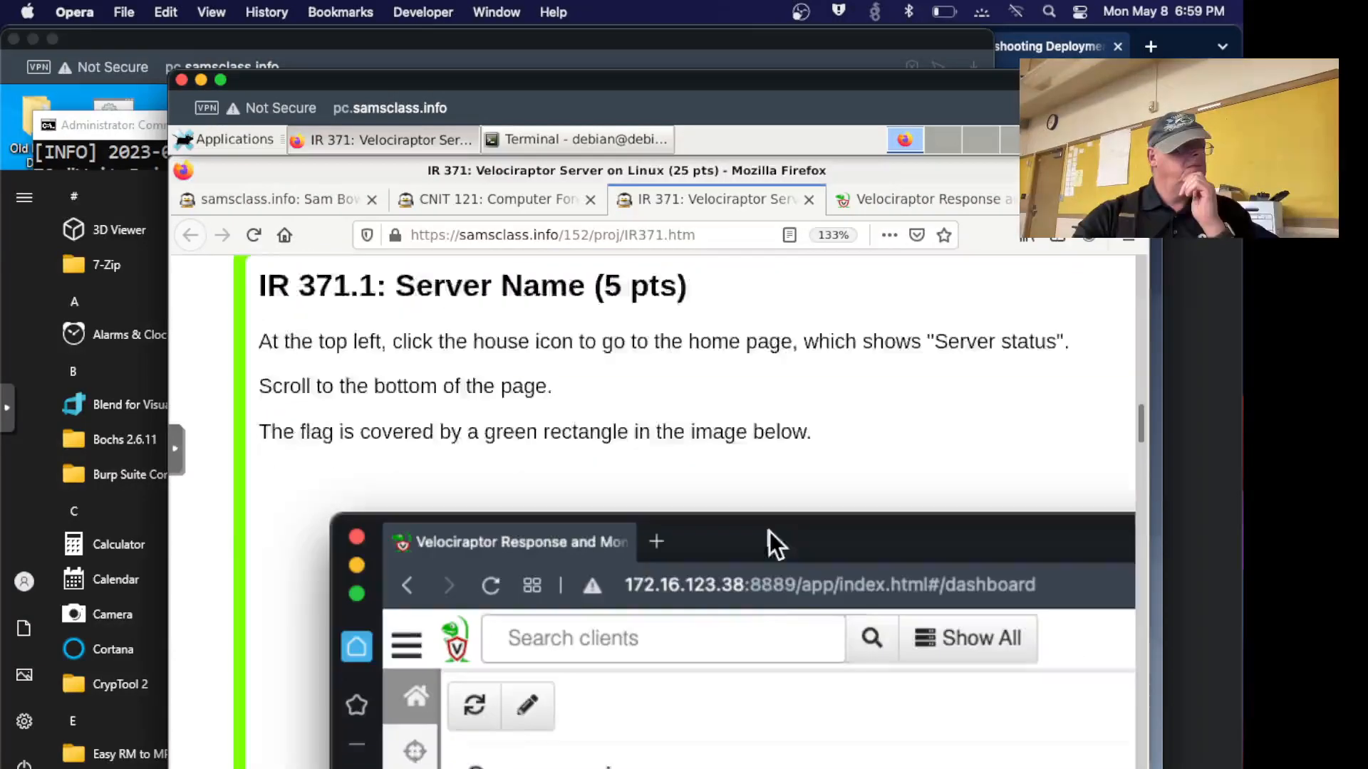
scroll(down, 3)
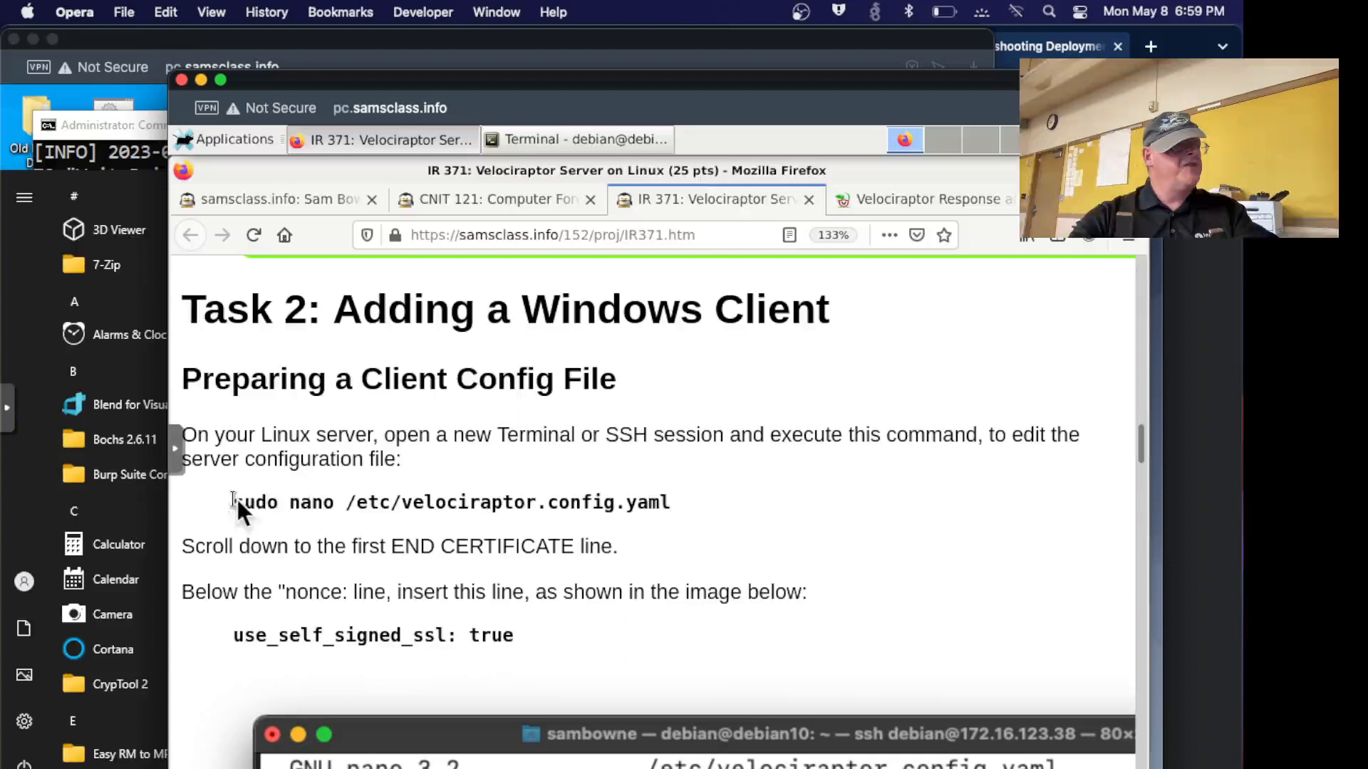
drag(232, 503, 481, 503)
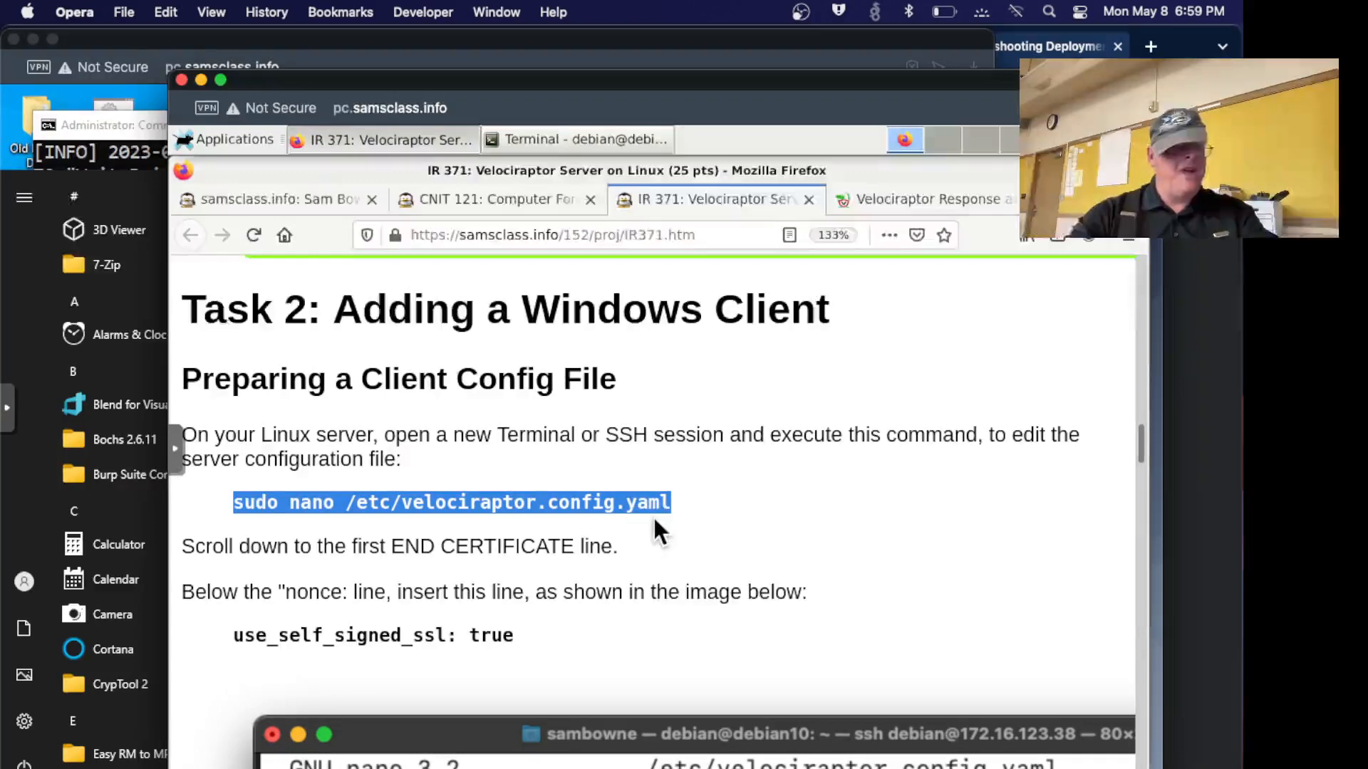
In the second terminal tab, add use_self_signed_ssl: true below nonce in /etc/velociraptor.config.yaml and save.
click(575, 139)
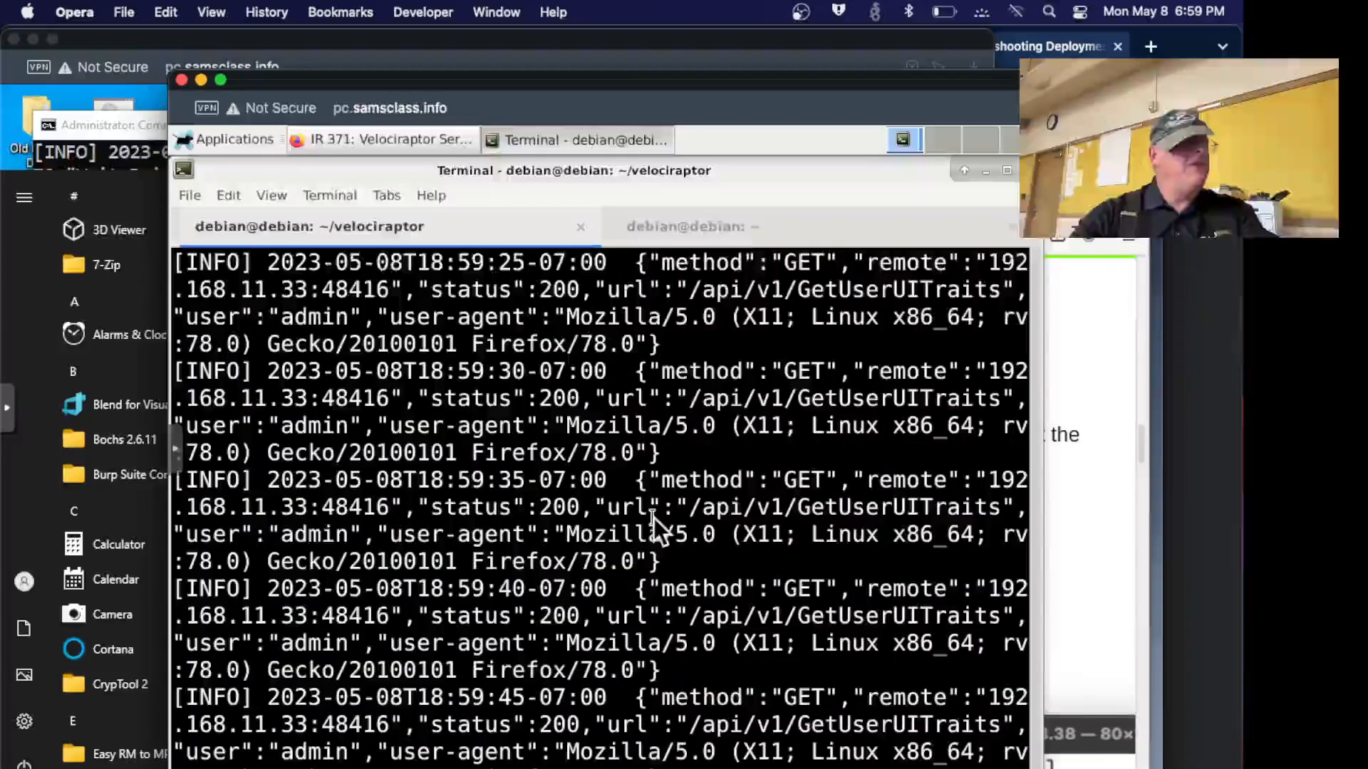
click(690, 226)
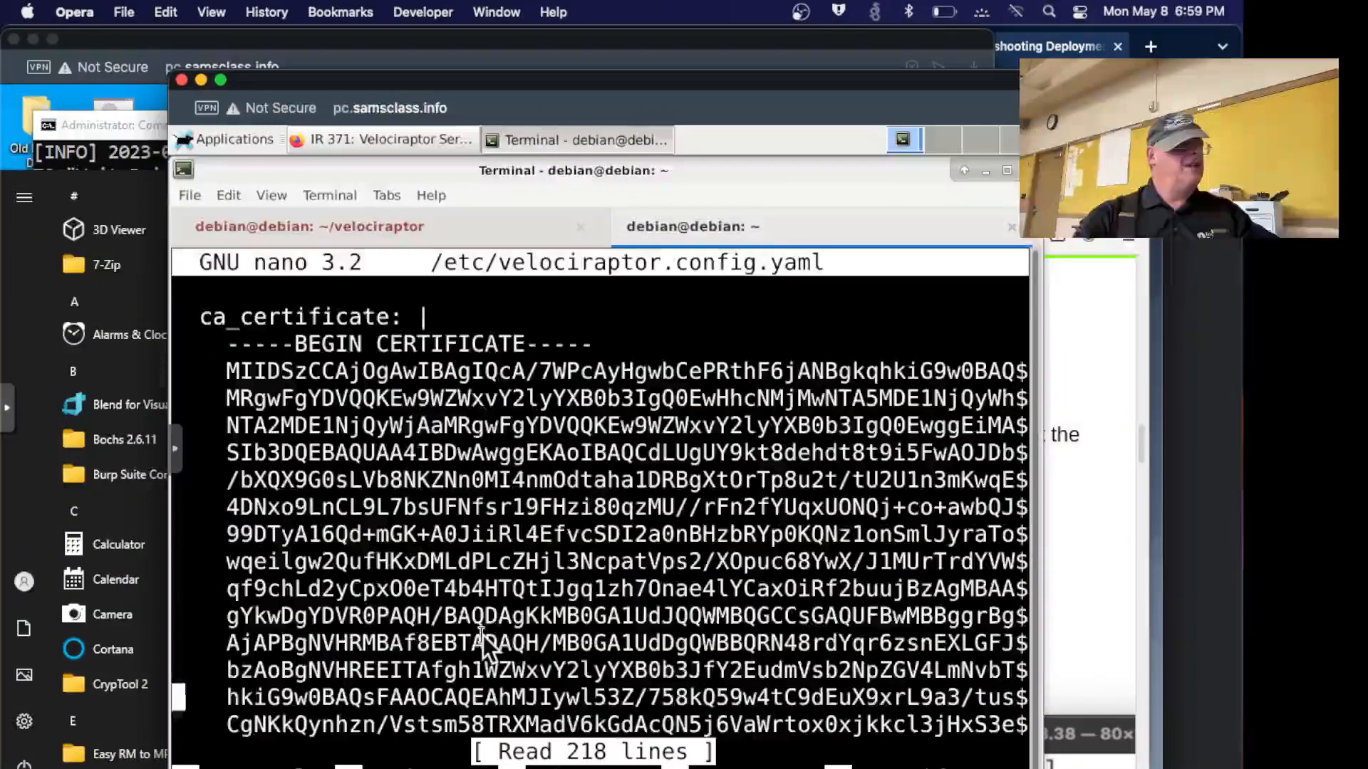
scroll(down, 3)
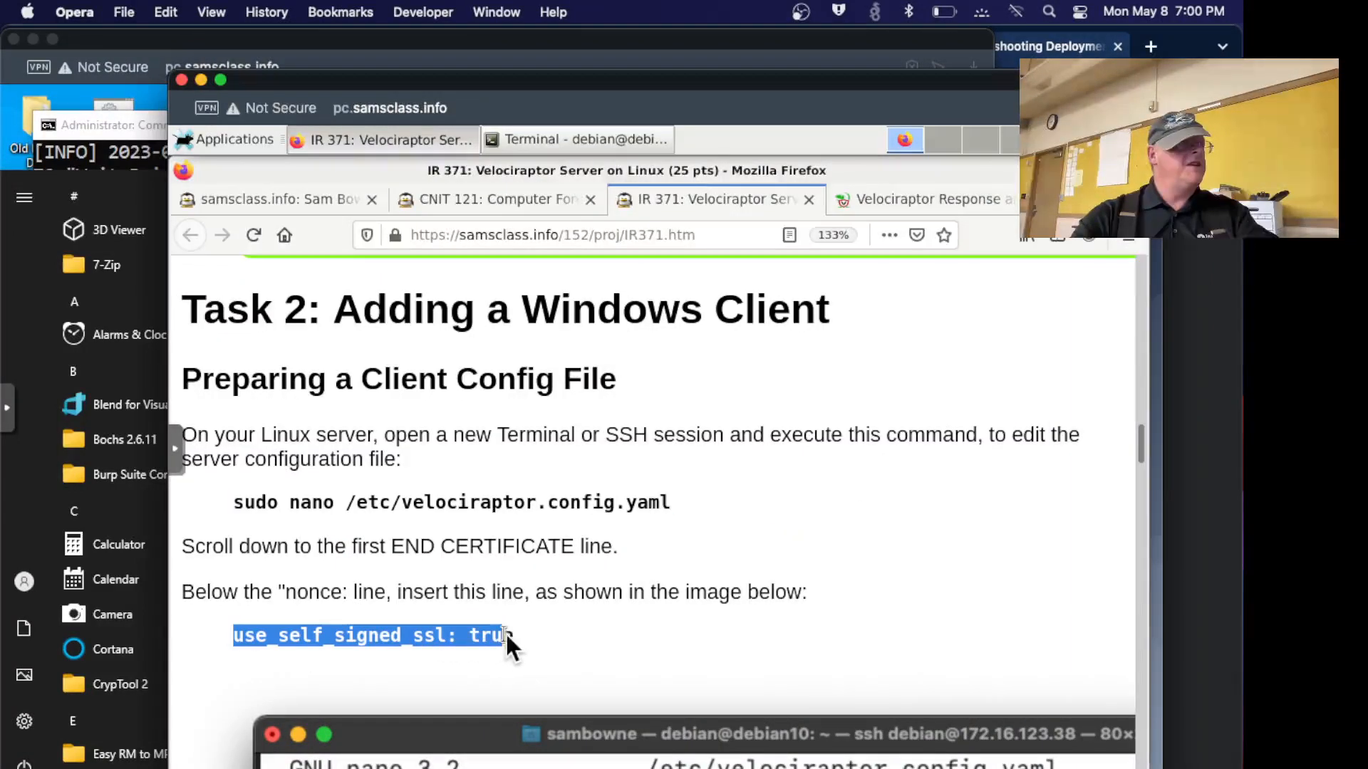
right_click(428, 636)
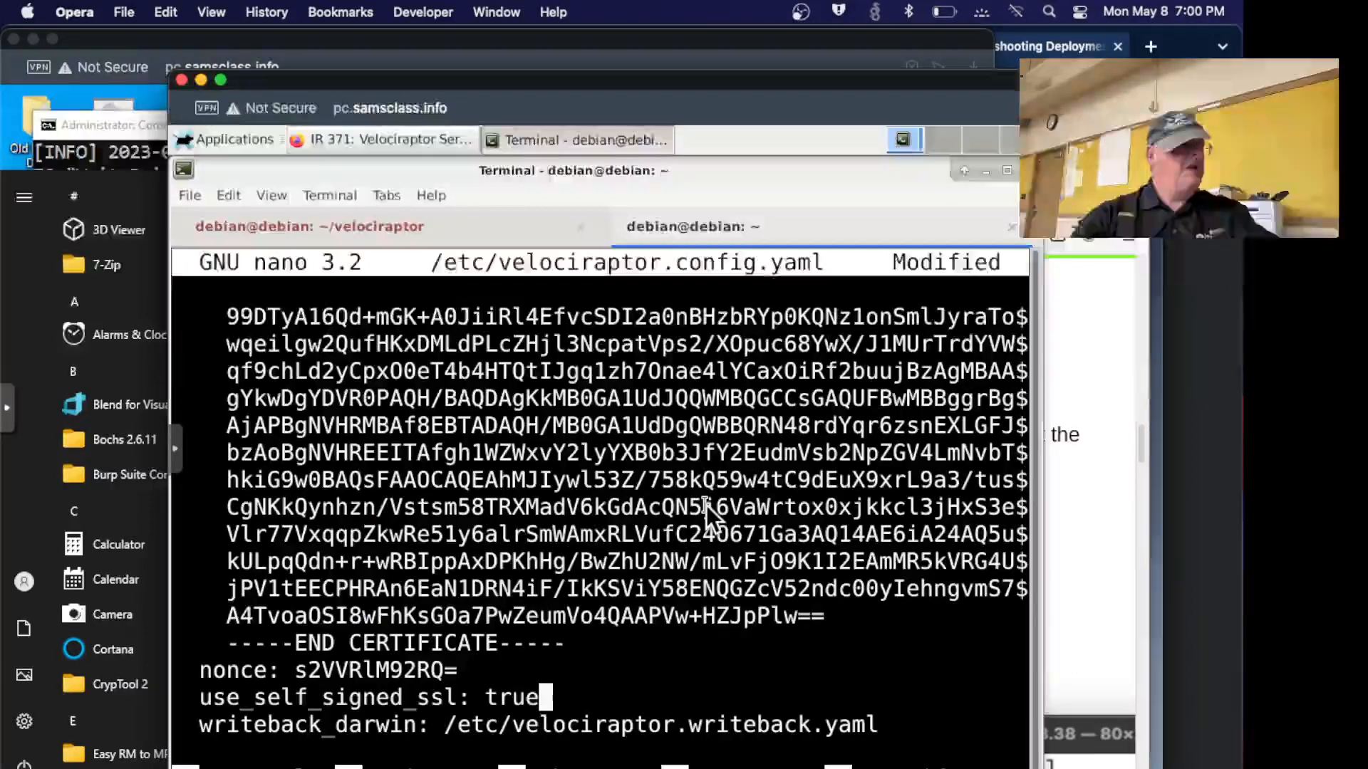
key(ctrl+x)
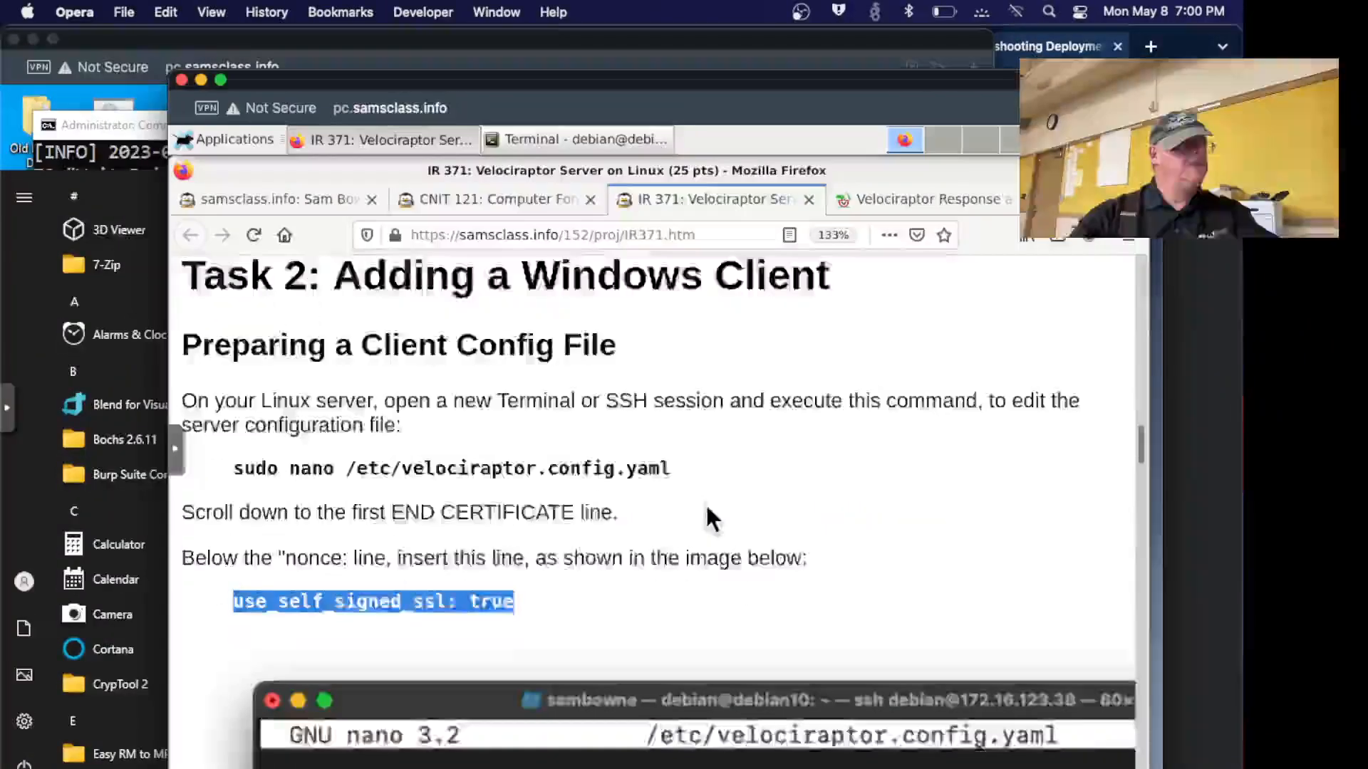
scroll(down, 3)
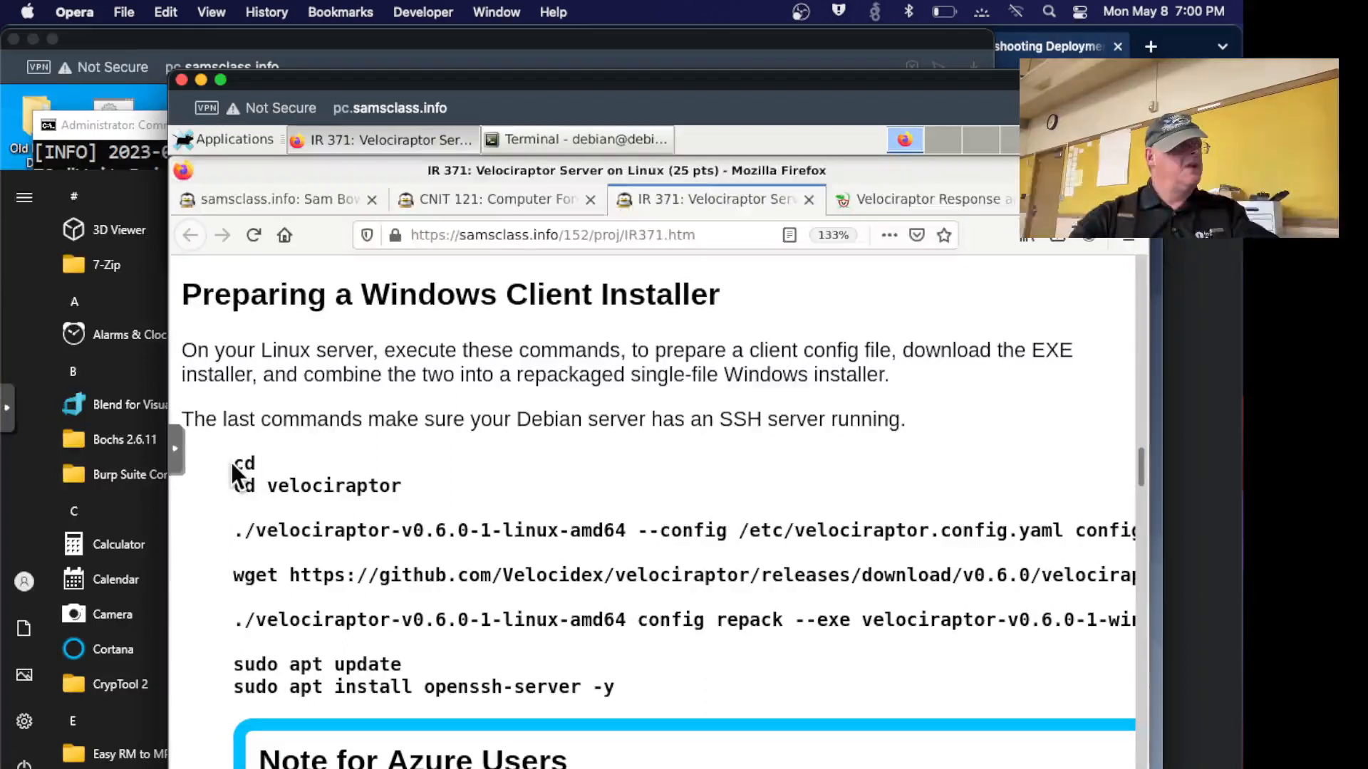
Copy the wget installer and config repack commands from the lab page and run them in the Debian terminal.
drag(232, 463, 398, 486)
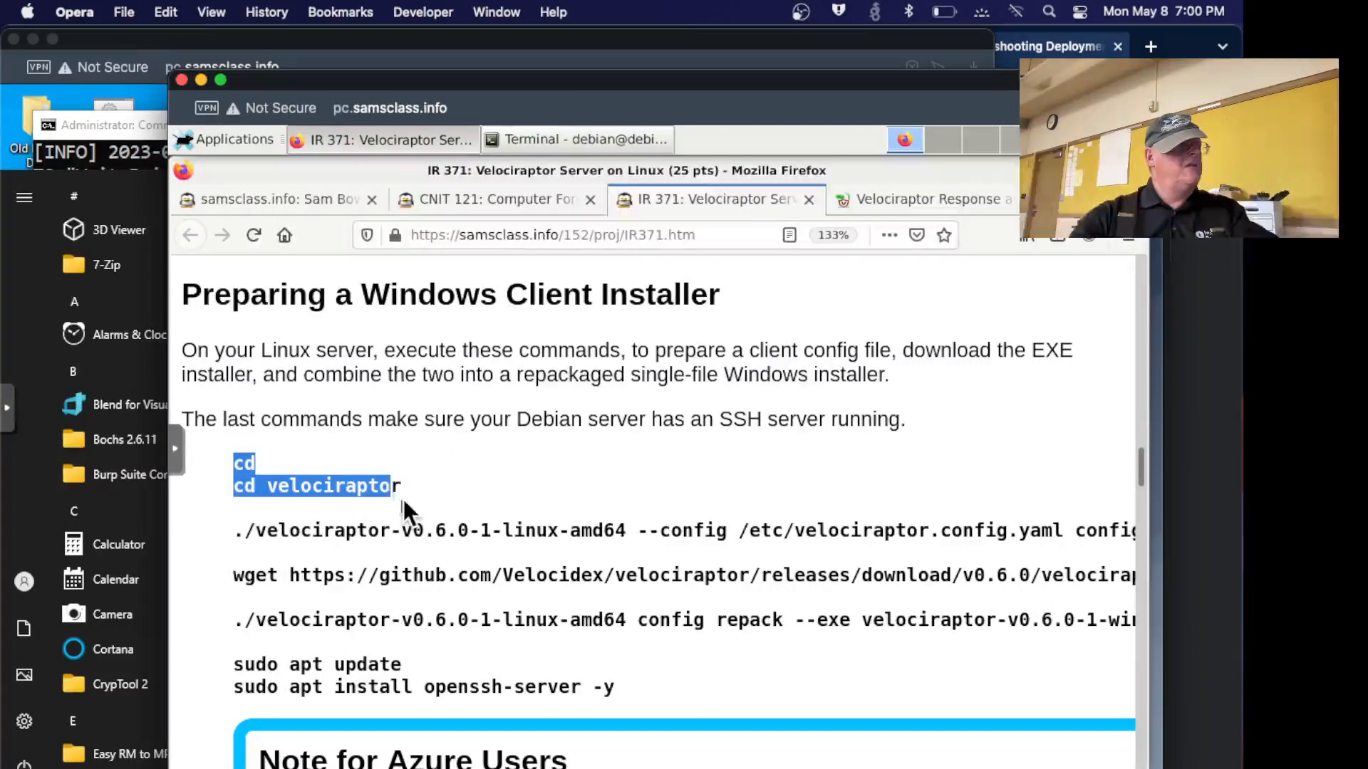
drag(402, 486, 920, 530)
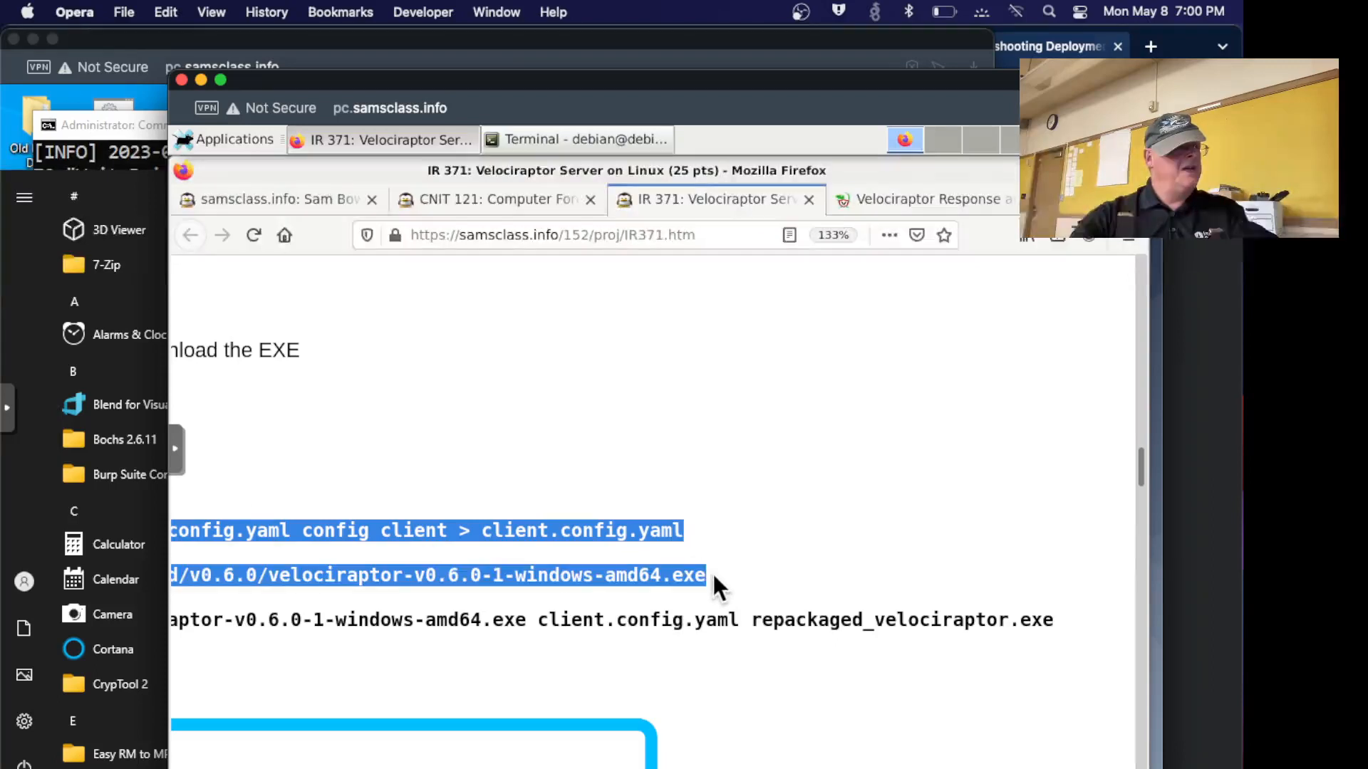
mouse_move(1025, 624)
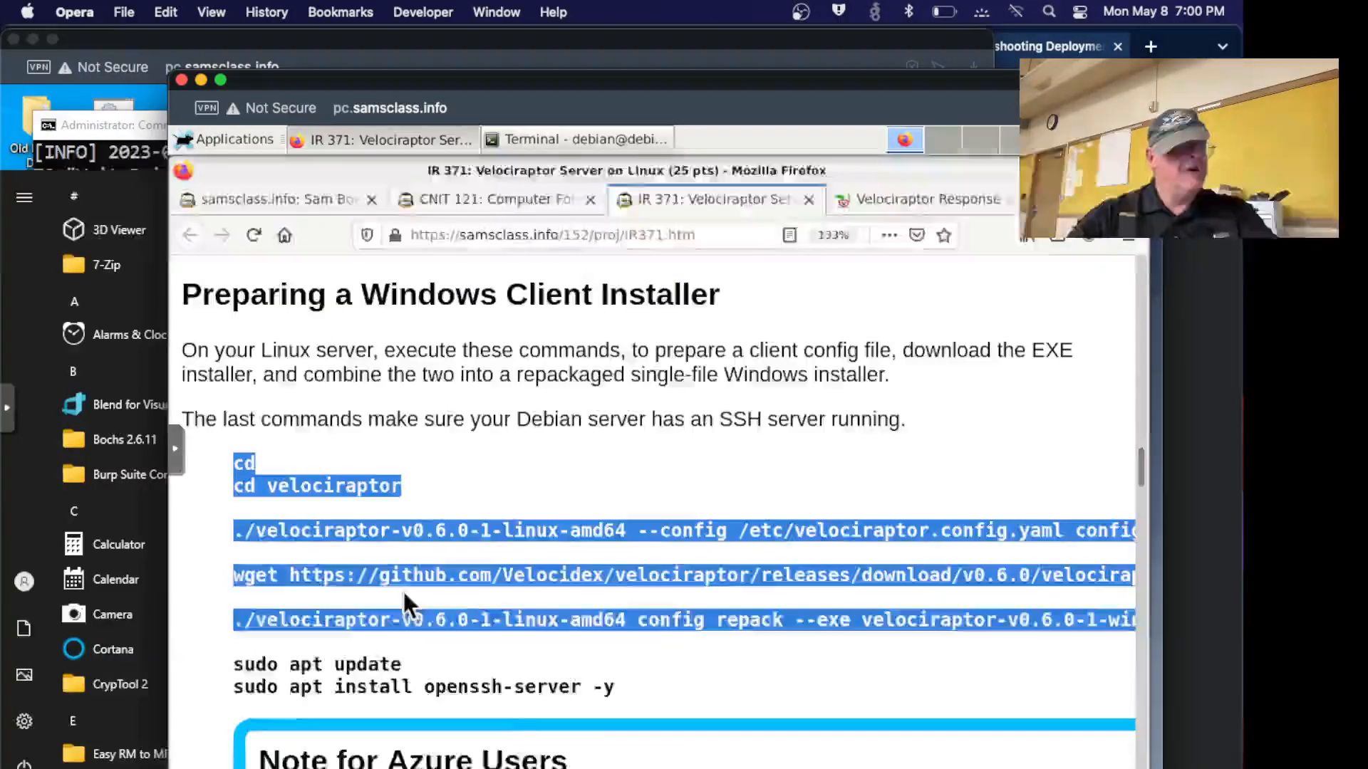
click(578, 138)
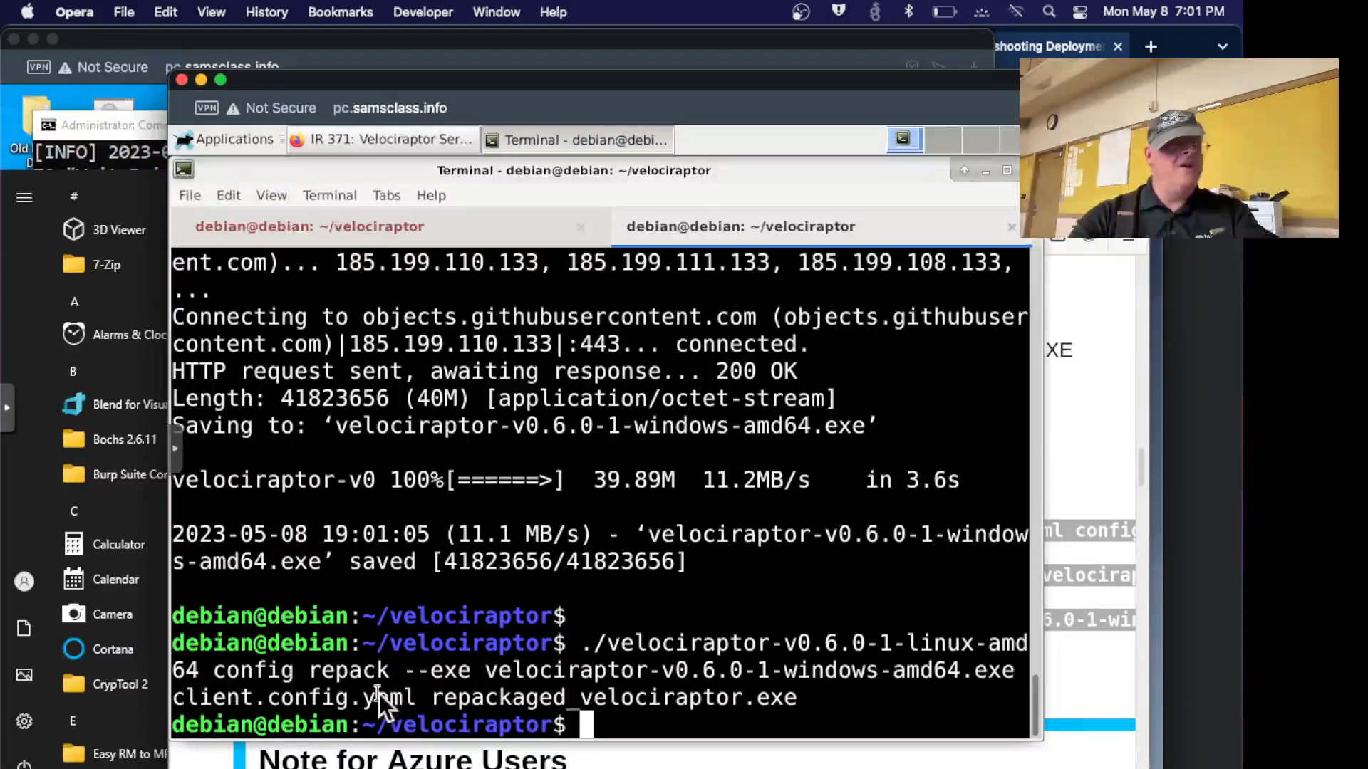
mouse_move(514, 510)
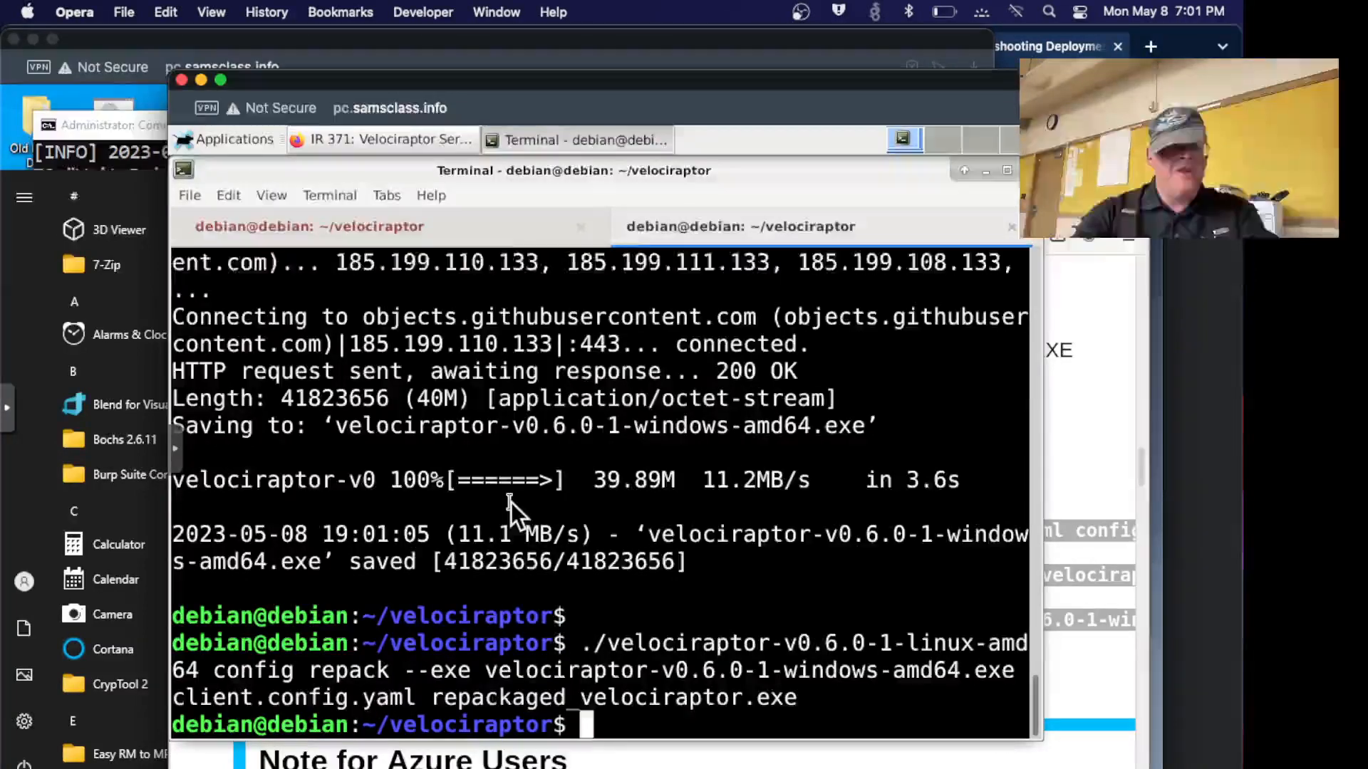
List the velociraptor folder (ls) and read the IR 371 lab page's repack command block.
text(ls)
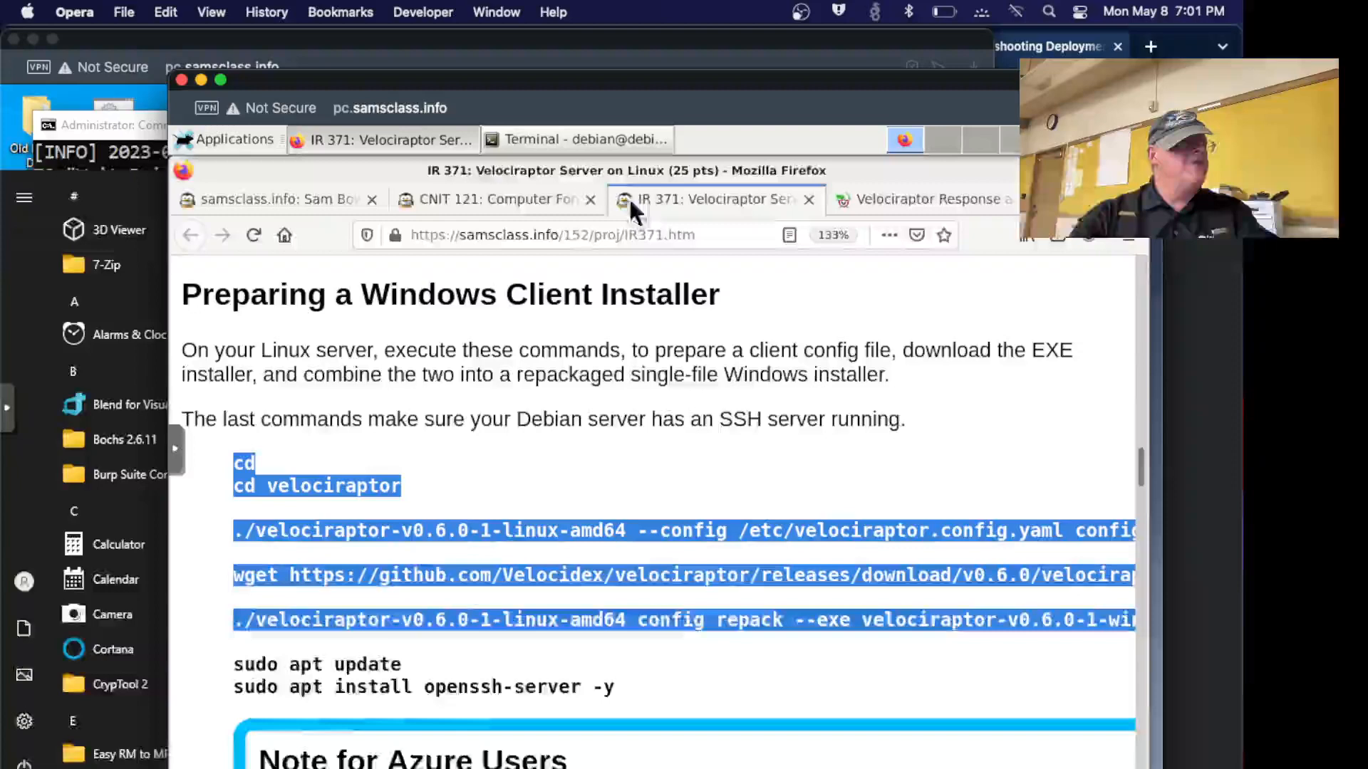
click(658, 575)
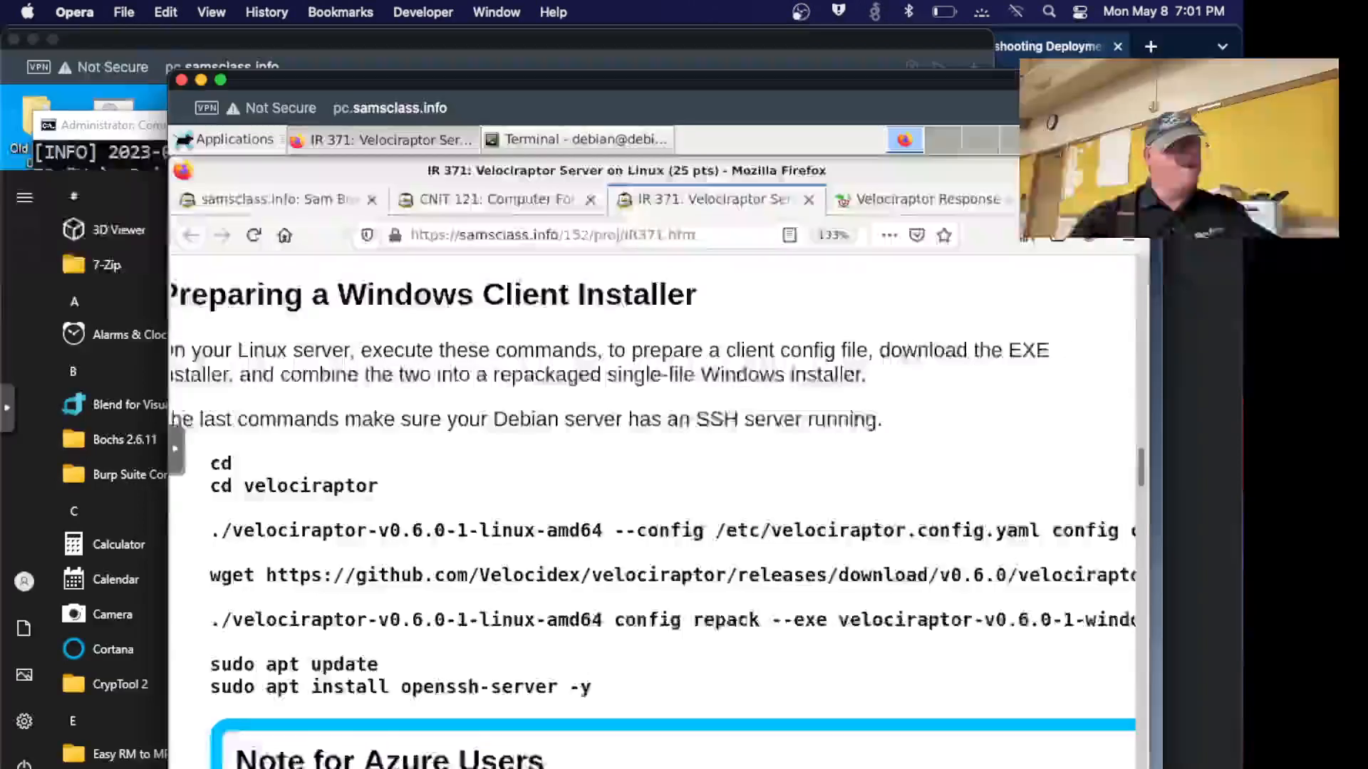
scroll(down, 3)
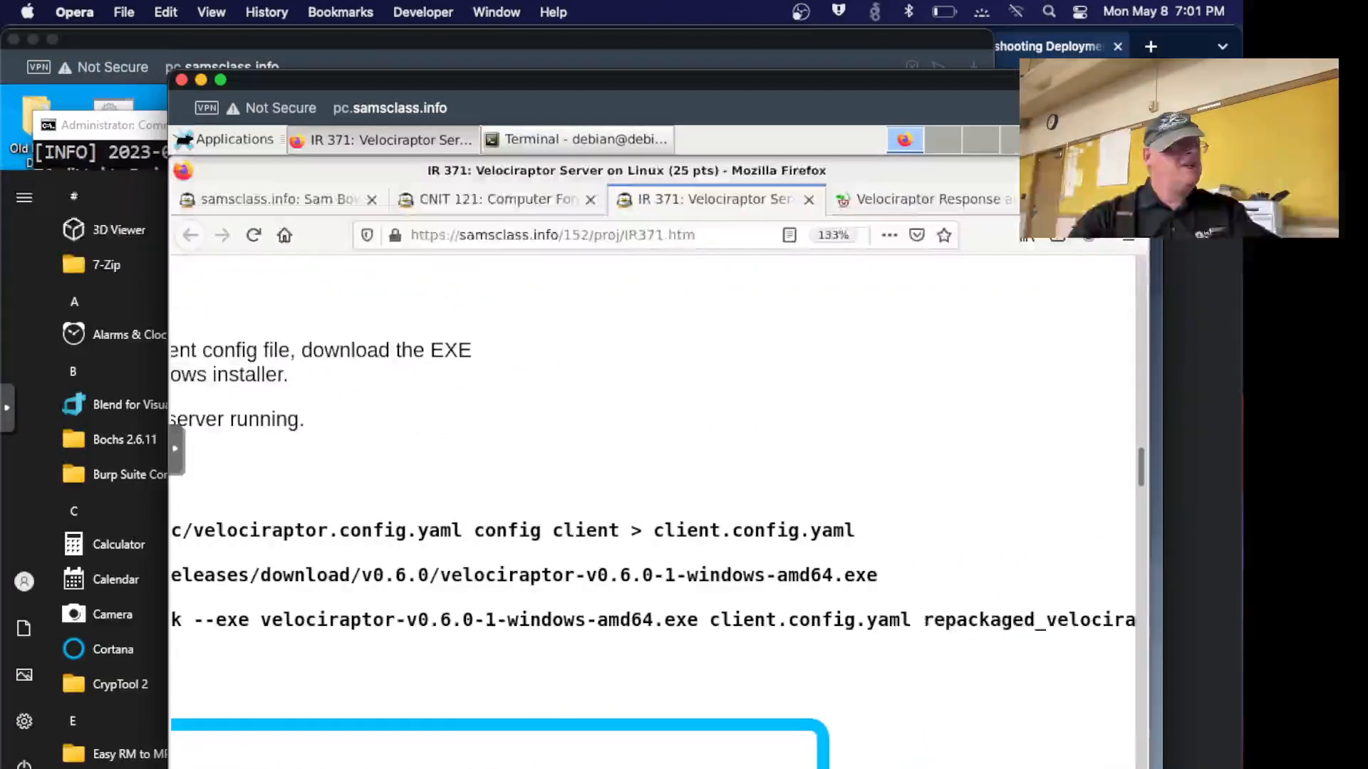
scroll(left, 3)
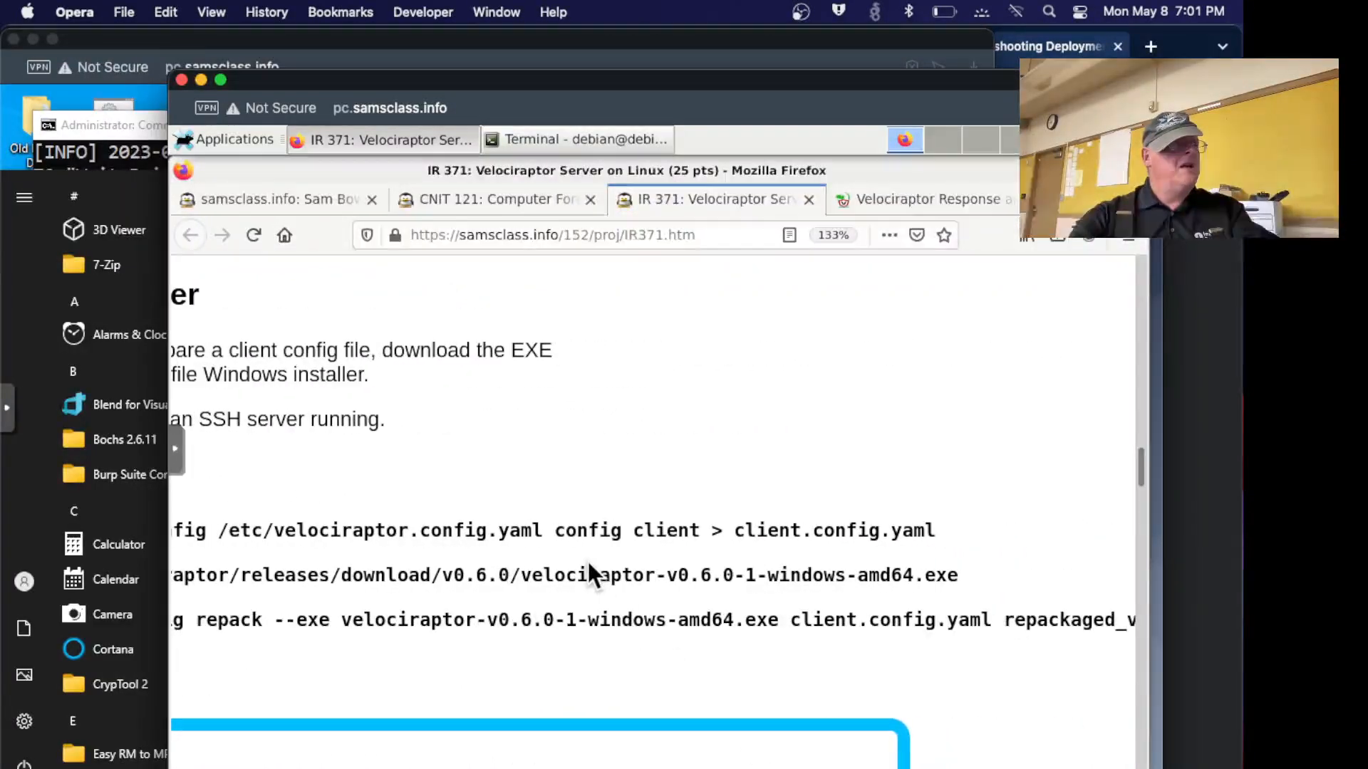
mouse_move(681, 550)
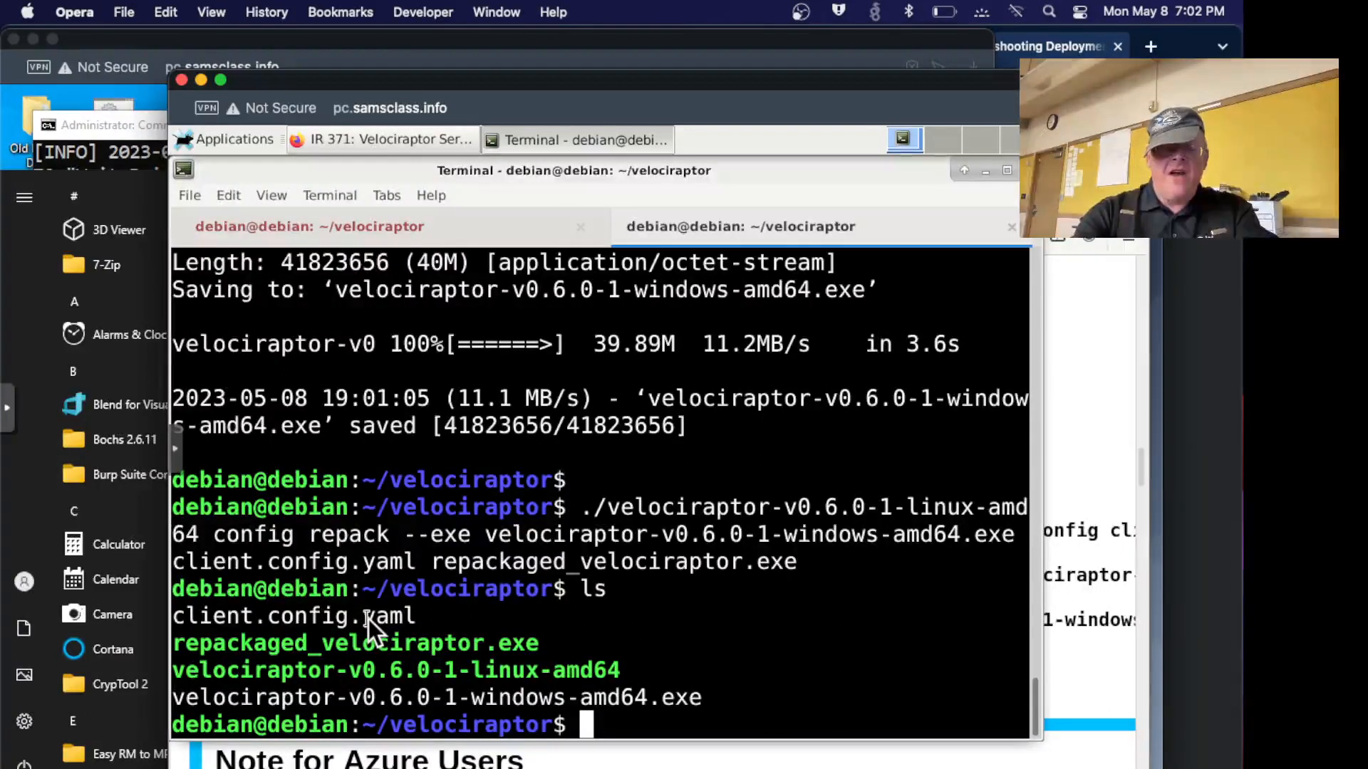
text(less client.config.yaml)
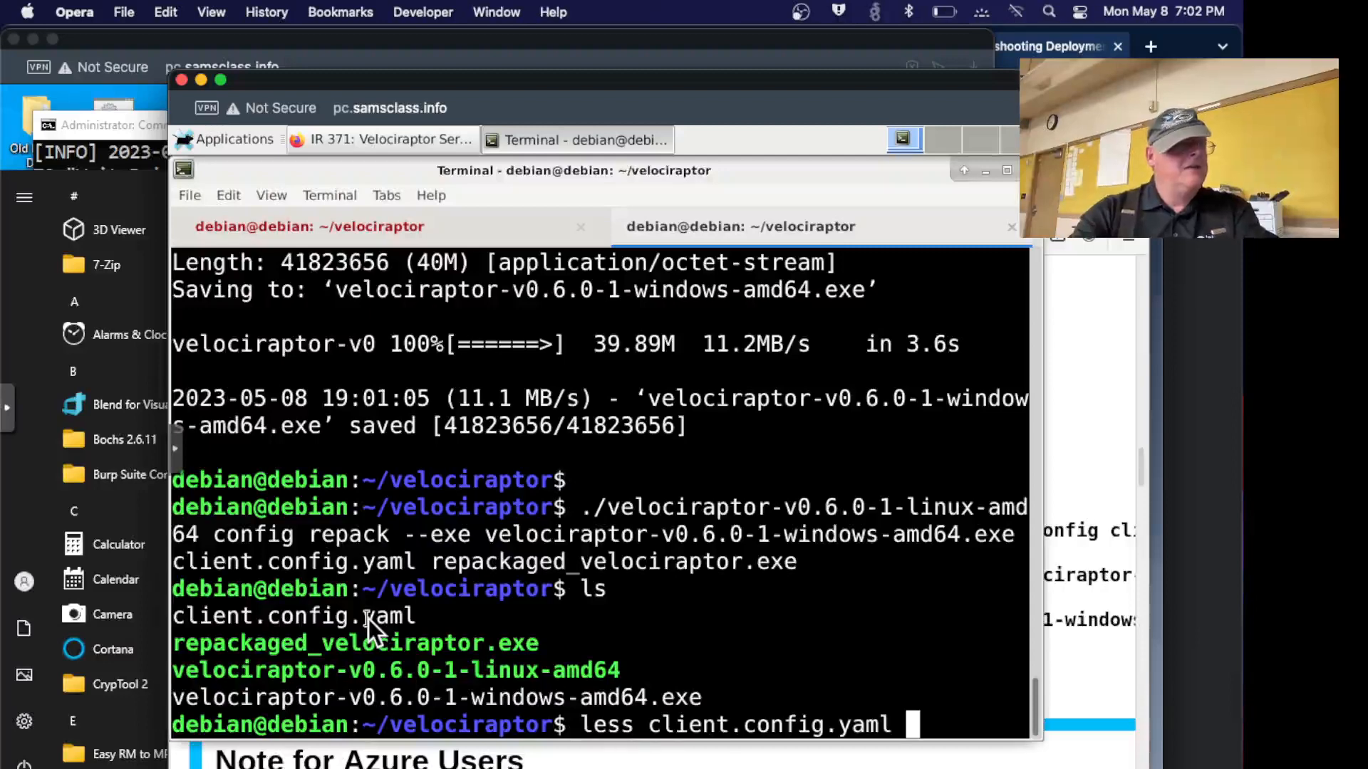
key(Return)
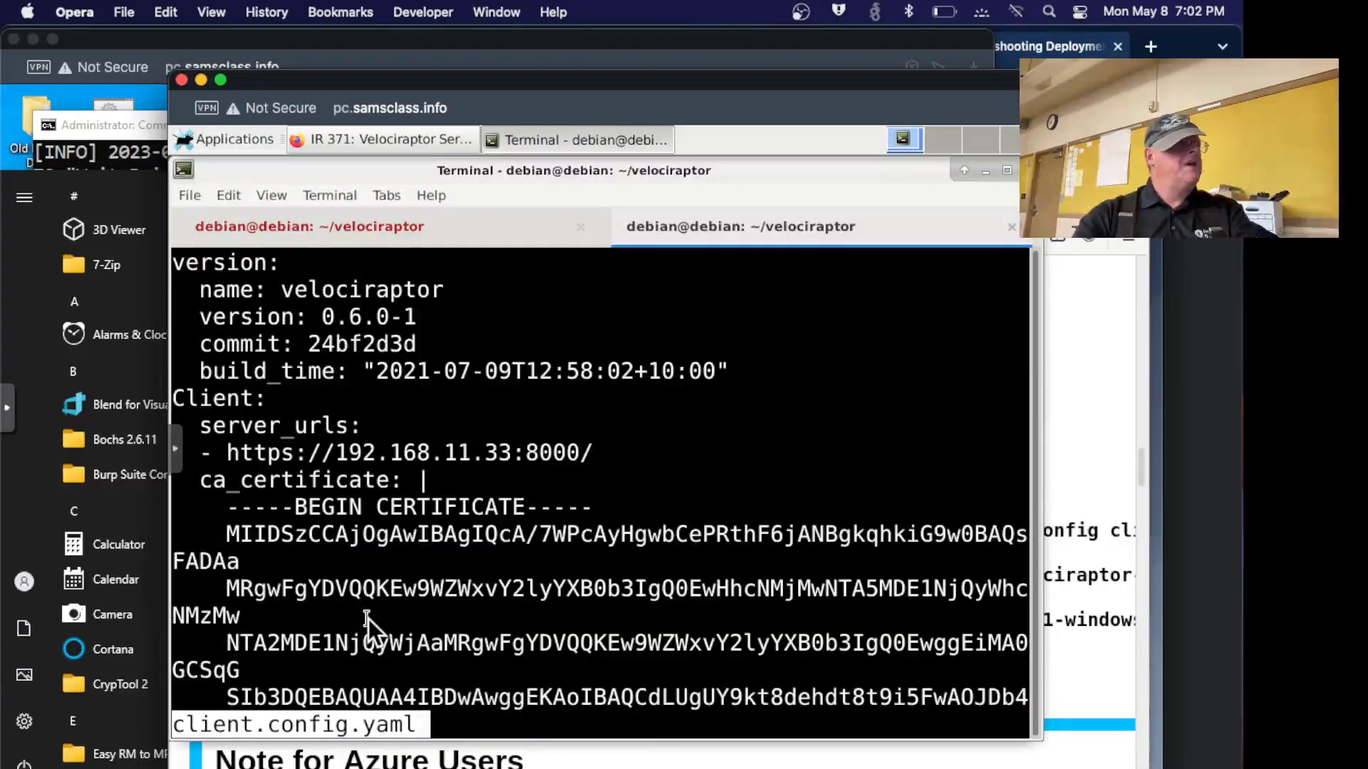
mouse_move(523, 461)
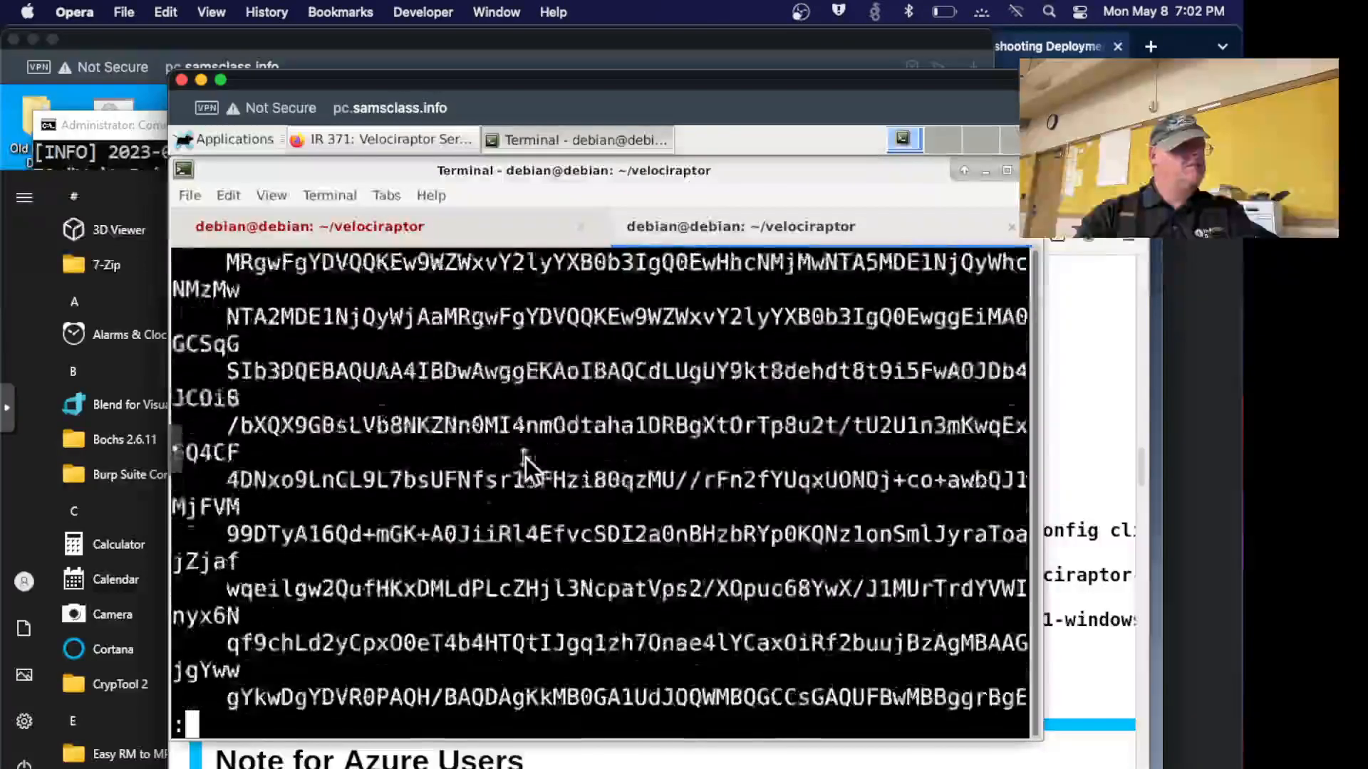
scroll(down, 3)
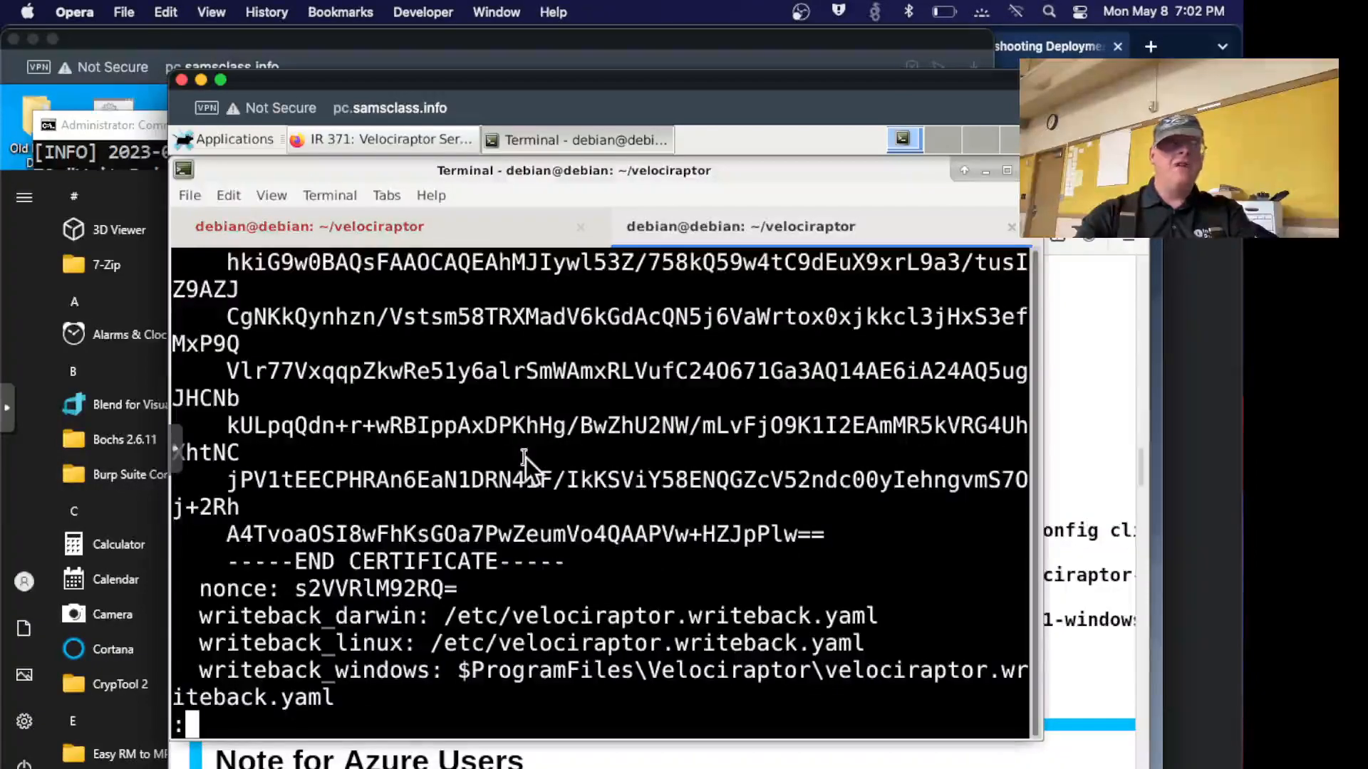
scroll(down, 3)
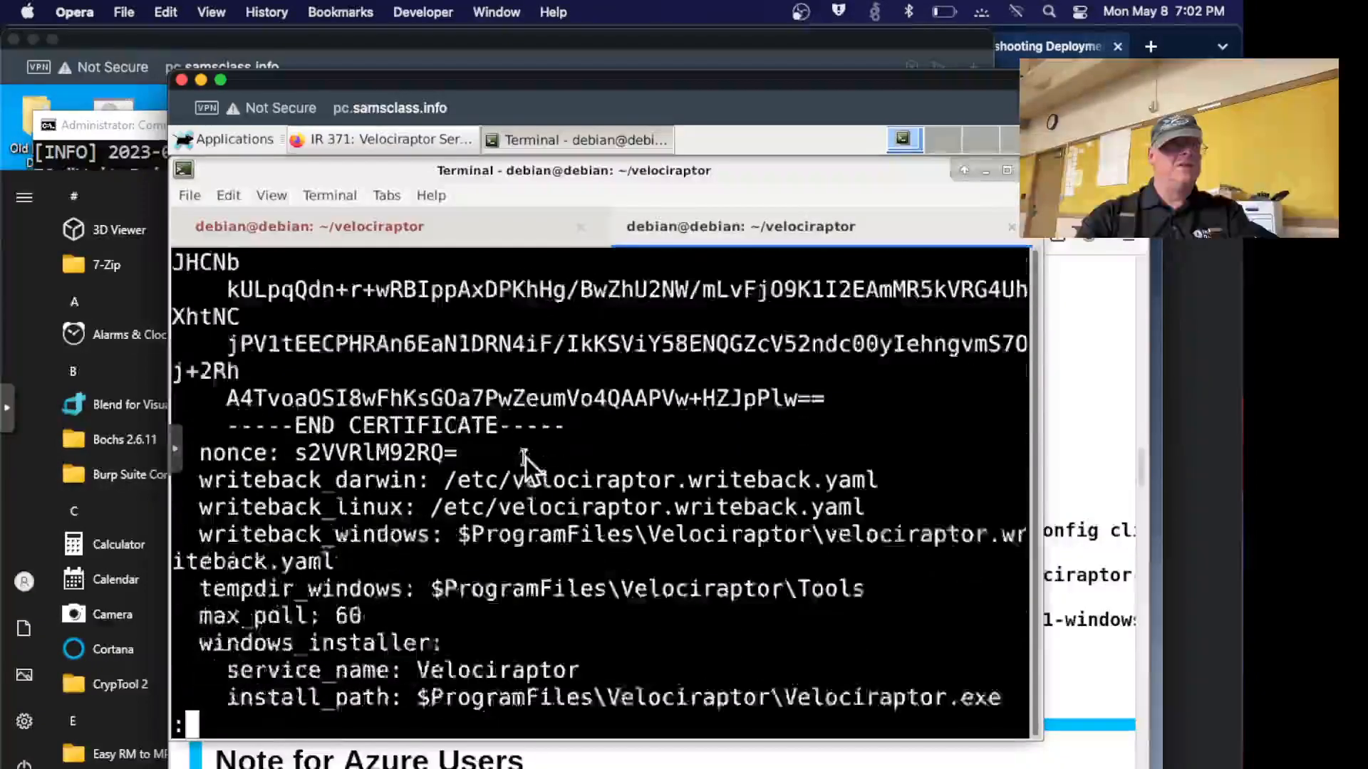
scroll(down, 3)
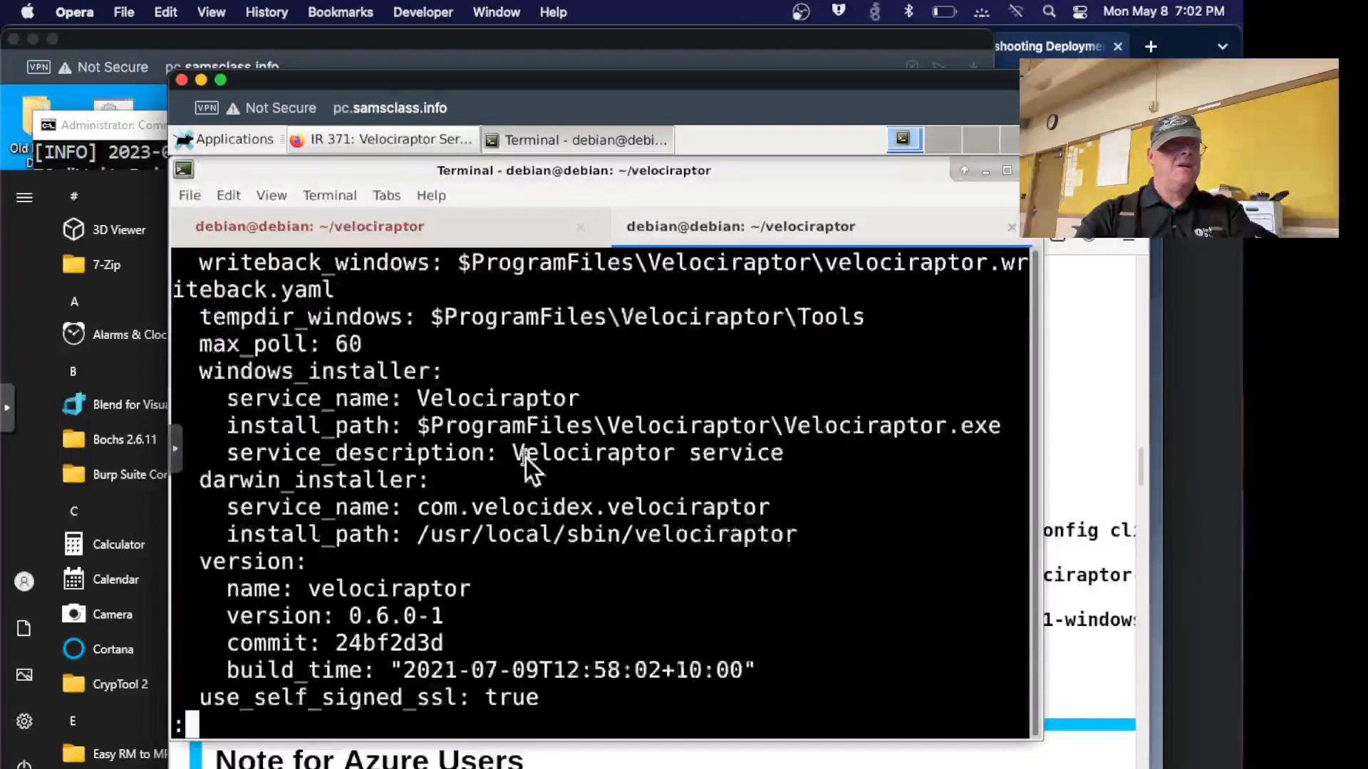
scroll(down, 3)
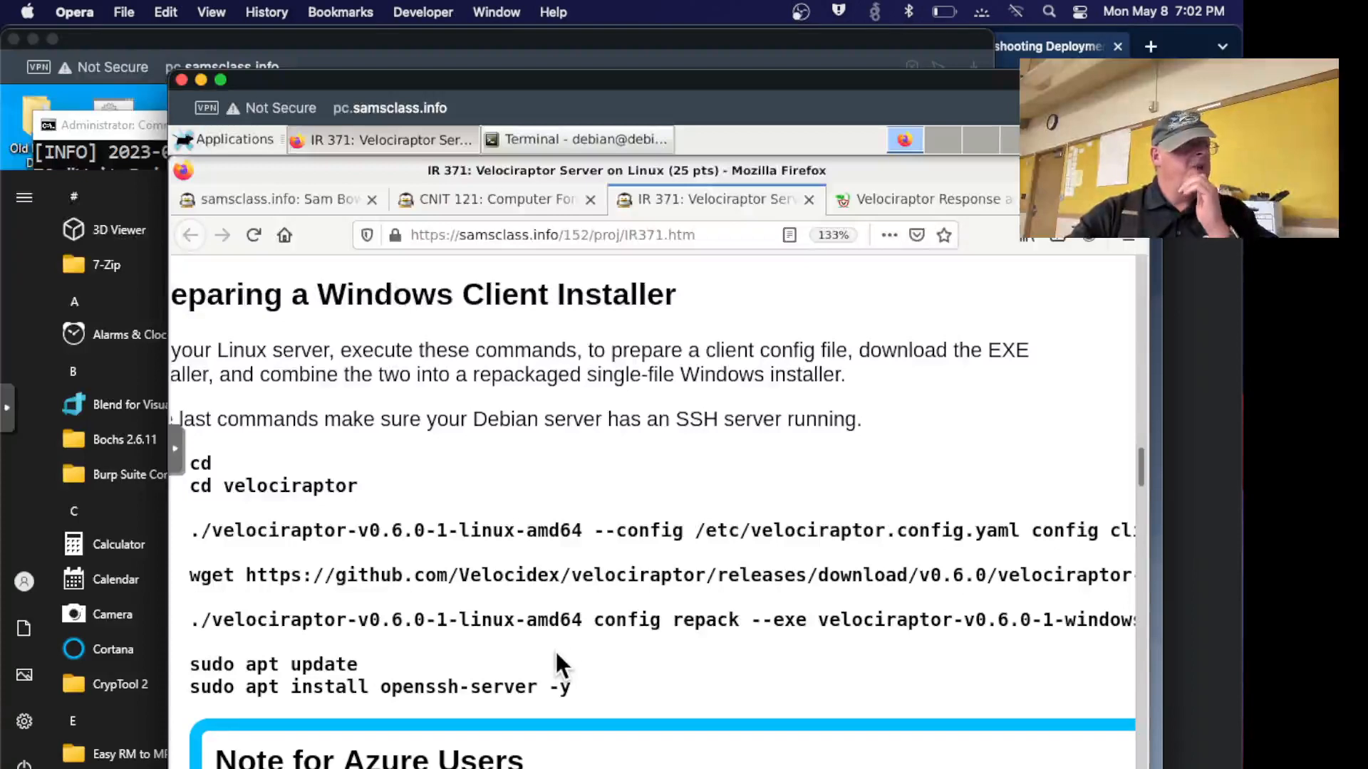
click(575, 139)
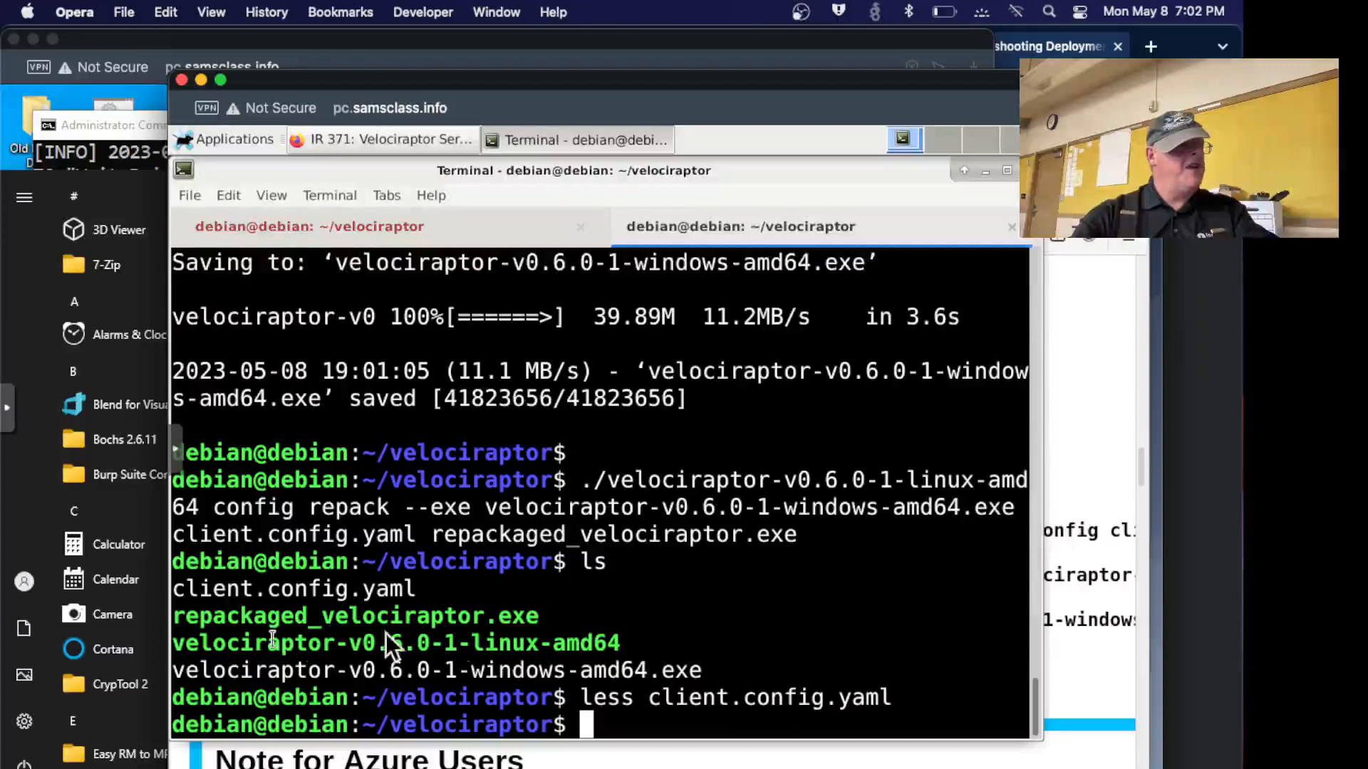
mouse_move(662, 593)
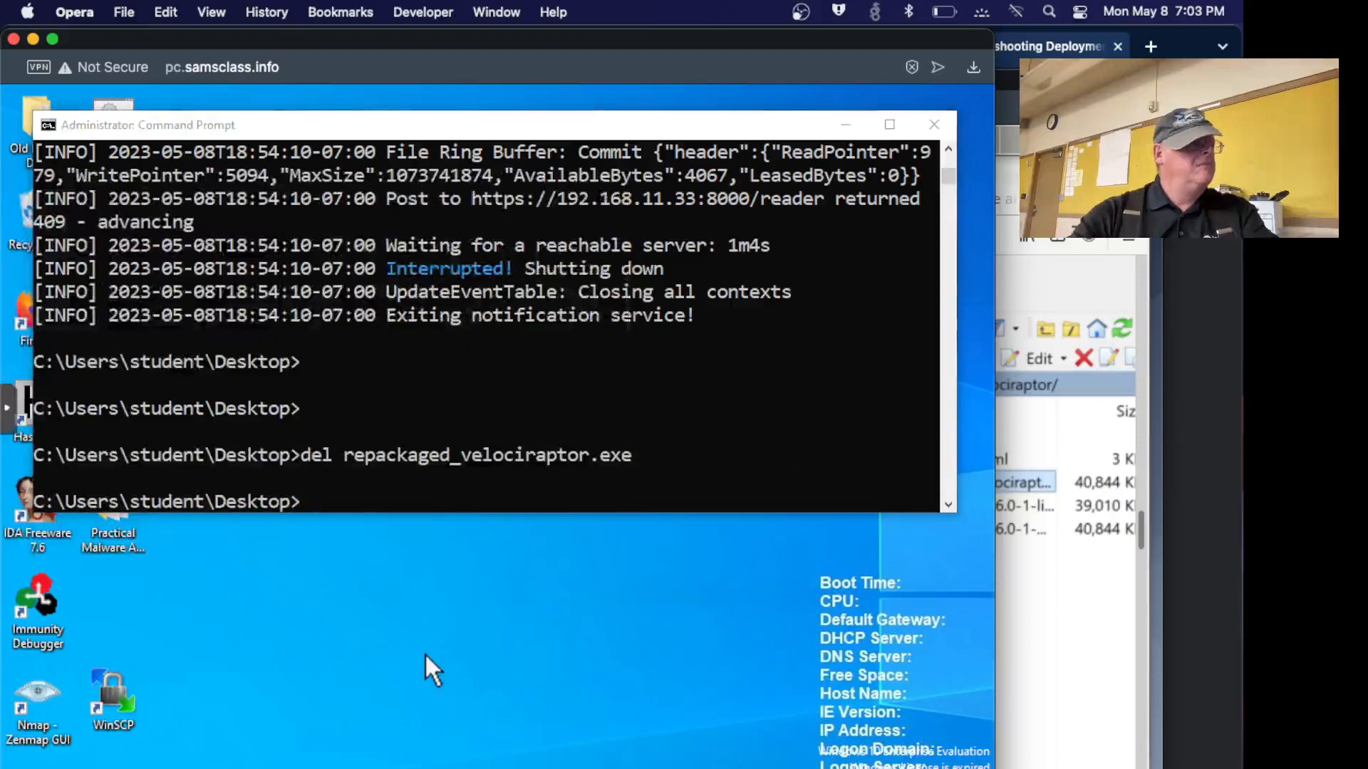
mouse_move(131, 698)
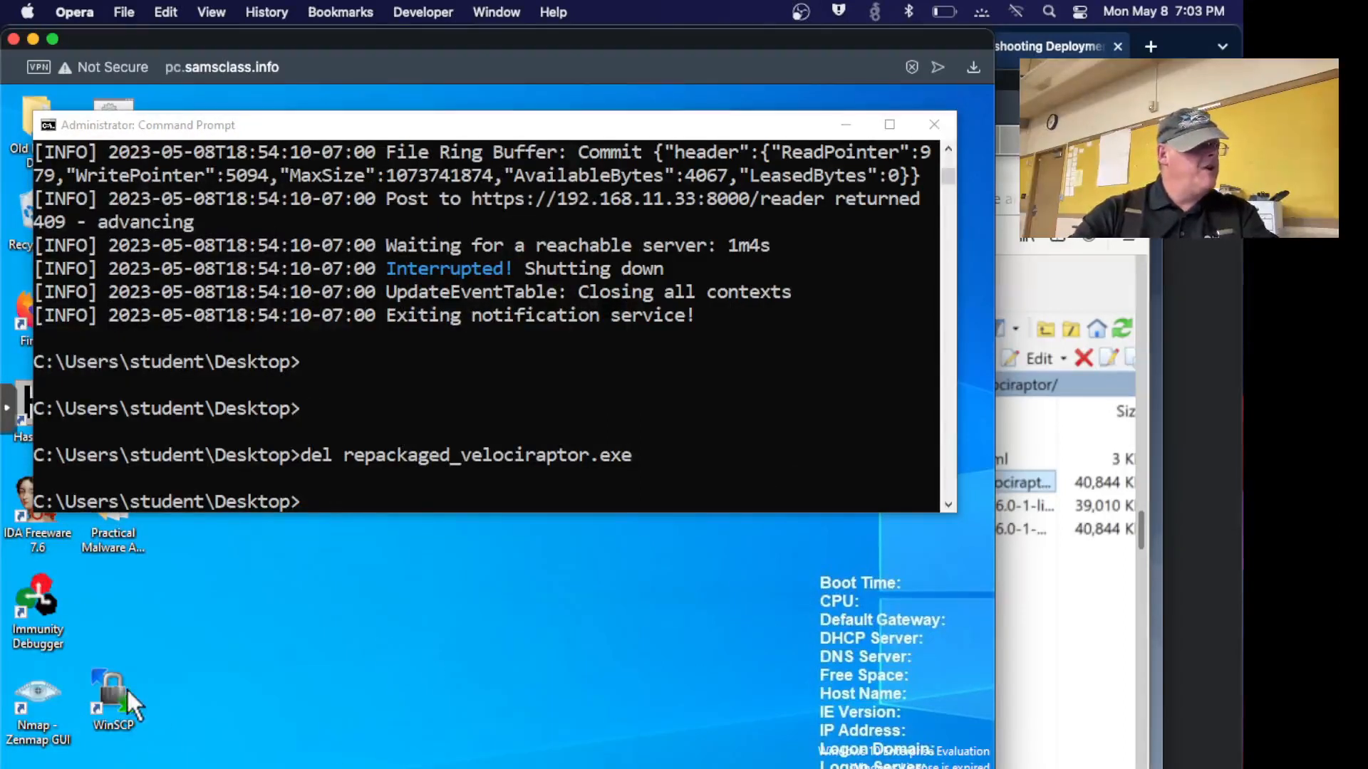
Launch WinSCP and connect a new session to the Debian server at 192.16... with user and password.
double_click(111, 690)
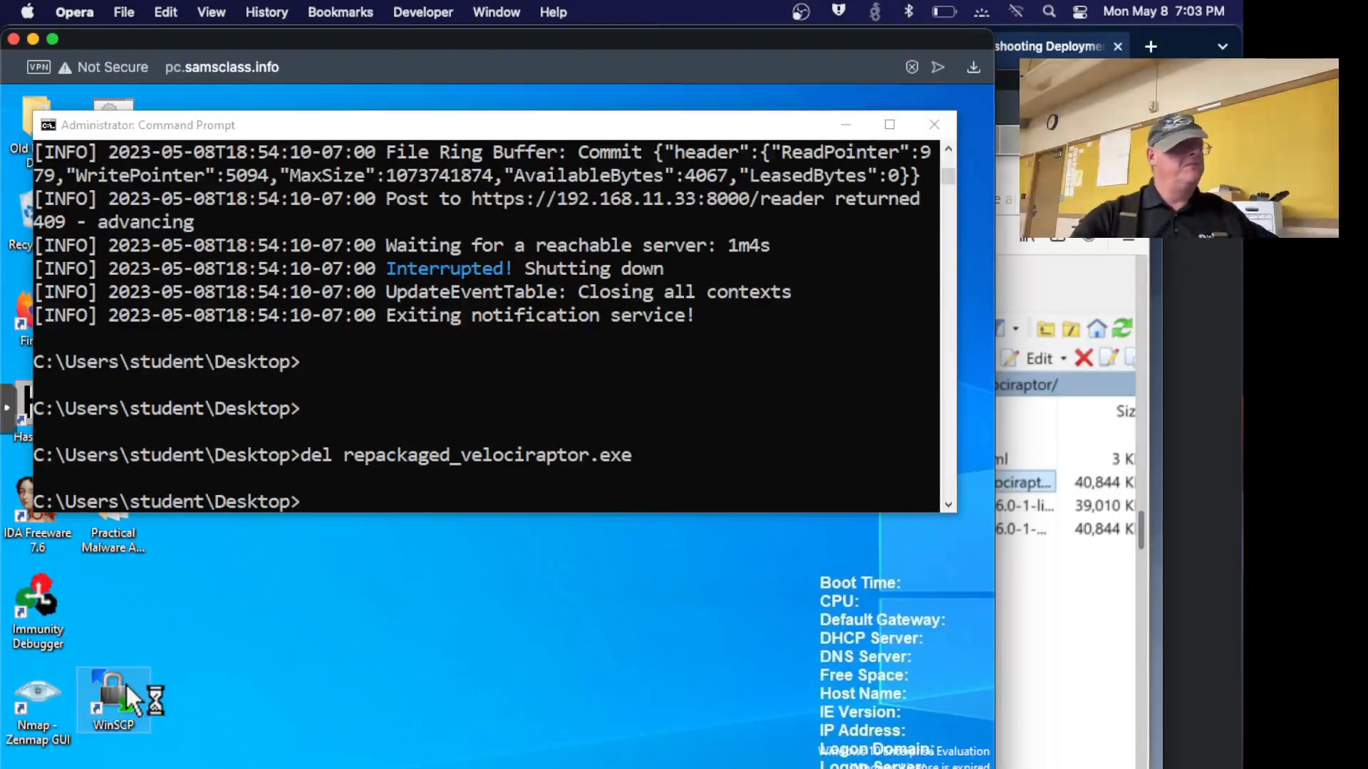
double_click(112, 698)
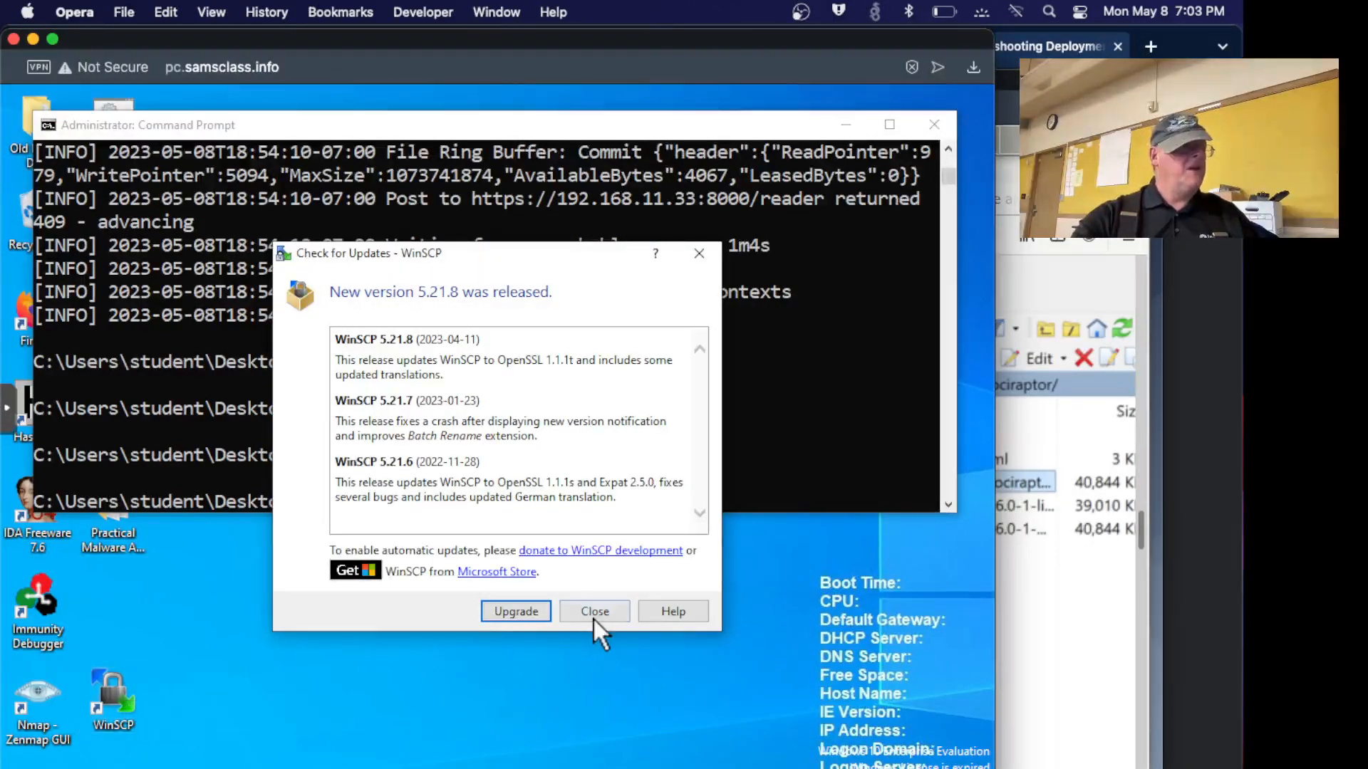
click(594, 611)
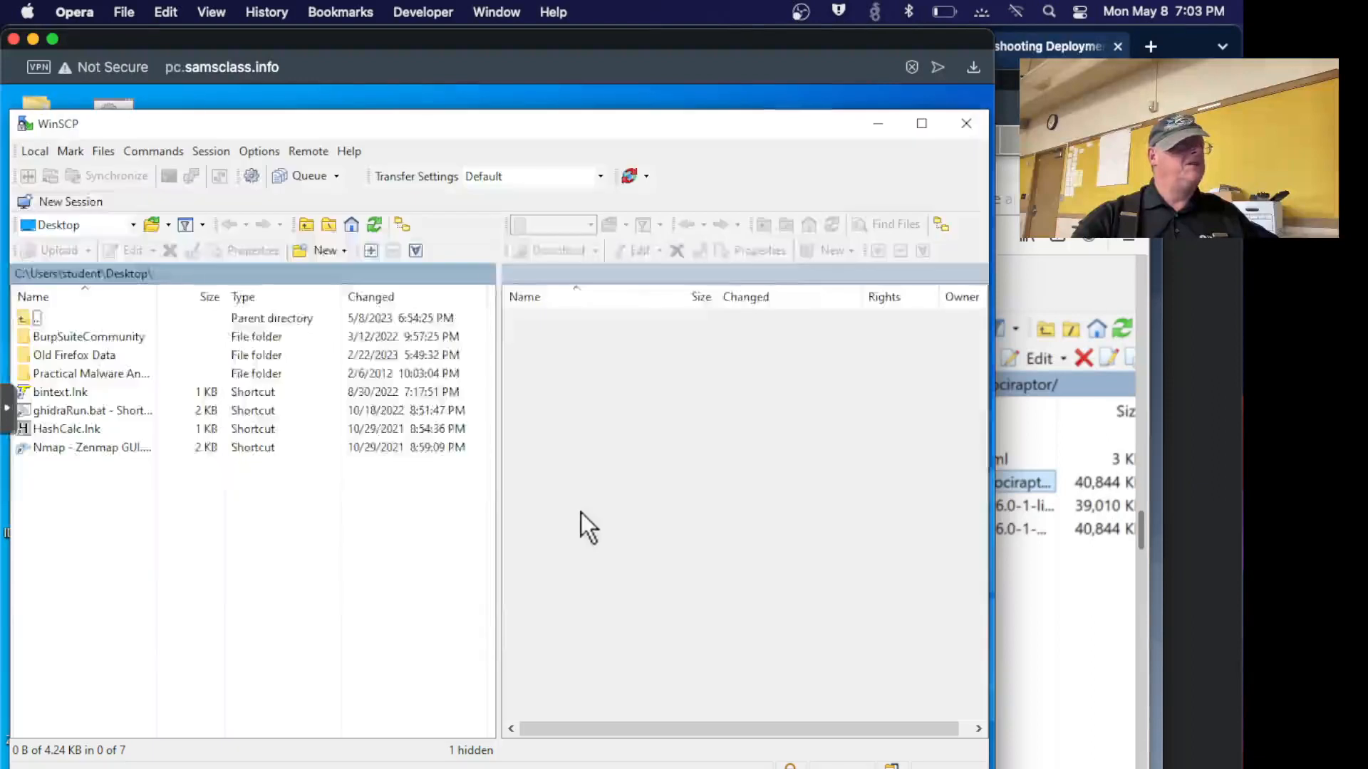
click(70, 201)
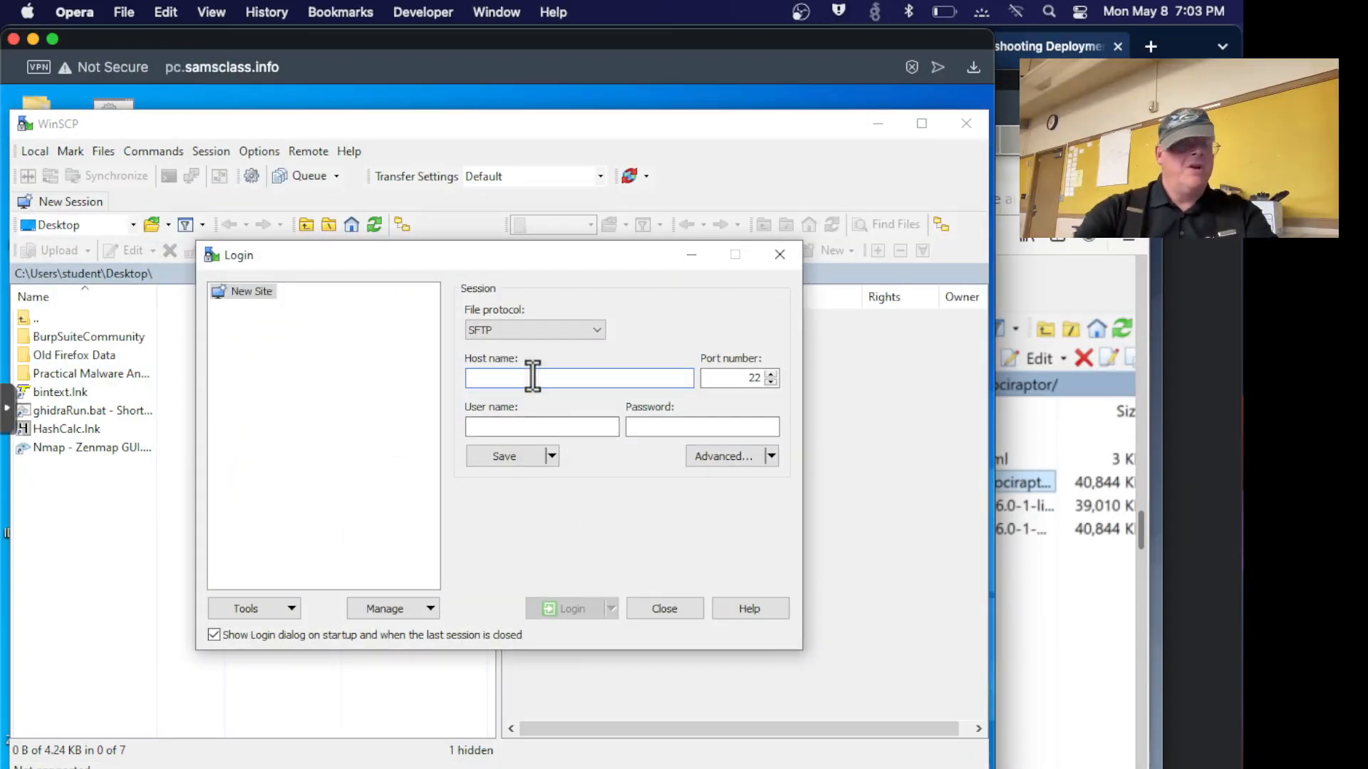
text(192.168.11.3)
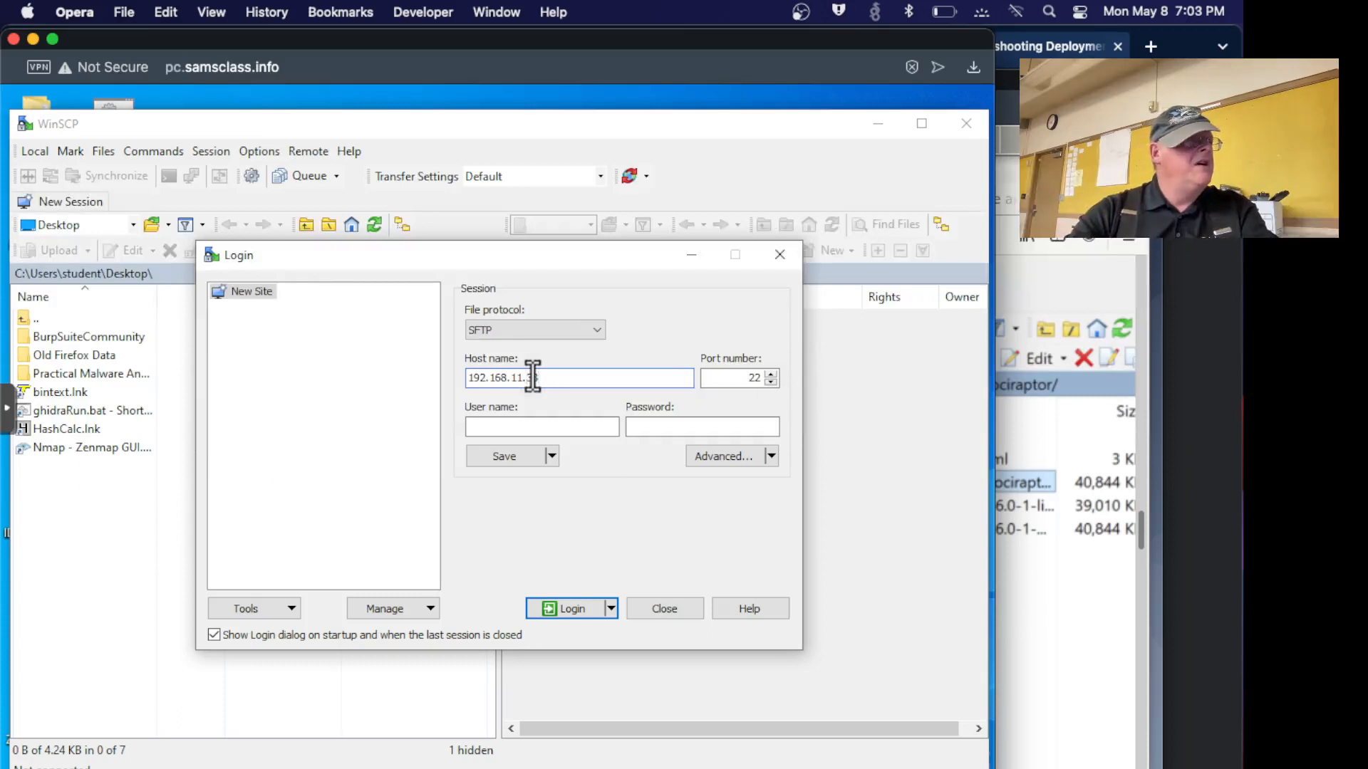
text(debian)
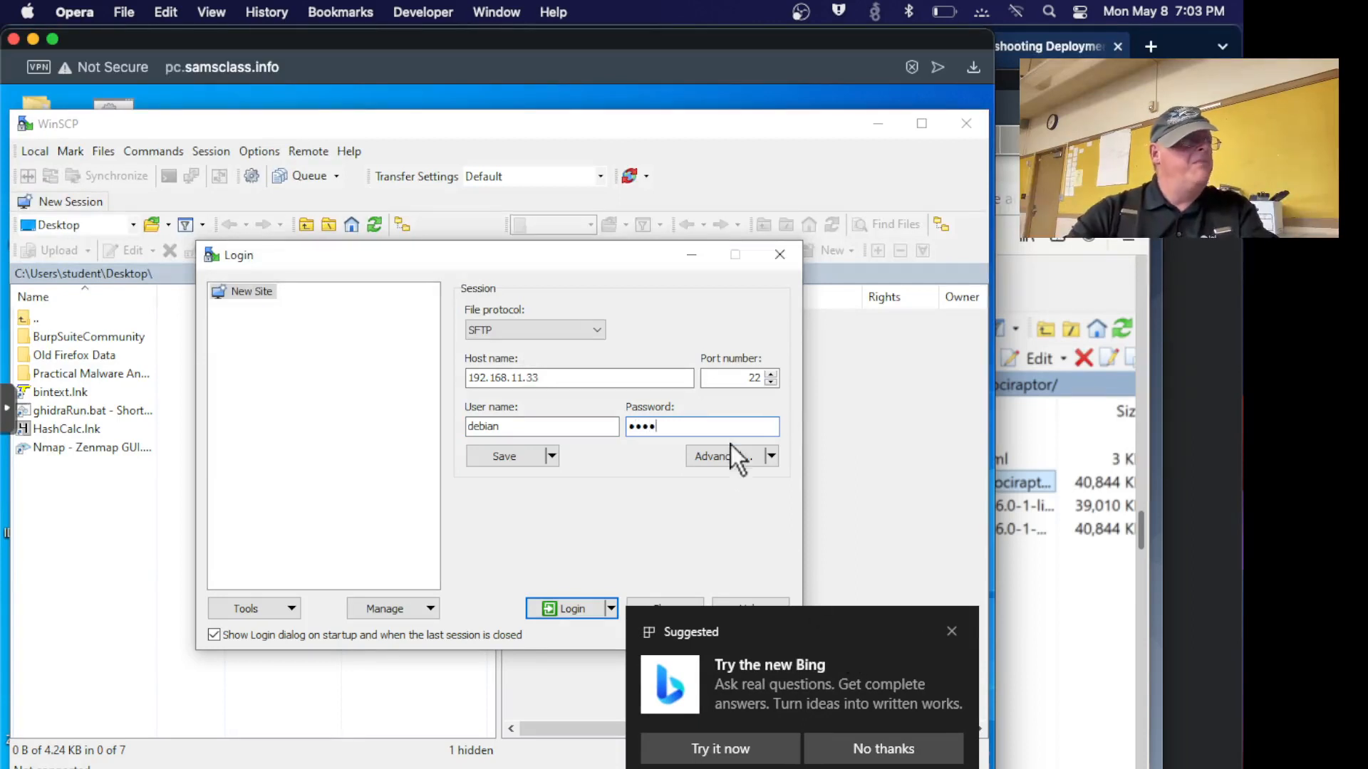
text(••••)
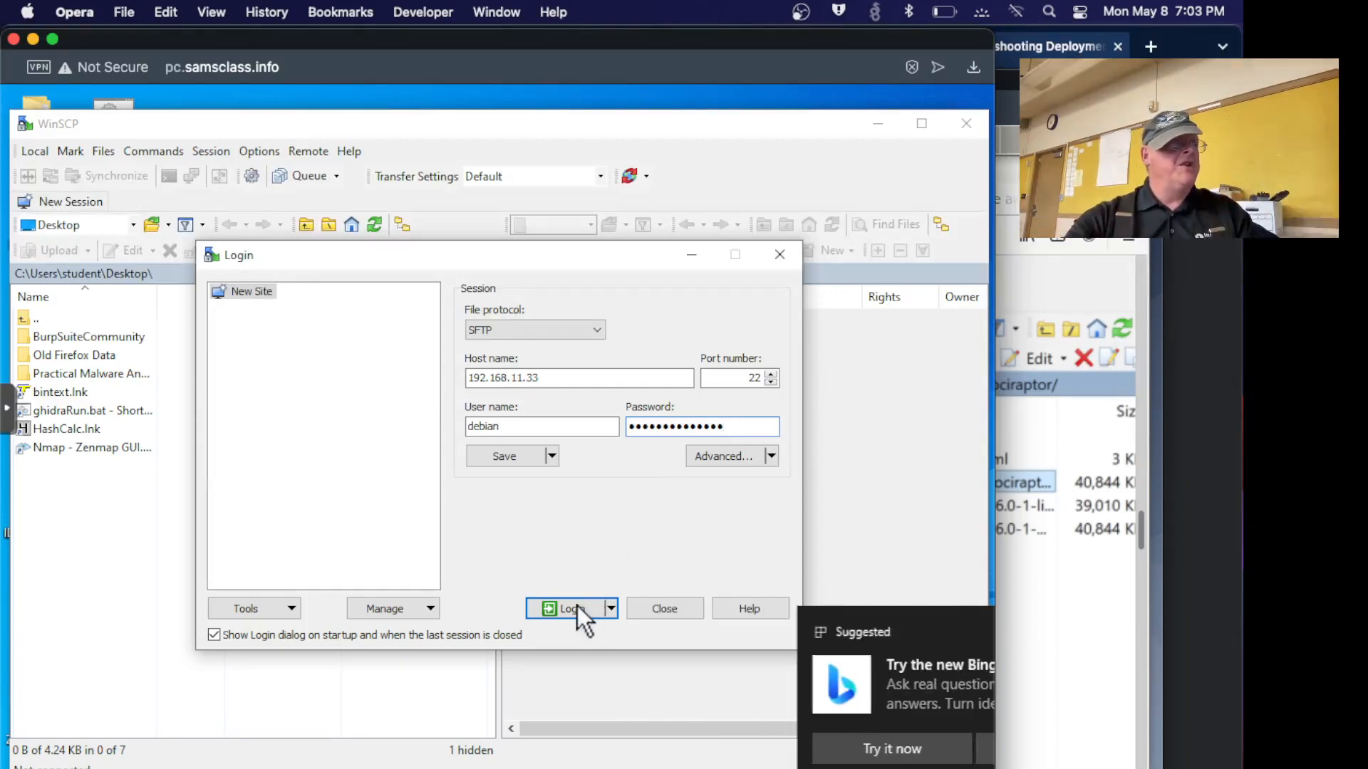
click(566, 608)
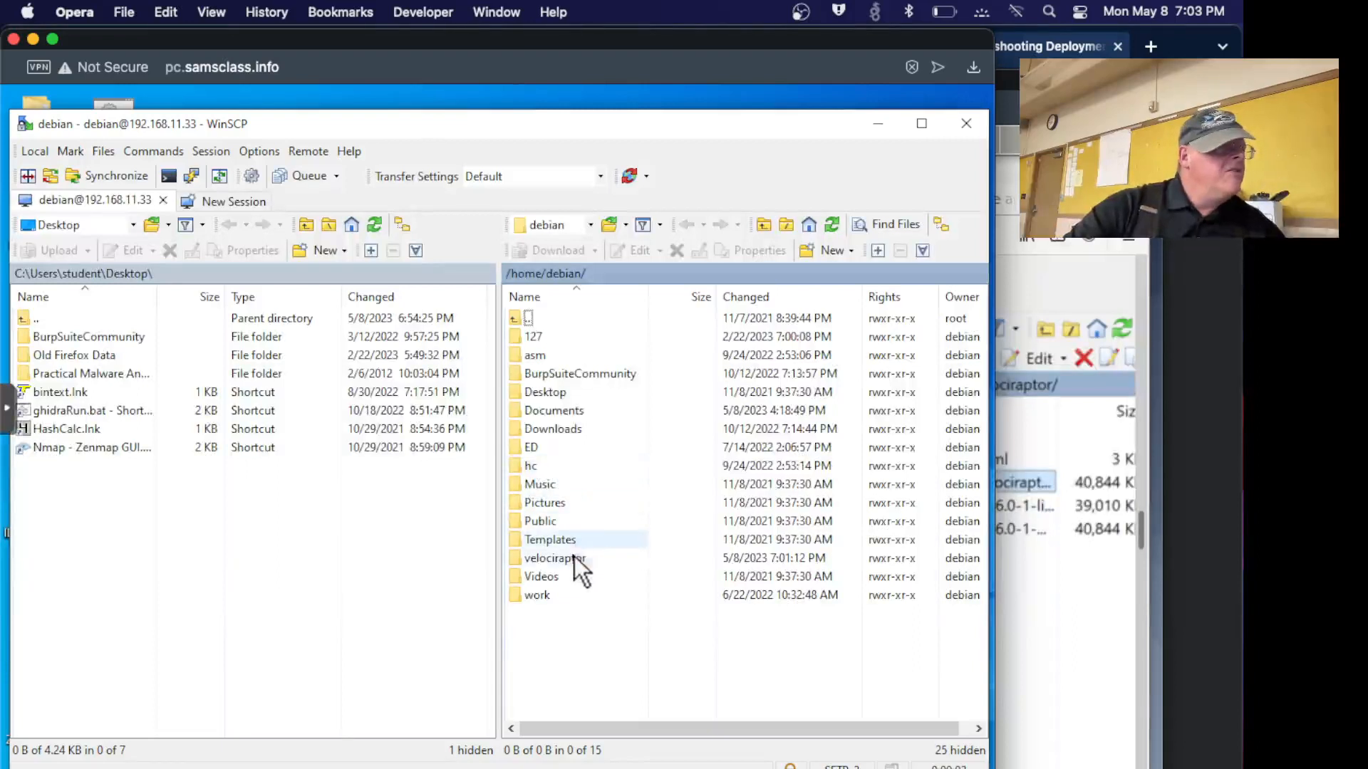
Copy repackaged_velociraptor.exe from the velociraptor folder to the Desktop, then terminate the WinSCP session.
double_click(555, 557)
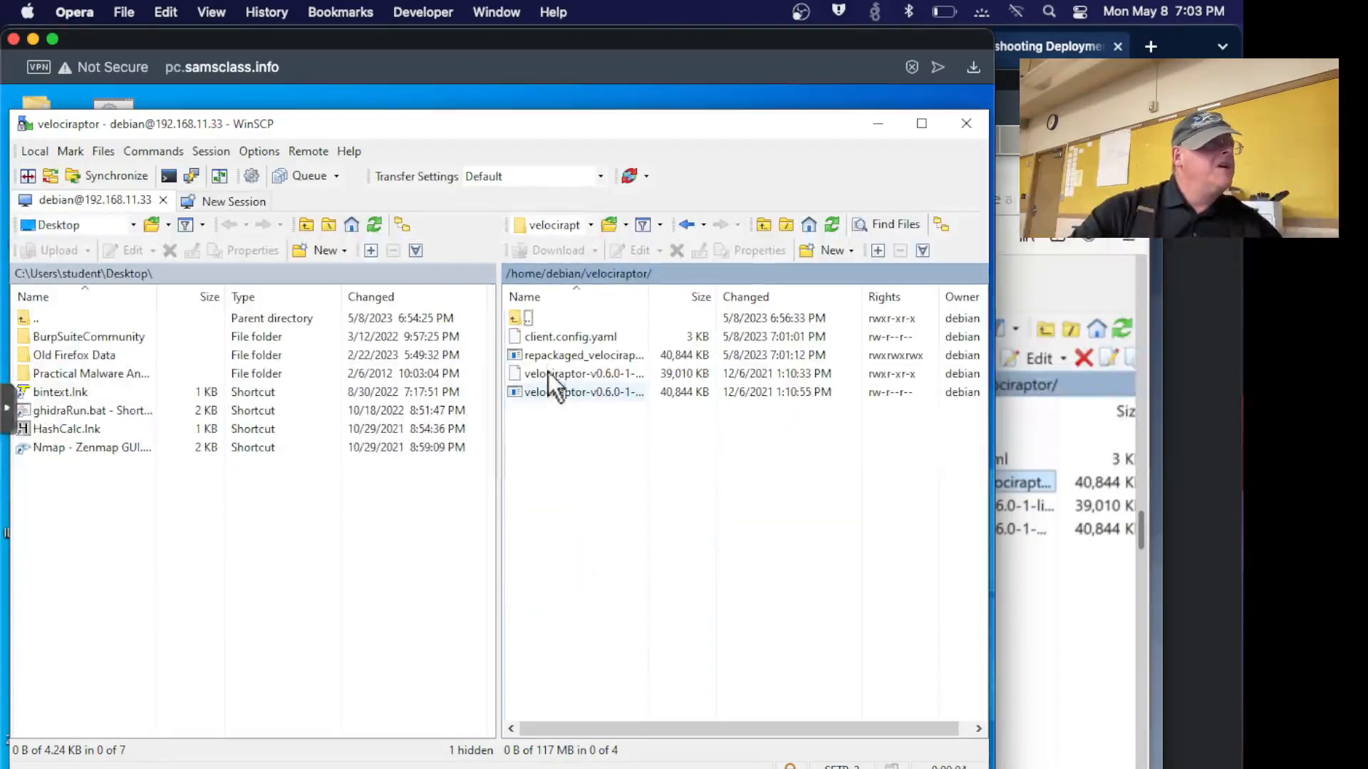
click(584, 355)
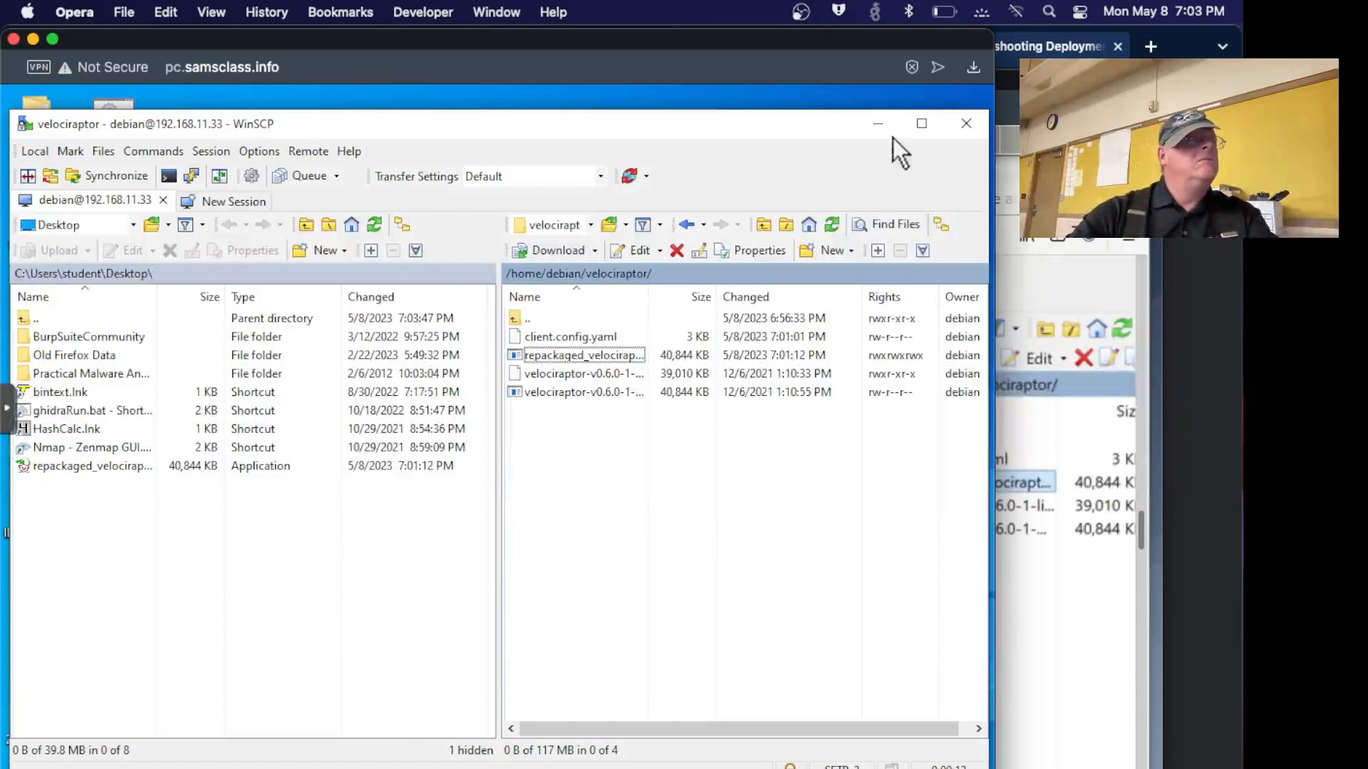
click(966, 123)
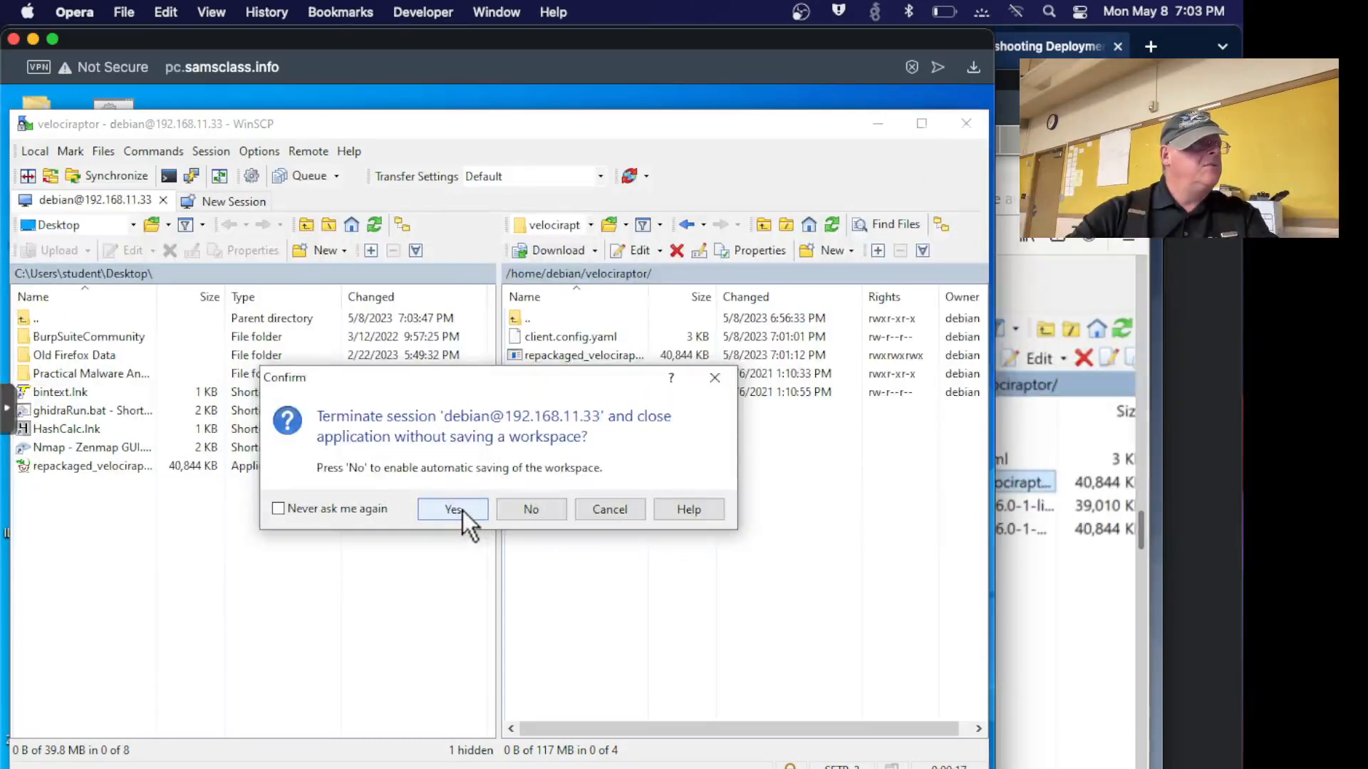
click(453, 508)
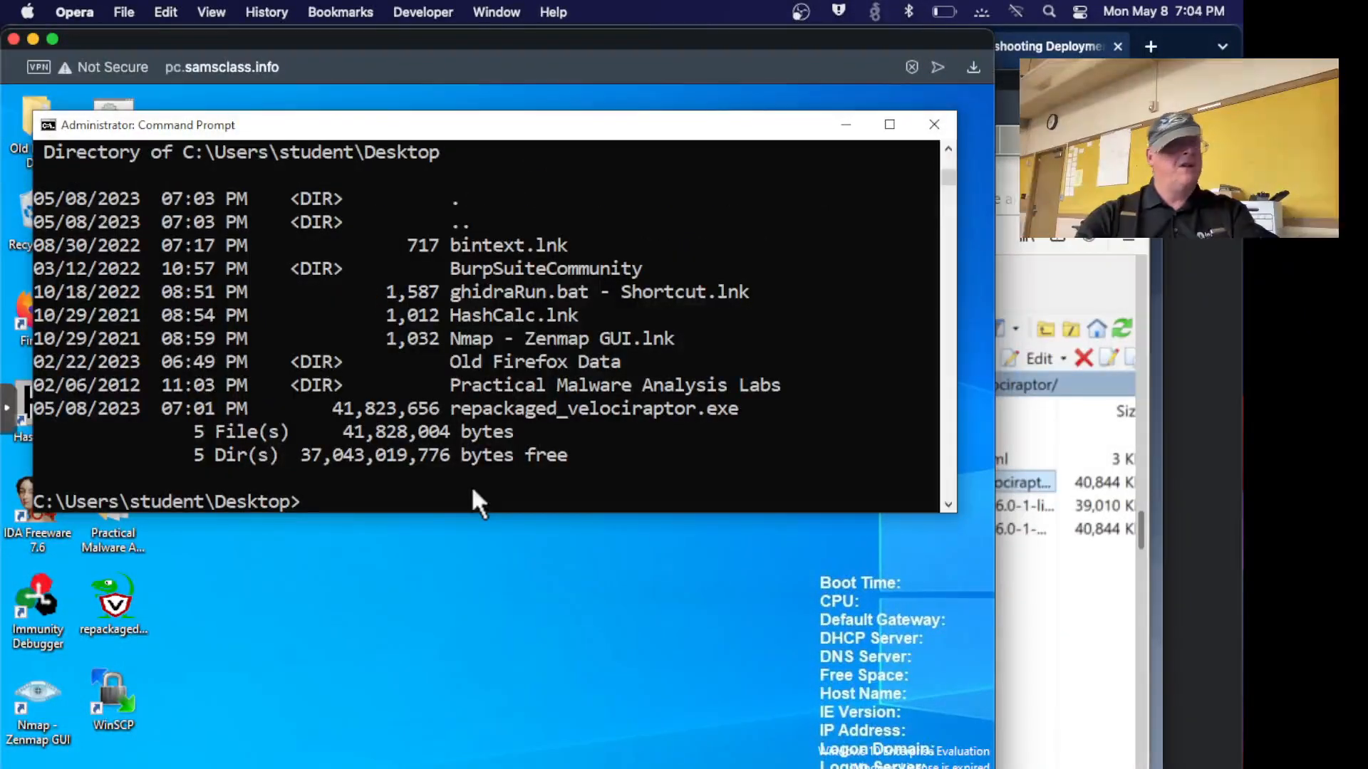
Run repackaged_velociraptor.exe client -v so it connects to the server at 192.168.11.33.
text(repackaged_velociraptor.exe)
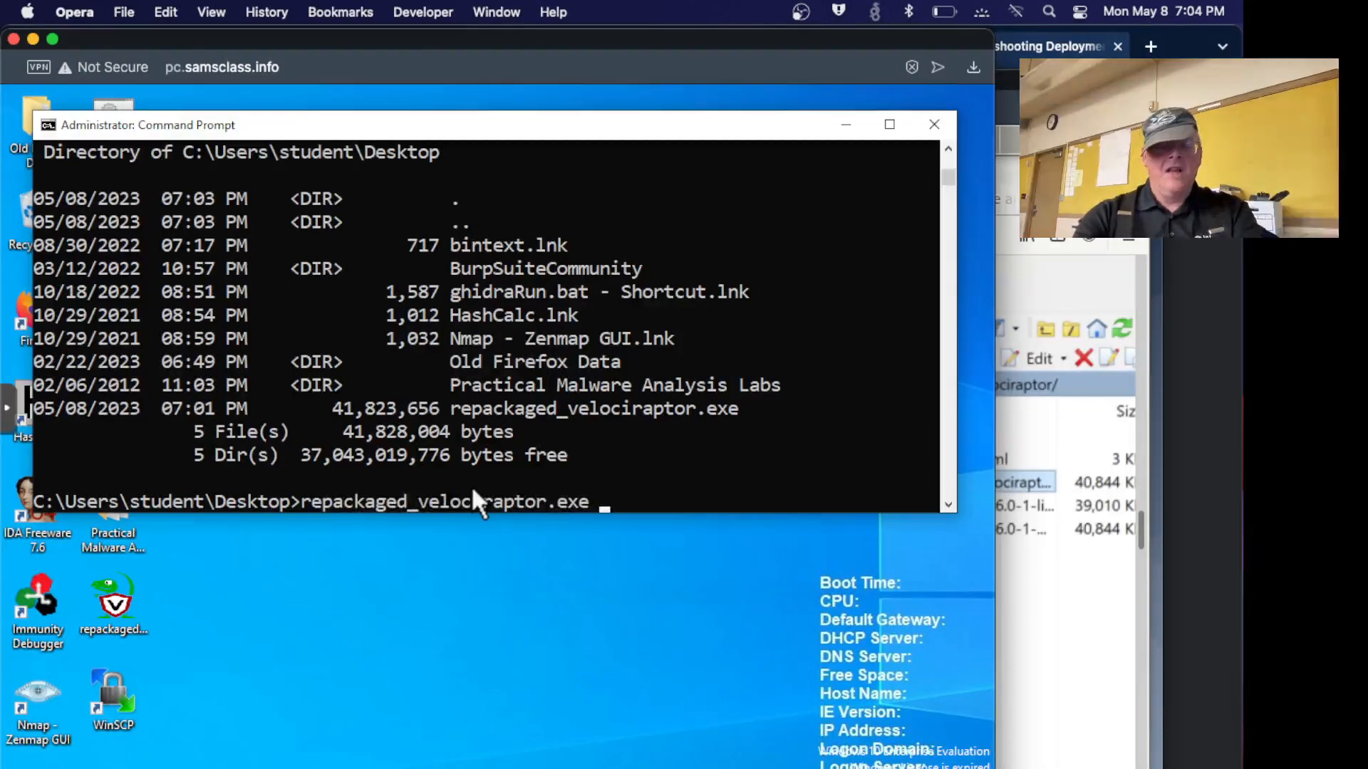
text(client -)
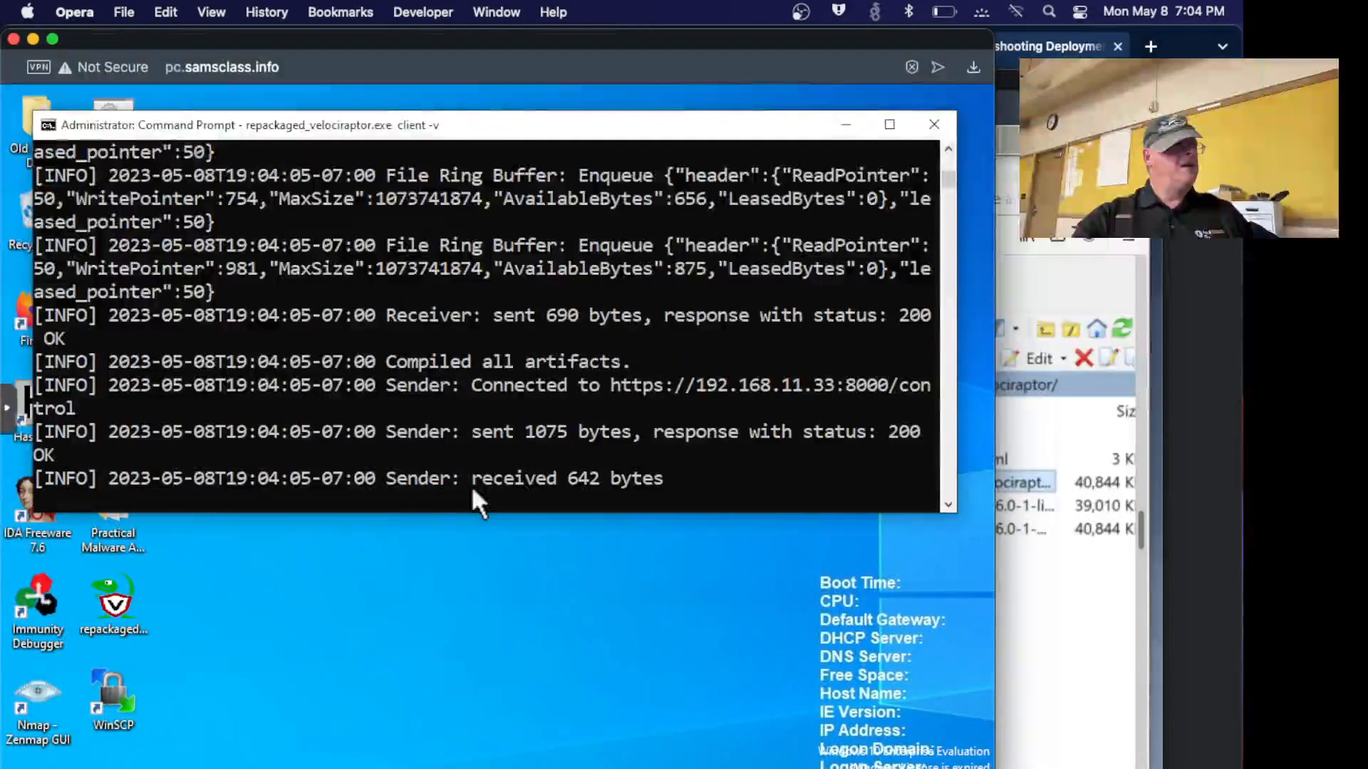
mouse_move(681, 397)
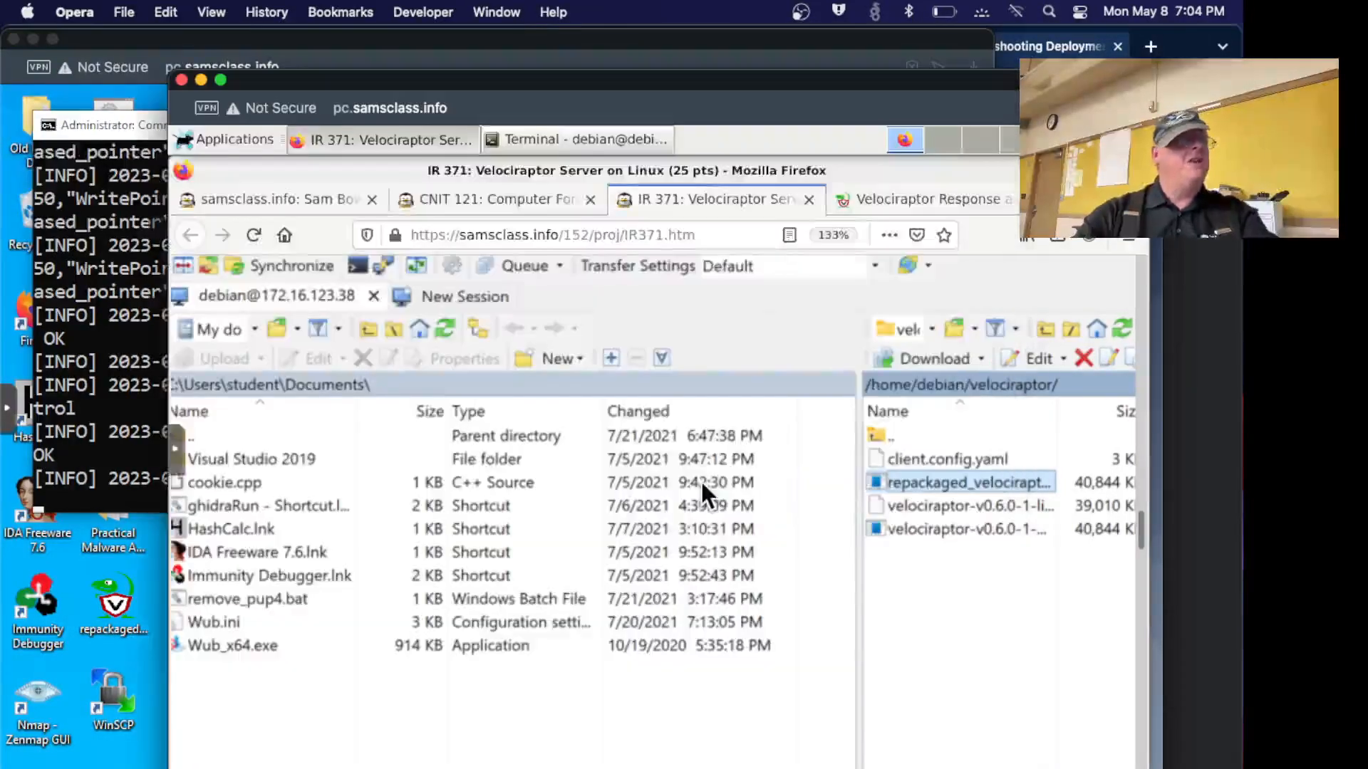
In the Velociraptor web console, Show All enrolled clients — the list is empty.
click(925, 199)
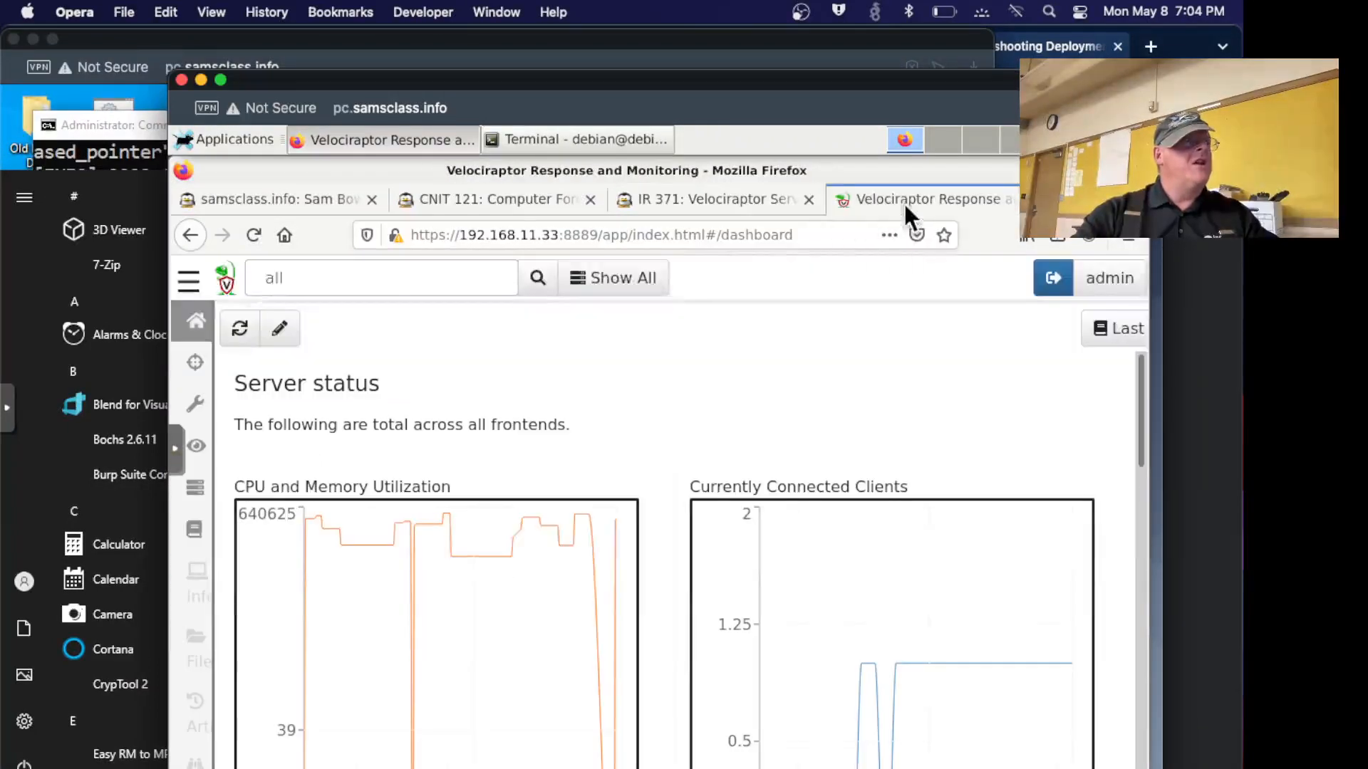
click(613, 277)
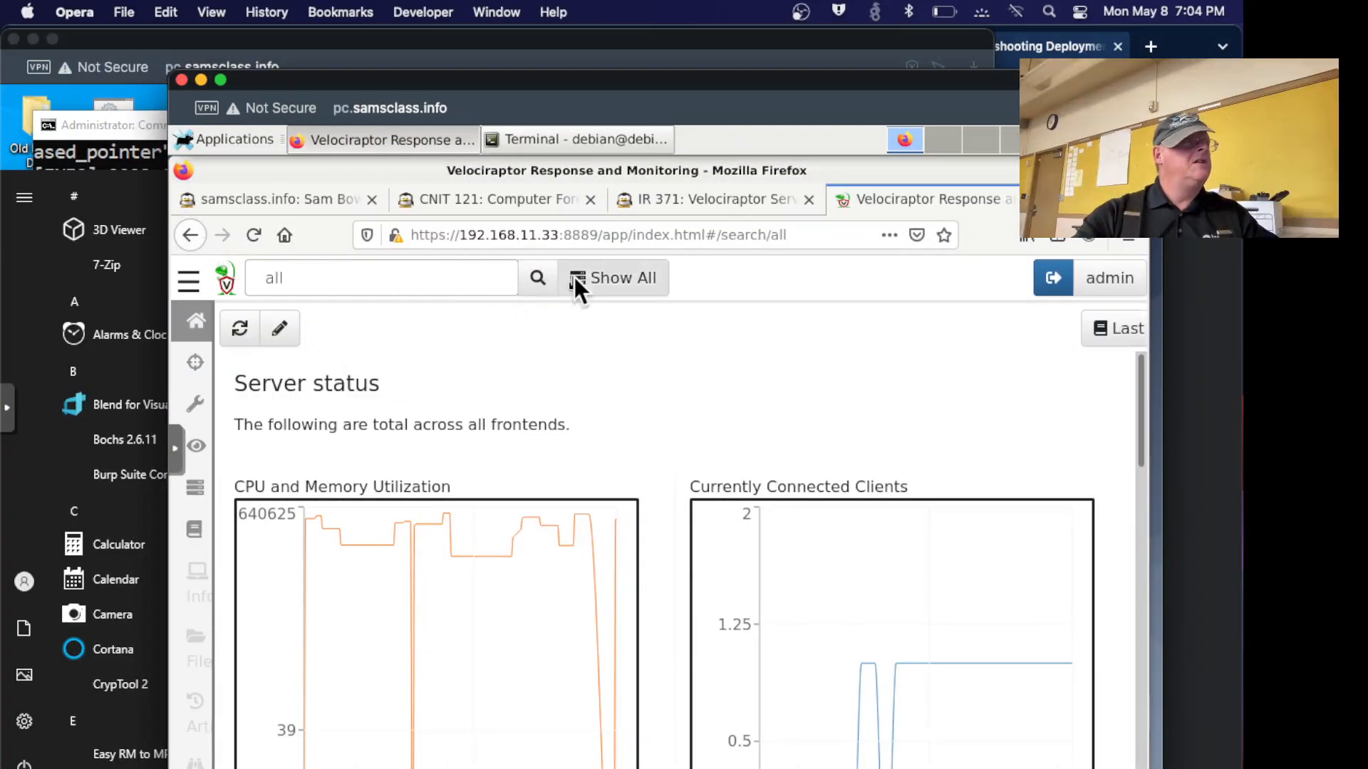
click(613, 277)
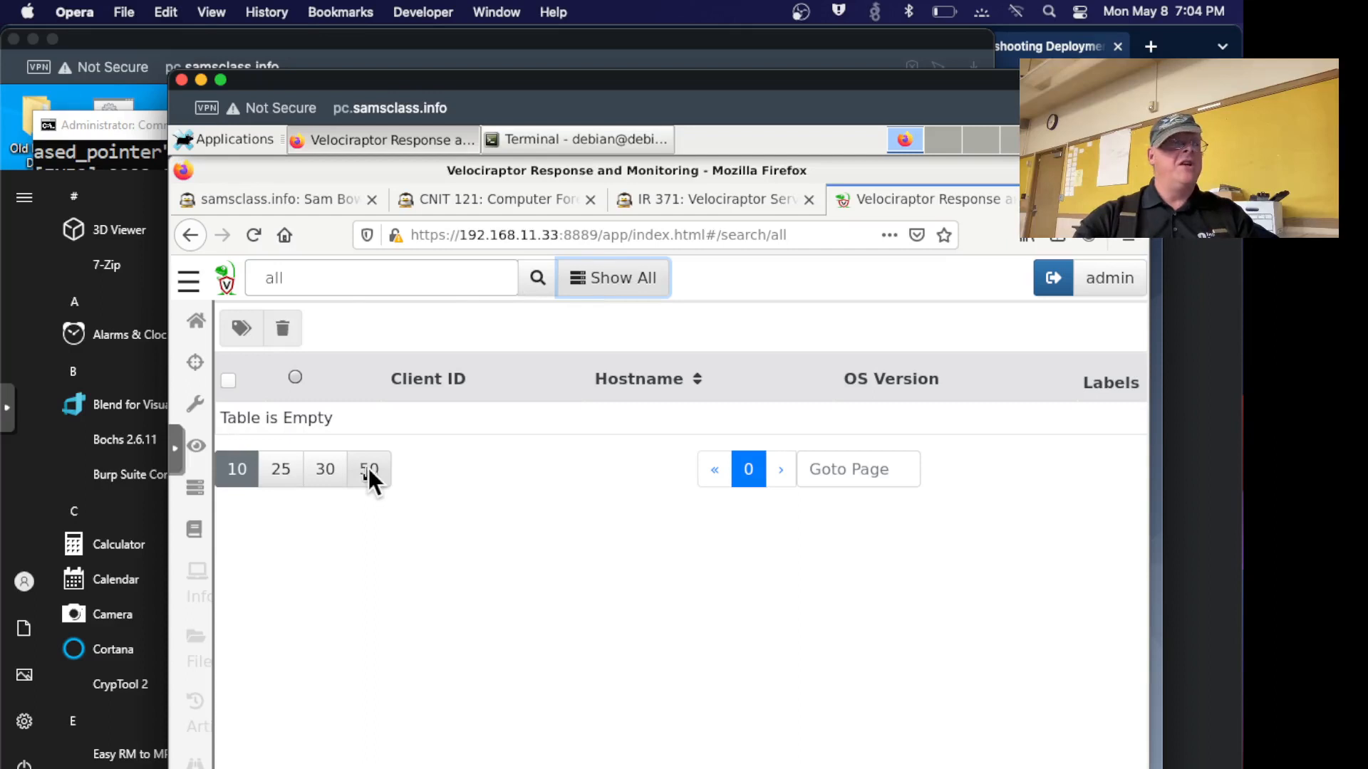
mouse_move(337, 288)
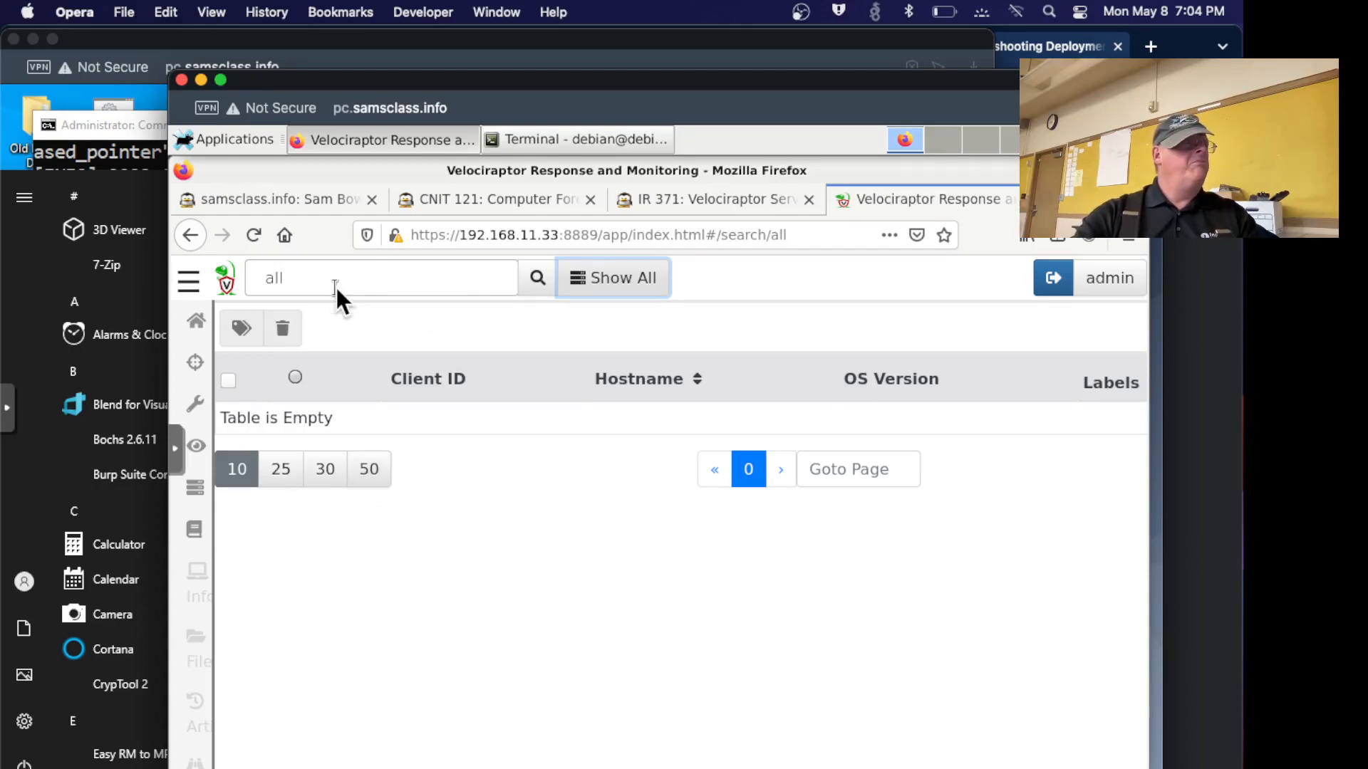
Reload the server status dashboard and Show All again; still no clients and the graph drops to 0.
click(195, 322)
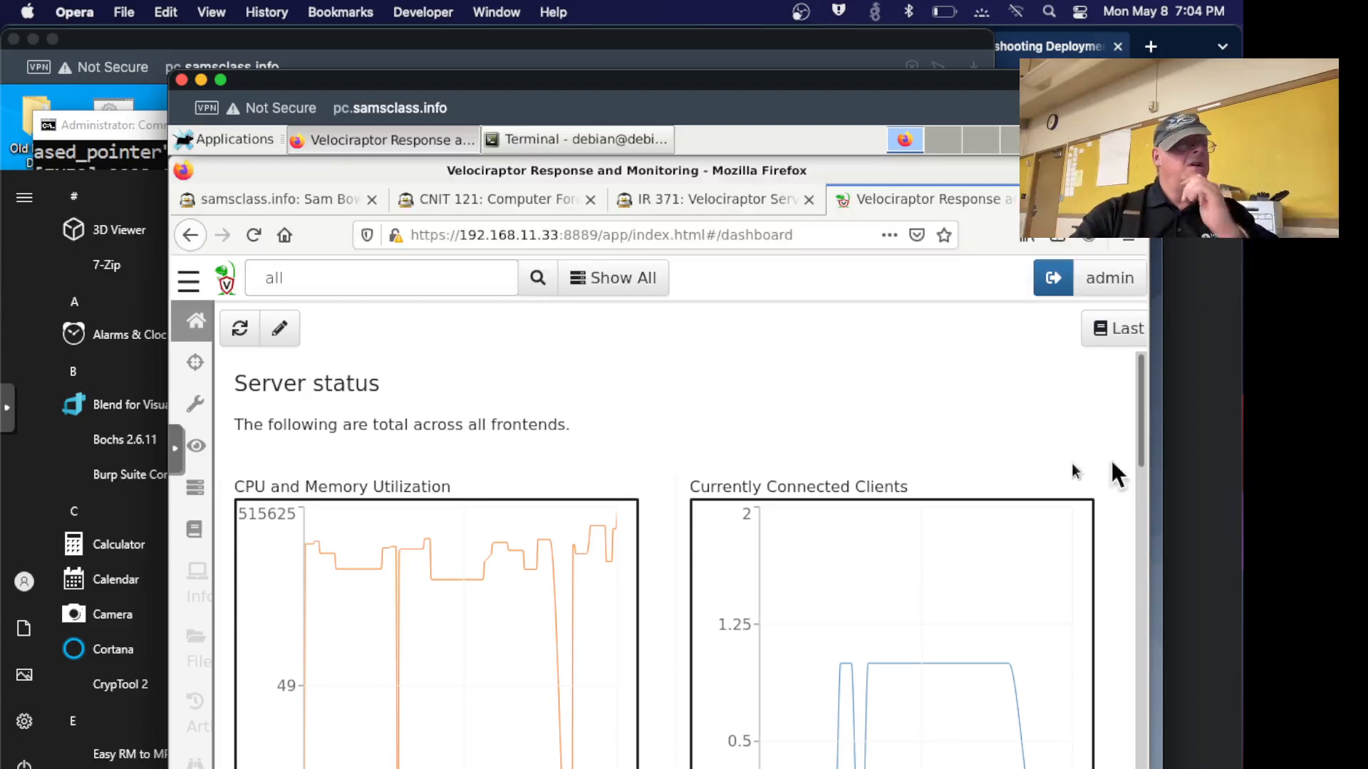
scroll(down, 3)
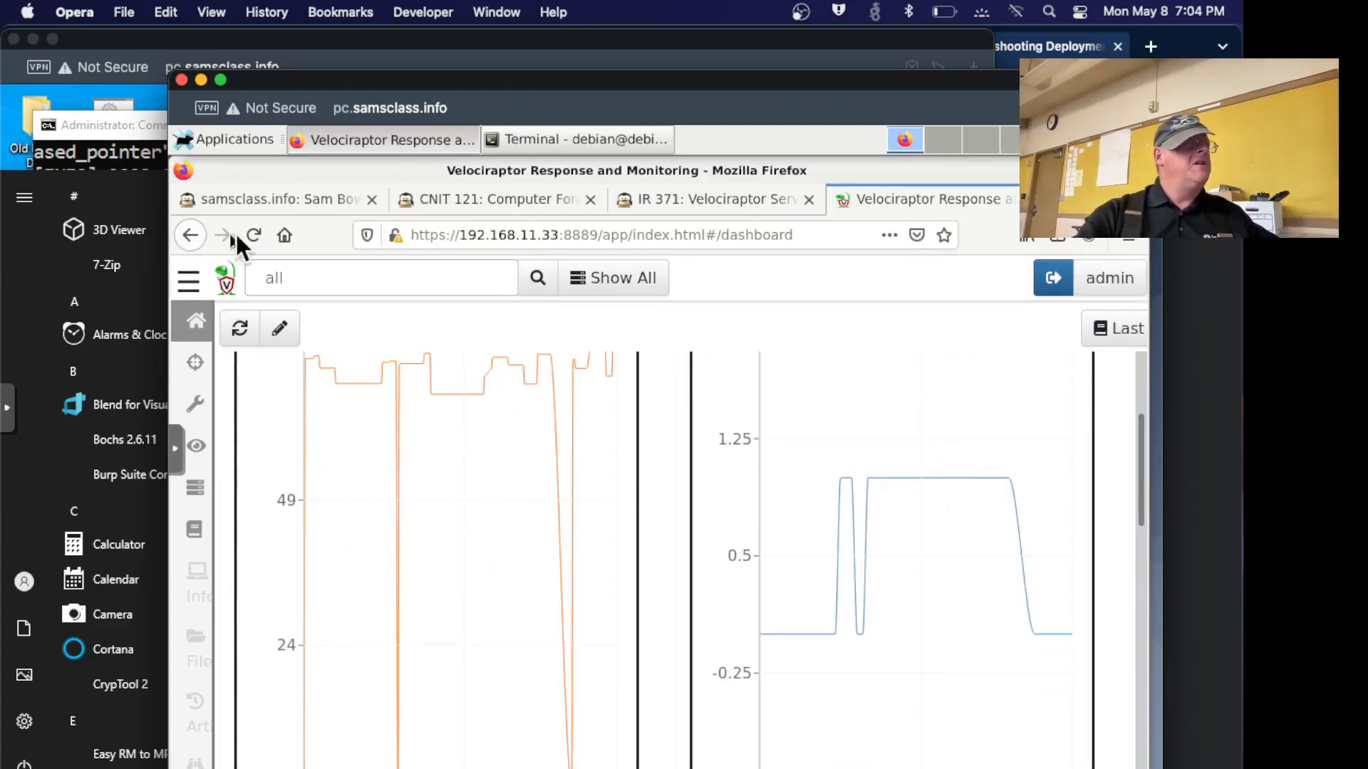
click(254, 235)
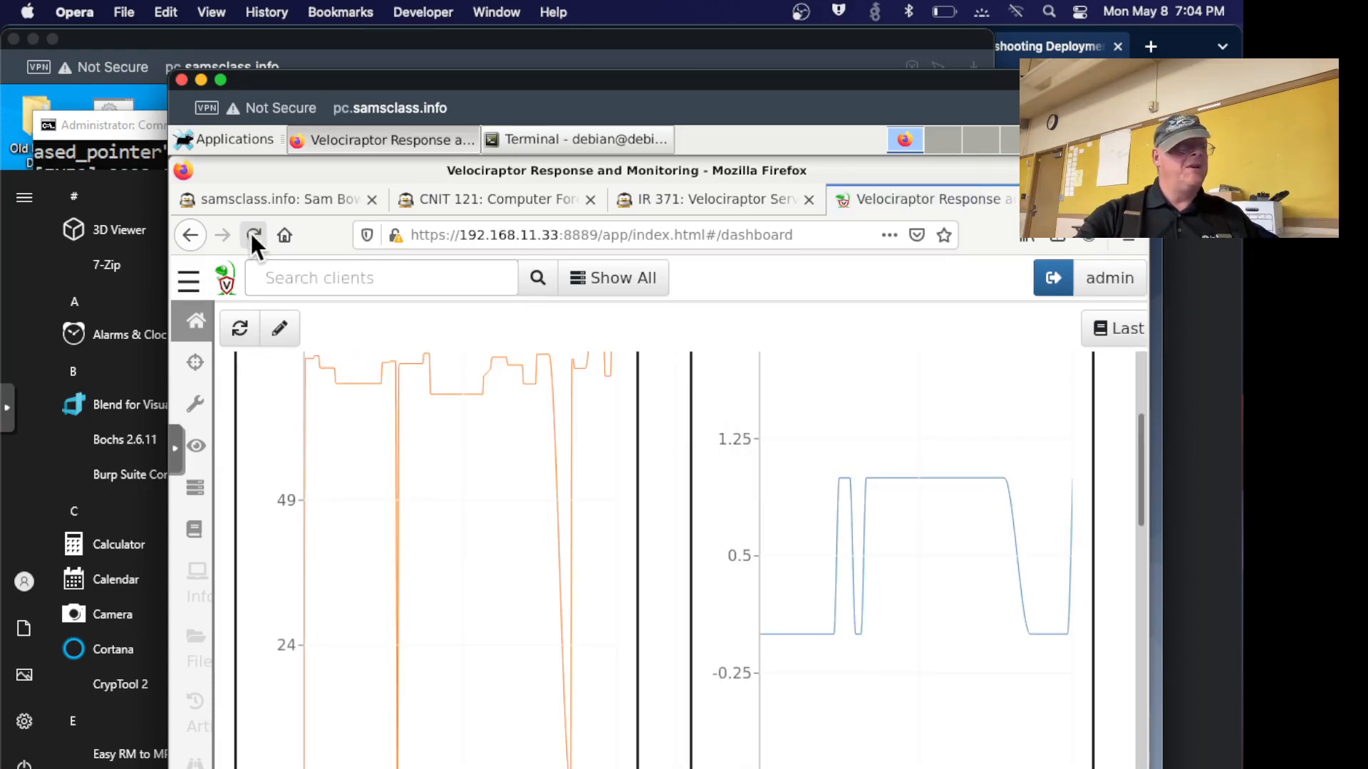
mouse_move(1073, 471)
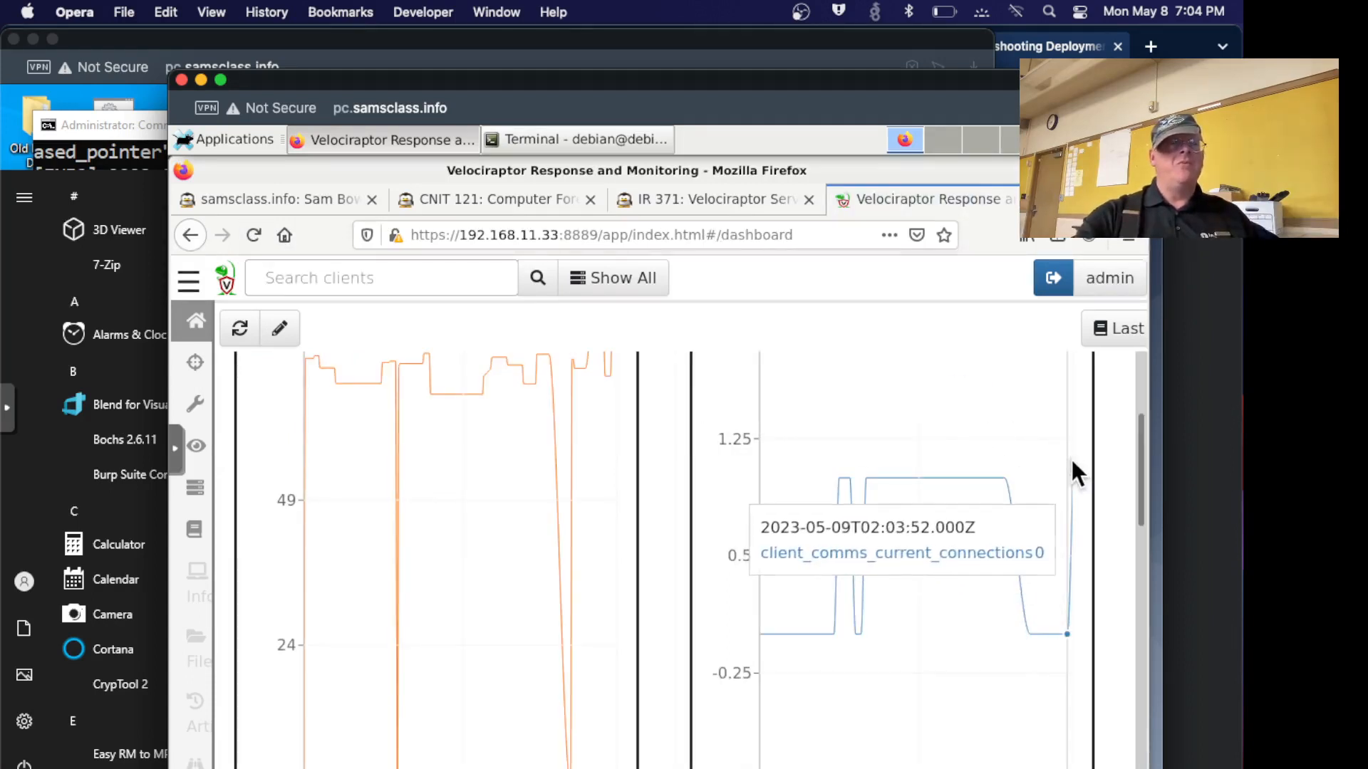
click(612, 278)
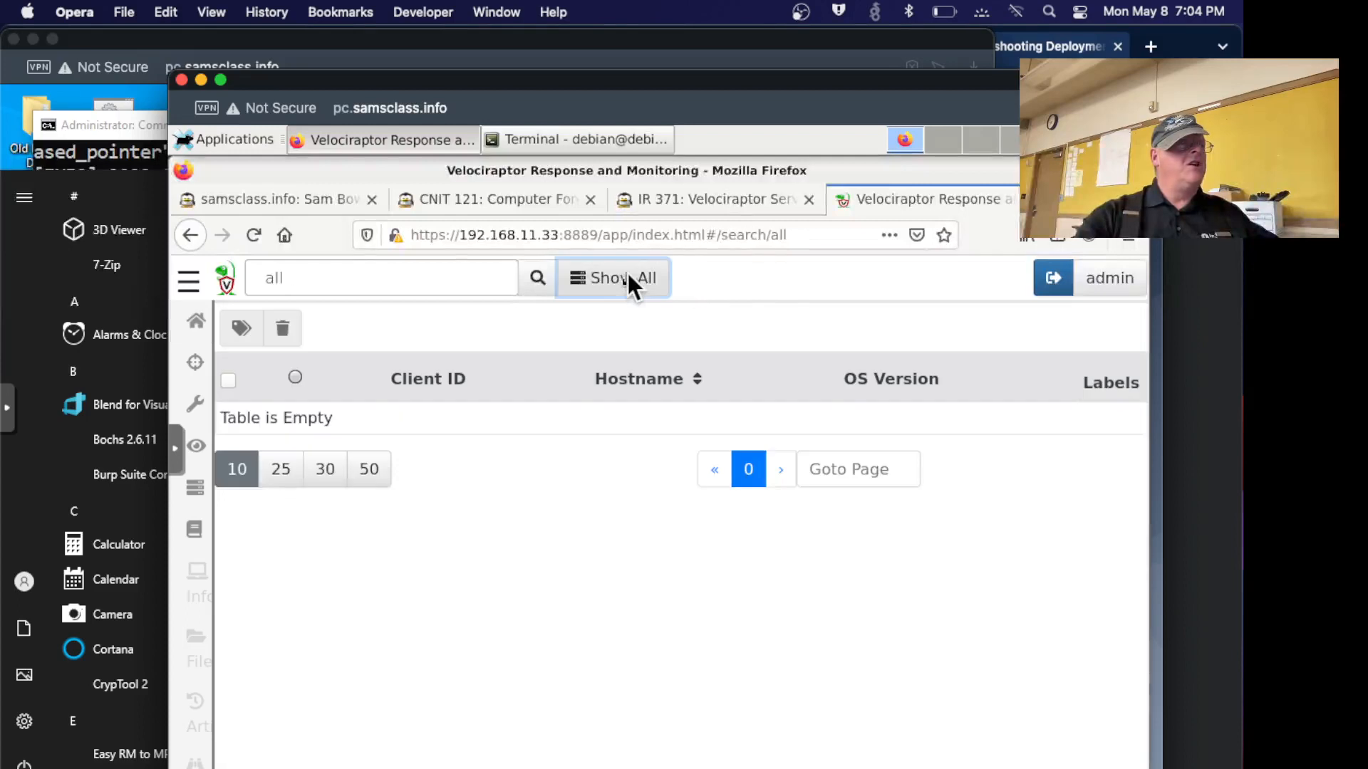
mouse_move(391, 457)
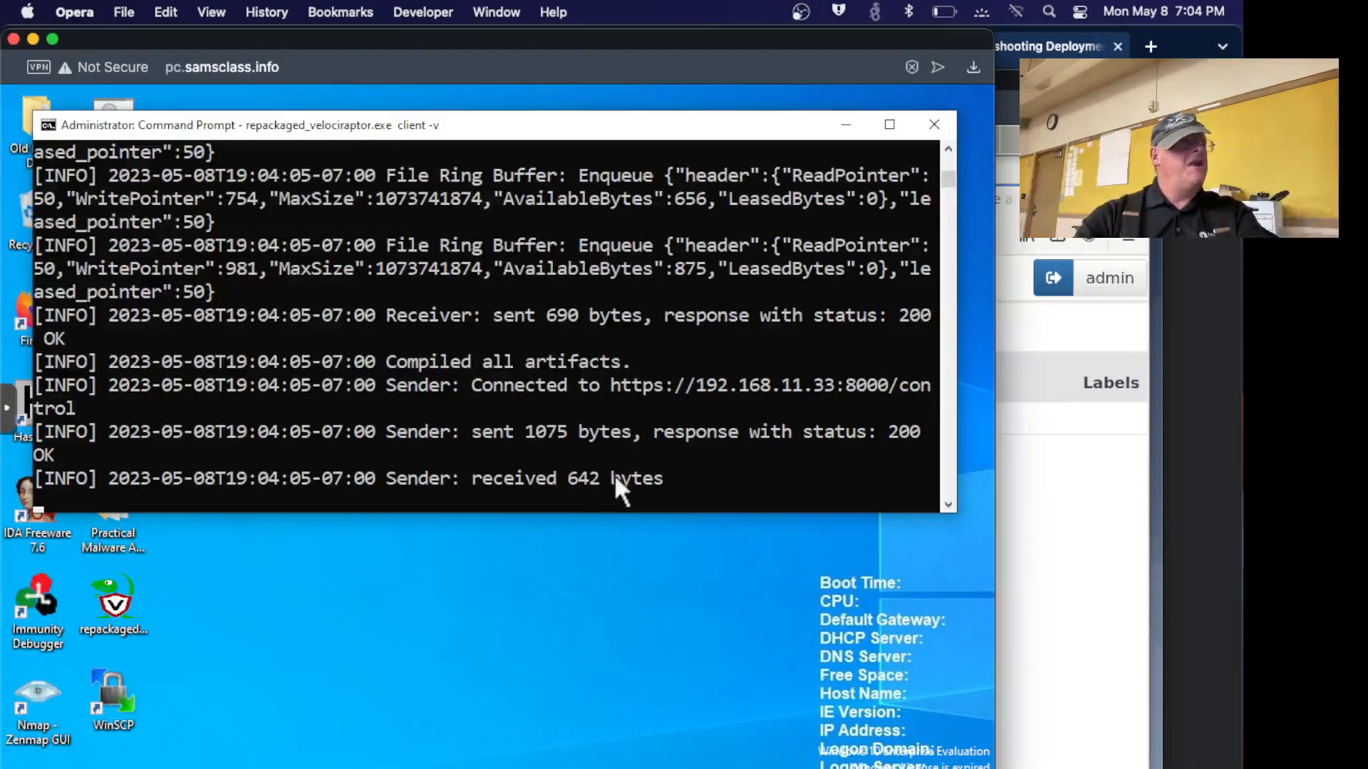
mouse_move(567, 397)
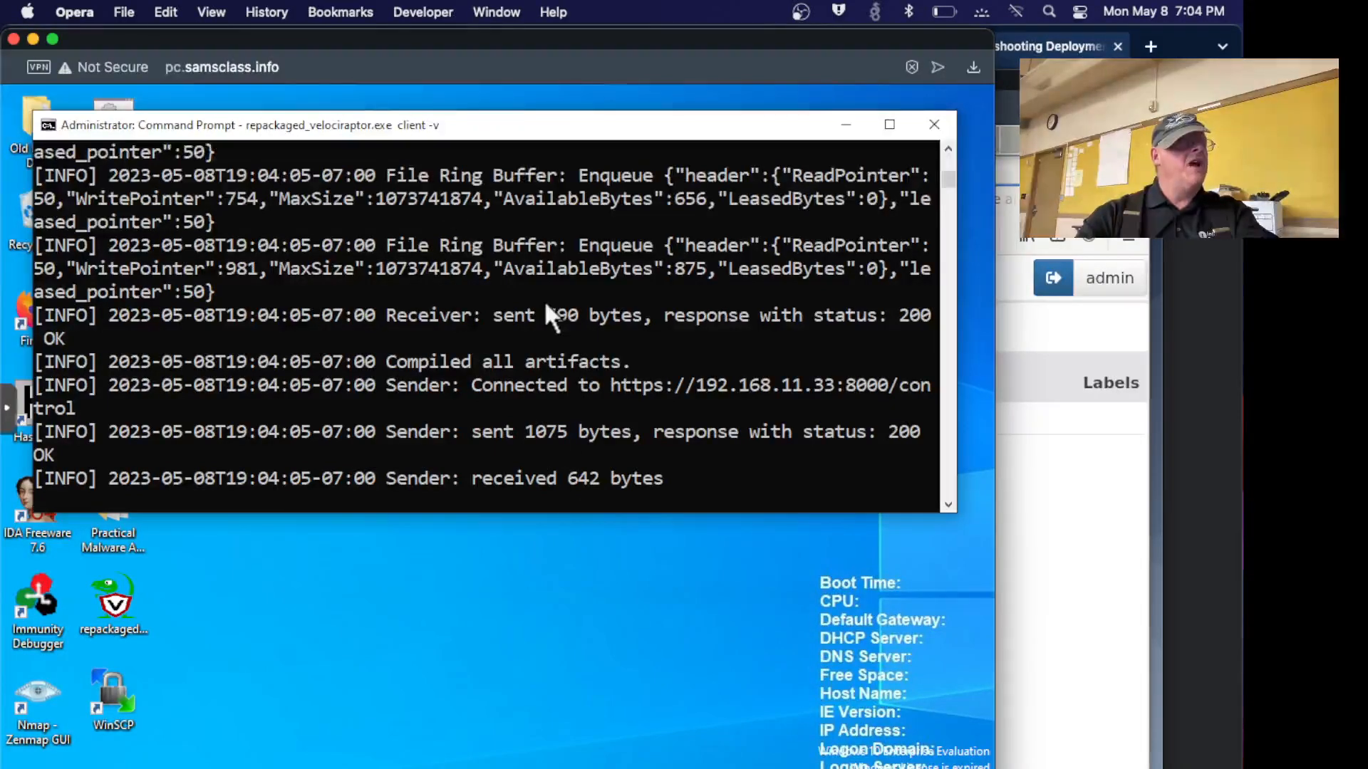
mouse_move(842, 367)
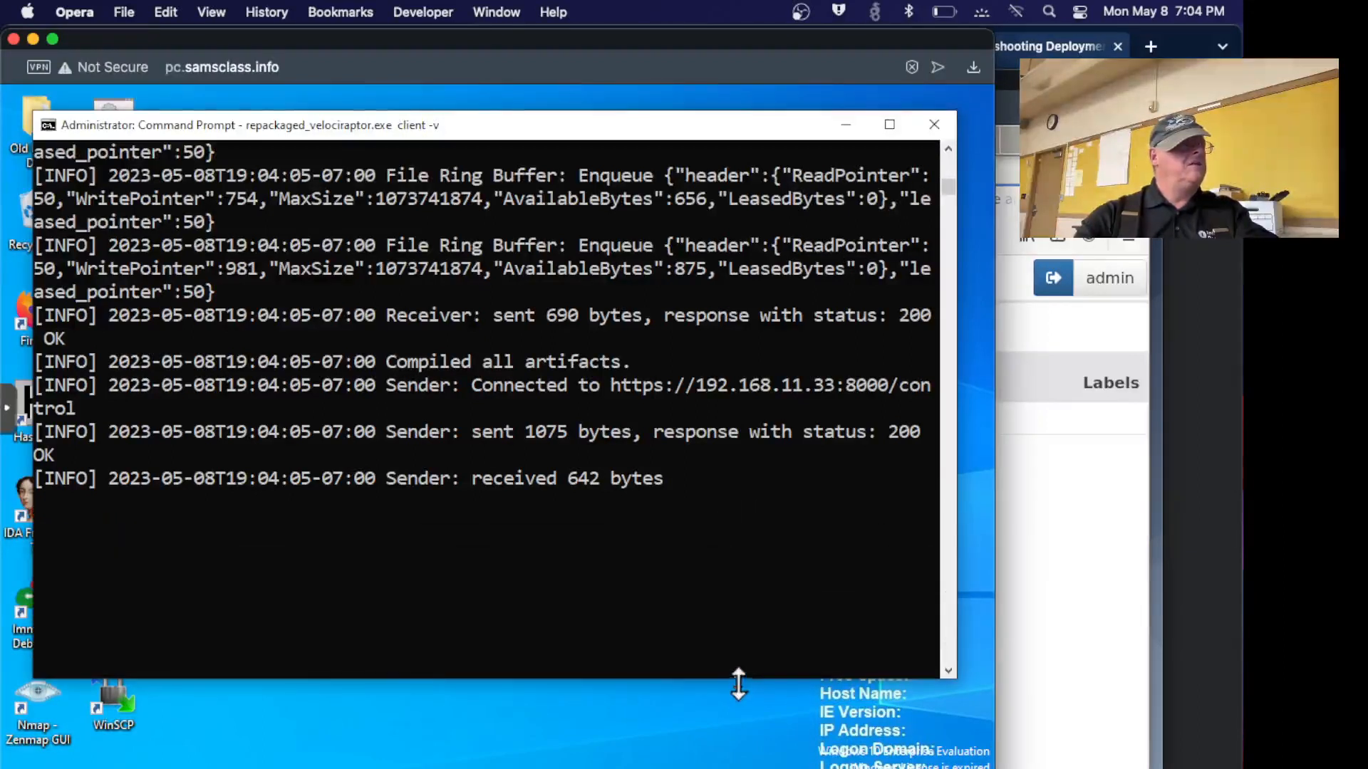
mouse_move(641, 445)
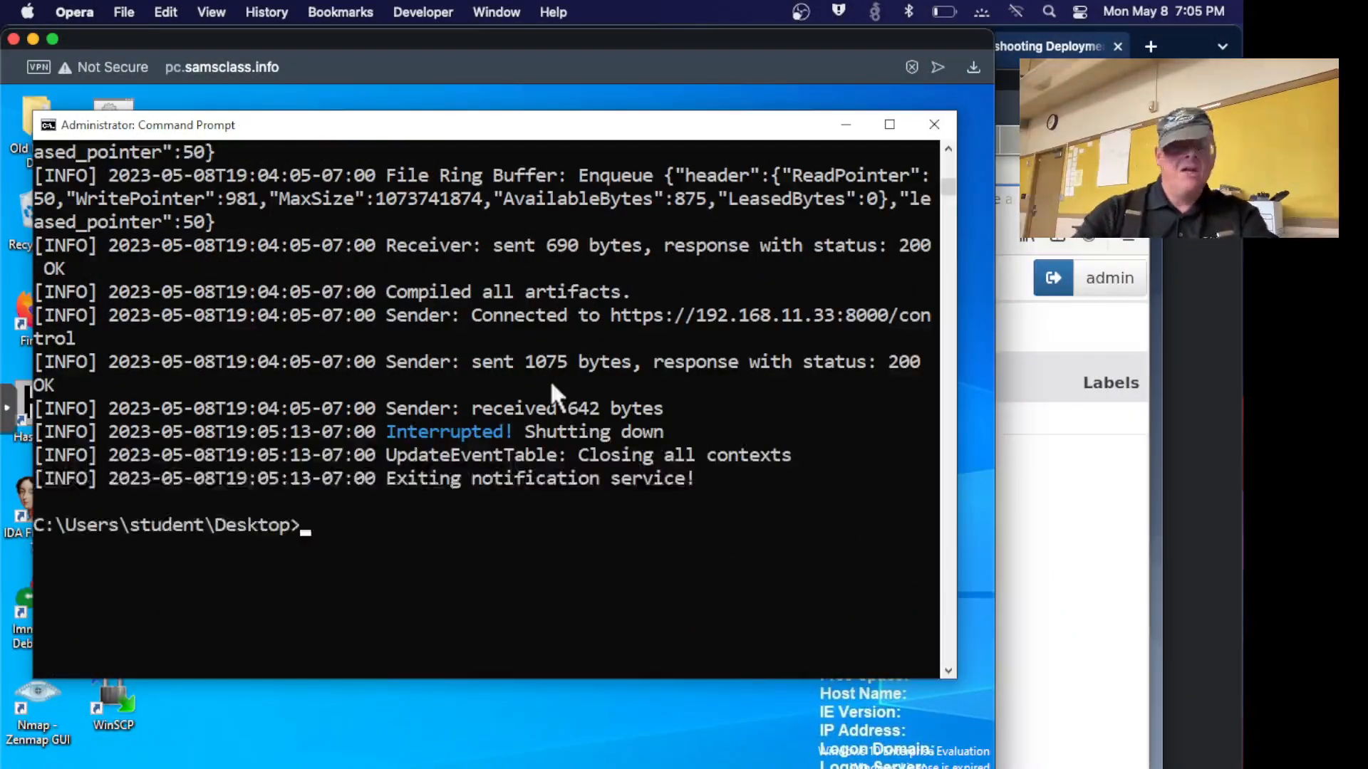
After stopping the verbose client, start a new repackaged_velociraptor.exe command and erase the client argument.
text(repackaged_velociraptor.exe client)
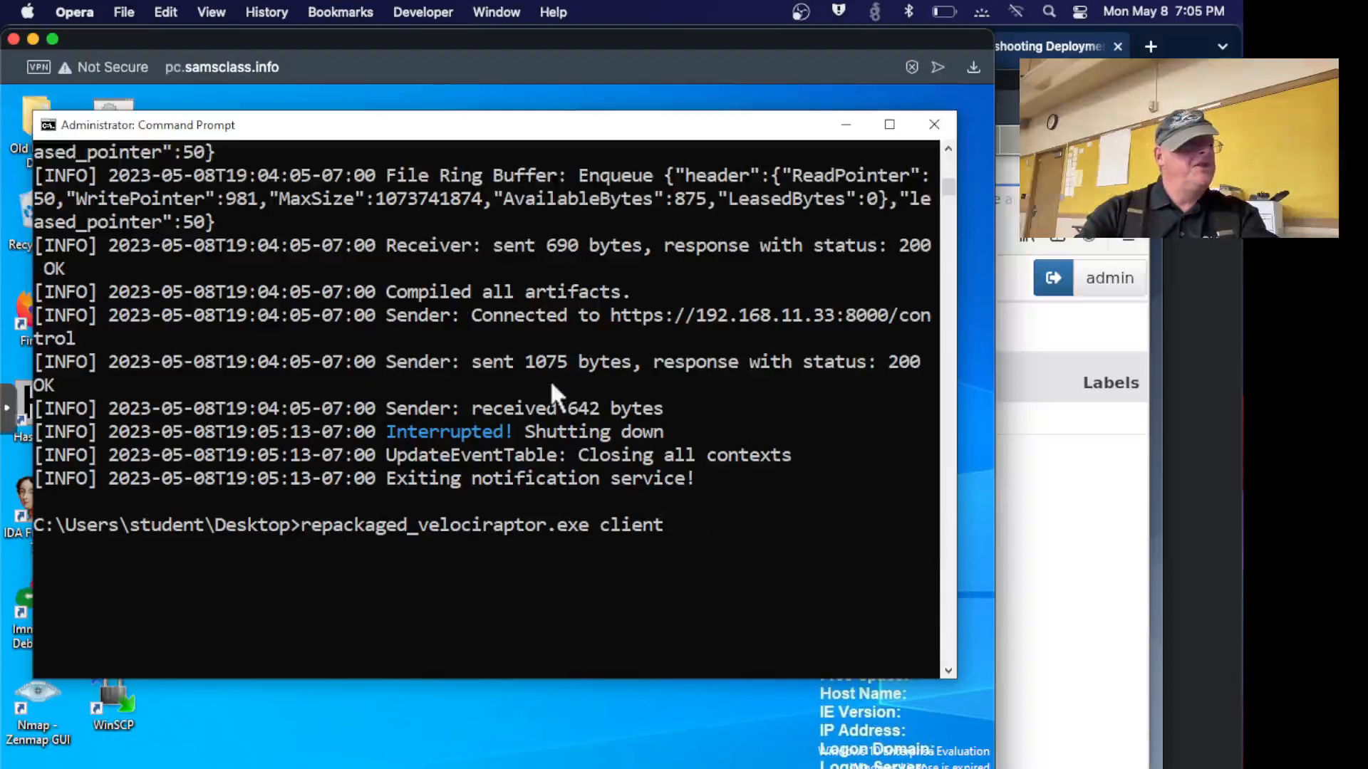
key(Backspace)
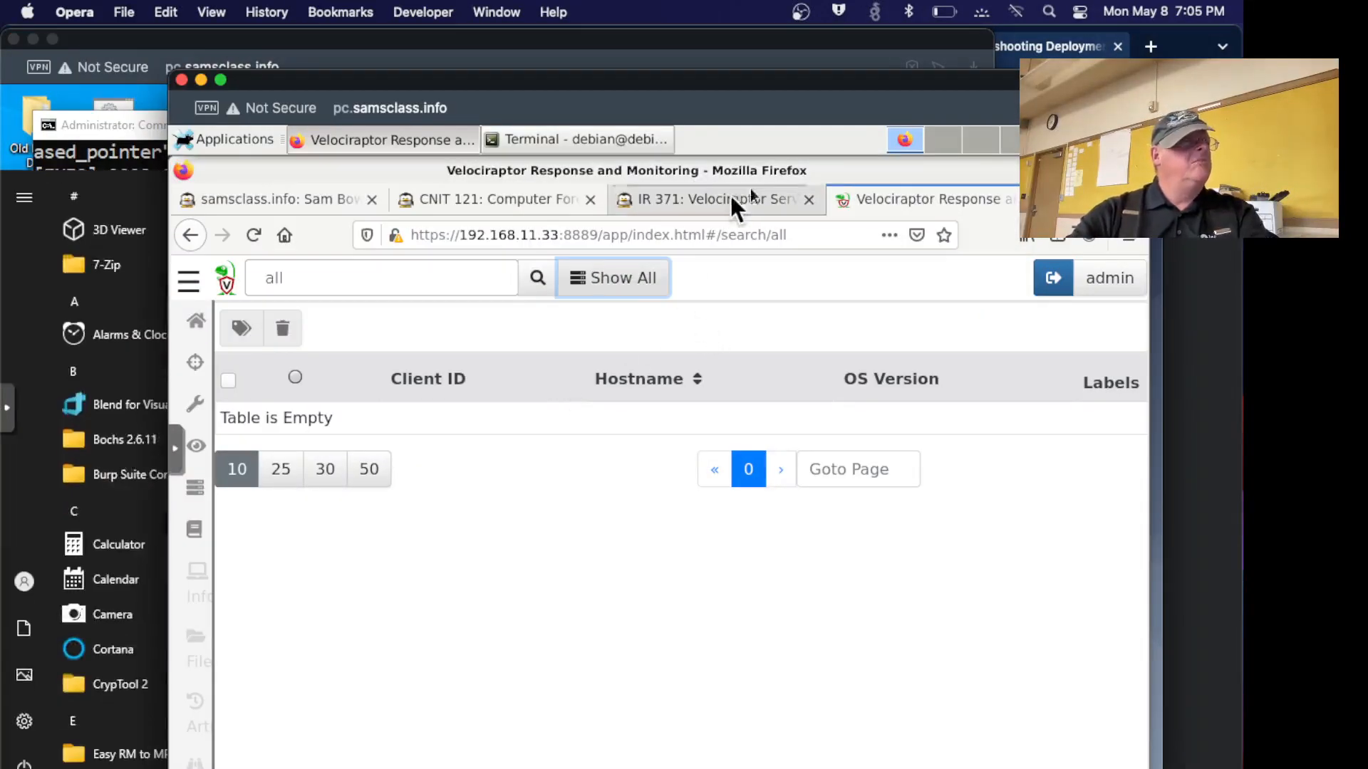
Check the lab page, then enter repackaged_velociraptor.exe service install at the prompt.
click(707, 200)
text(repackaged_velociraptor.exe s)
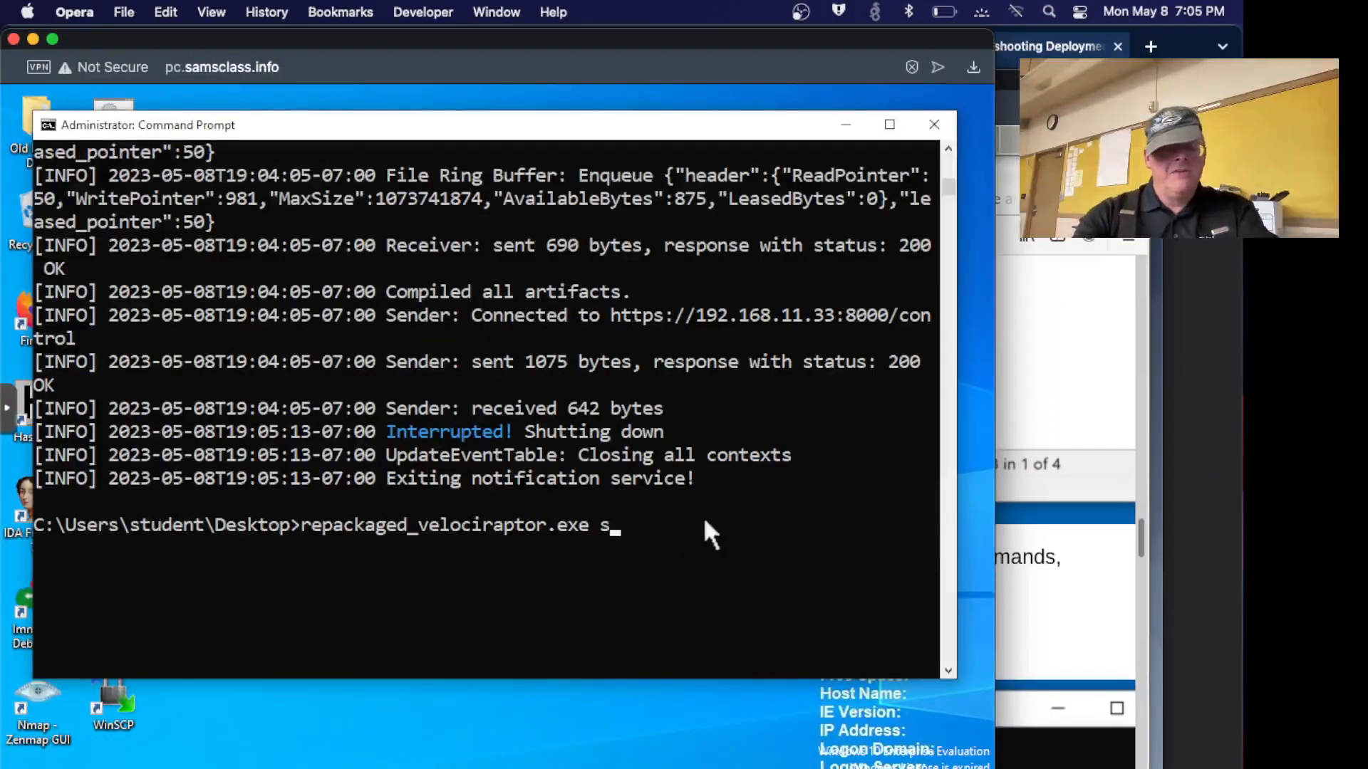
text(ervice inst)
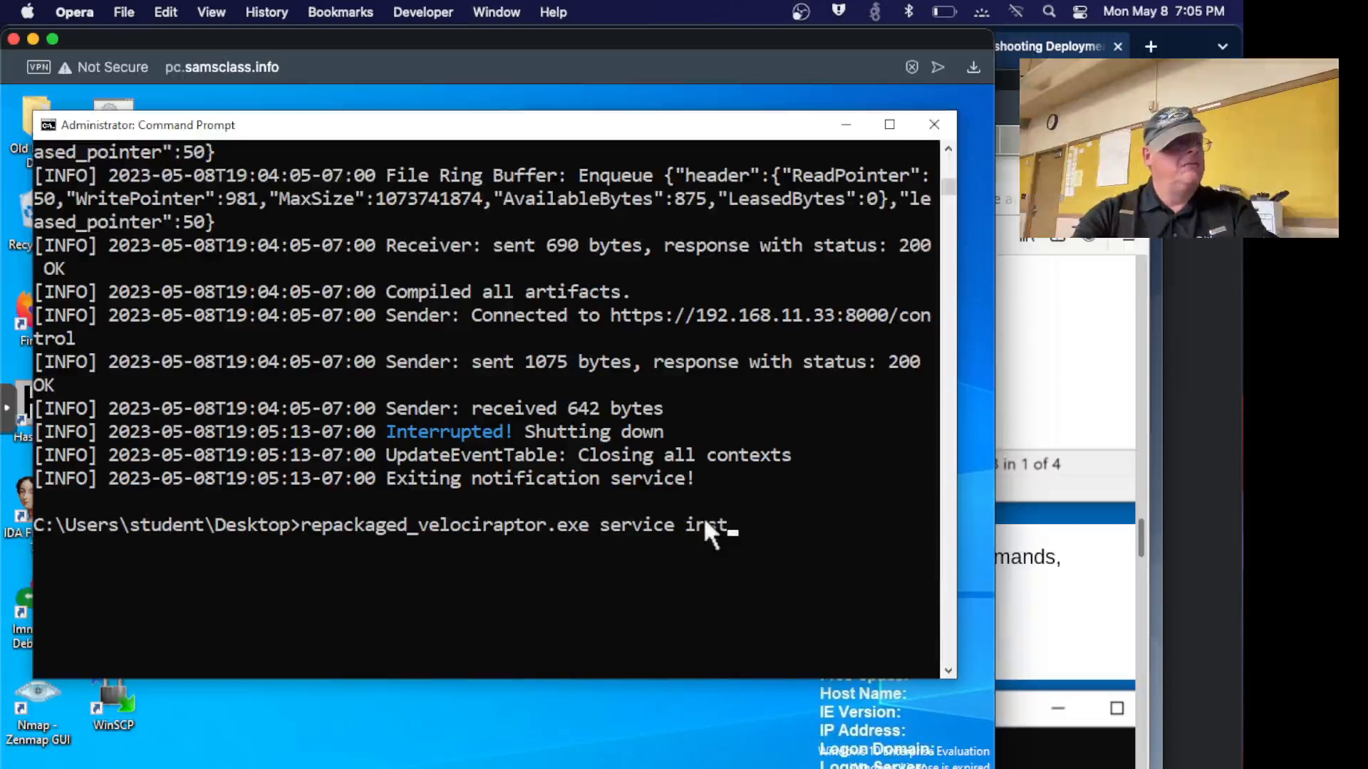
text(al)
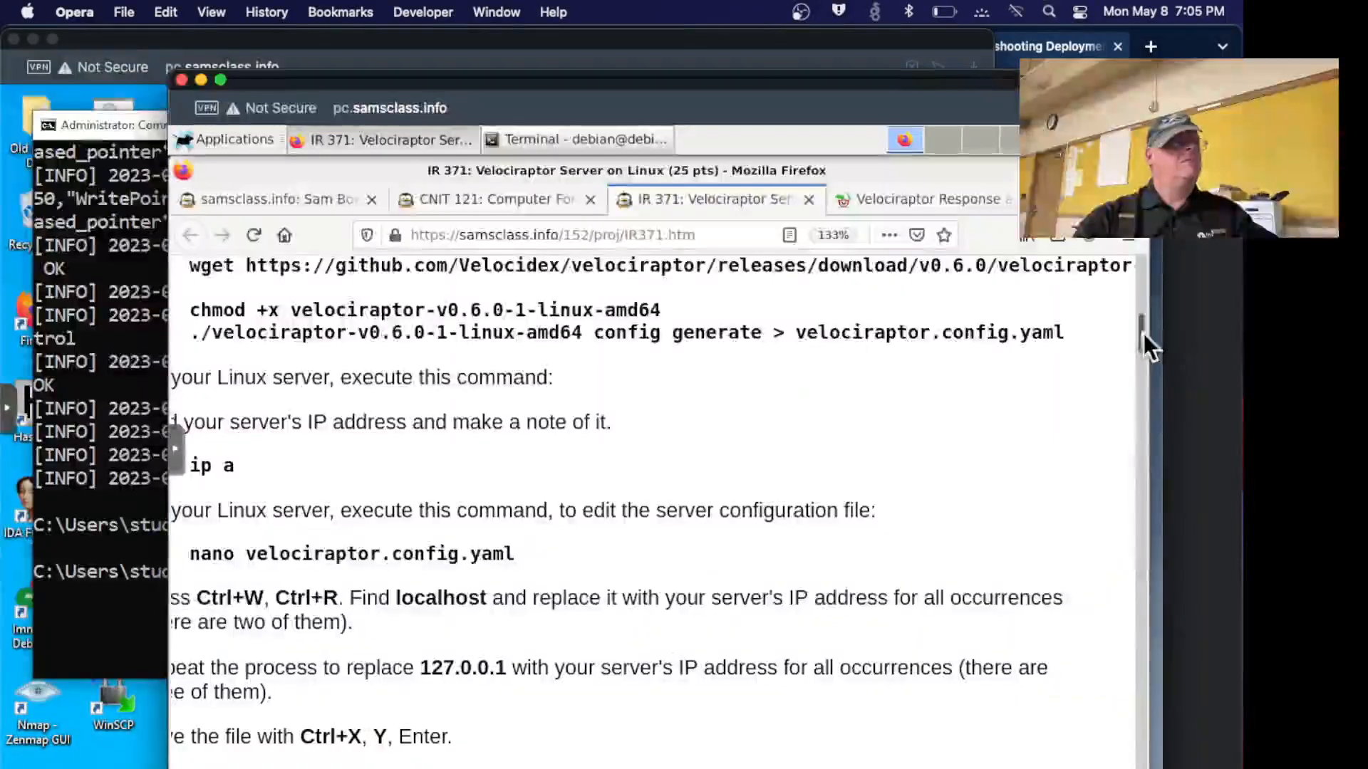
Return to the Velociraptor dashboard and Show All clients again; the list is still empty.
click(929, 199)
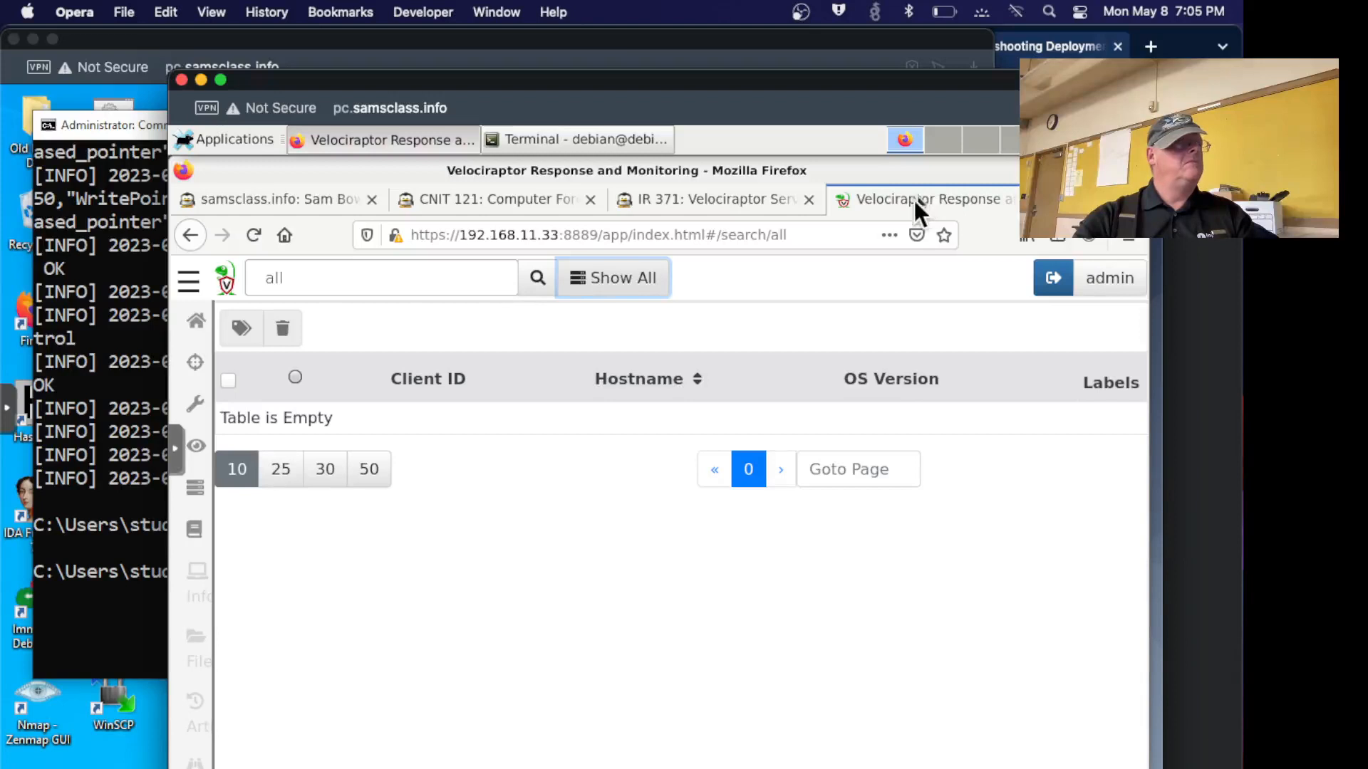
click(195, 320)
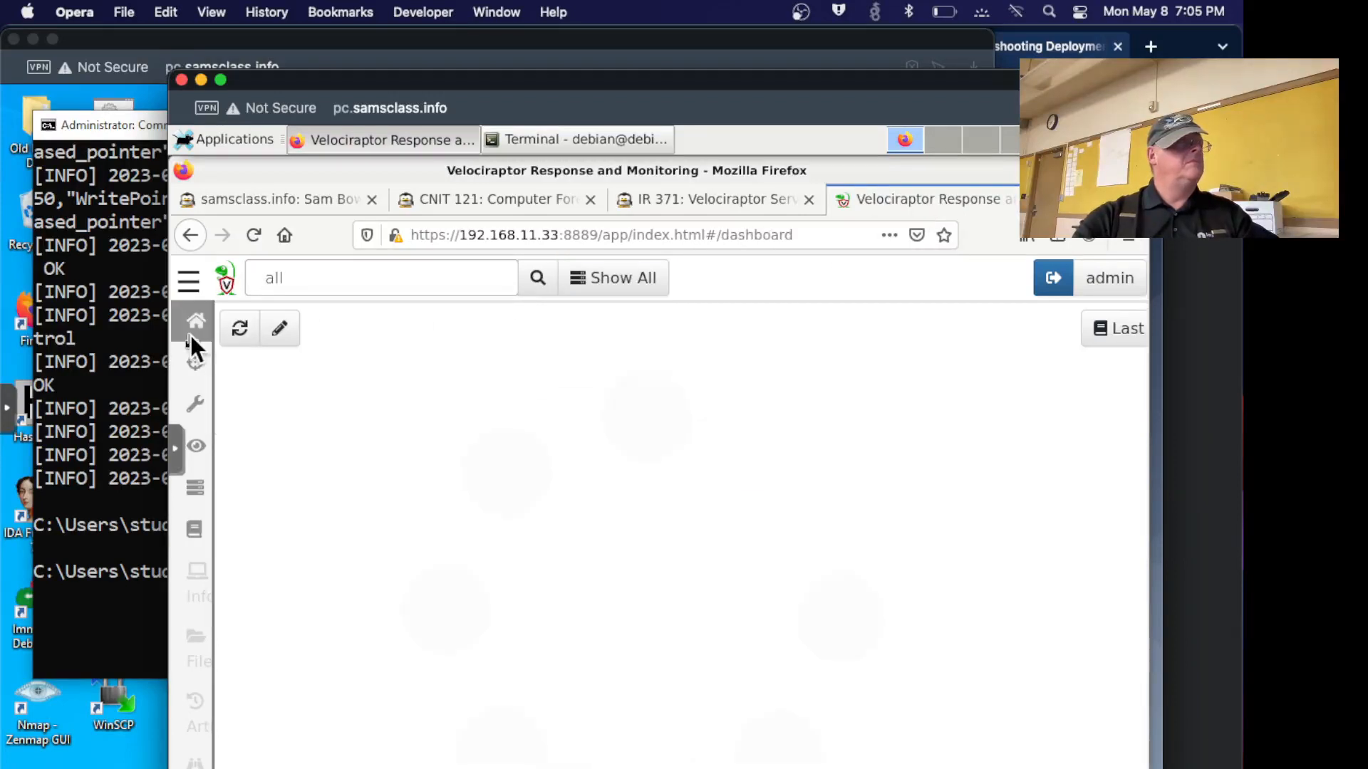
click(195, 320)
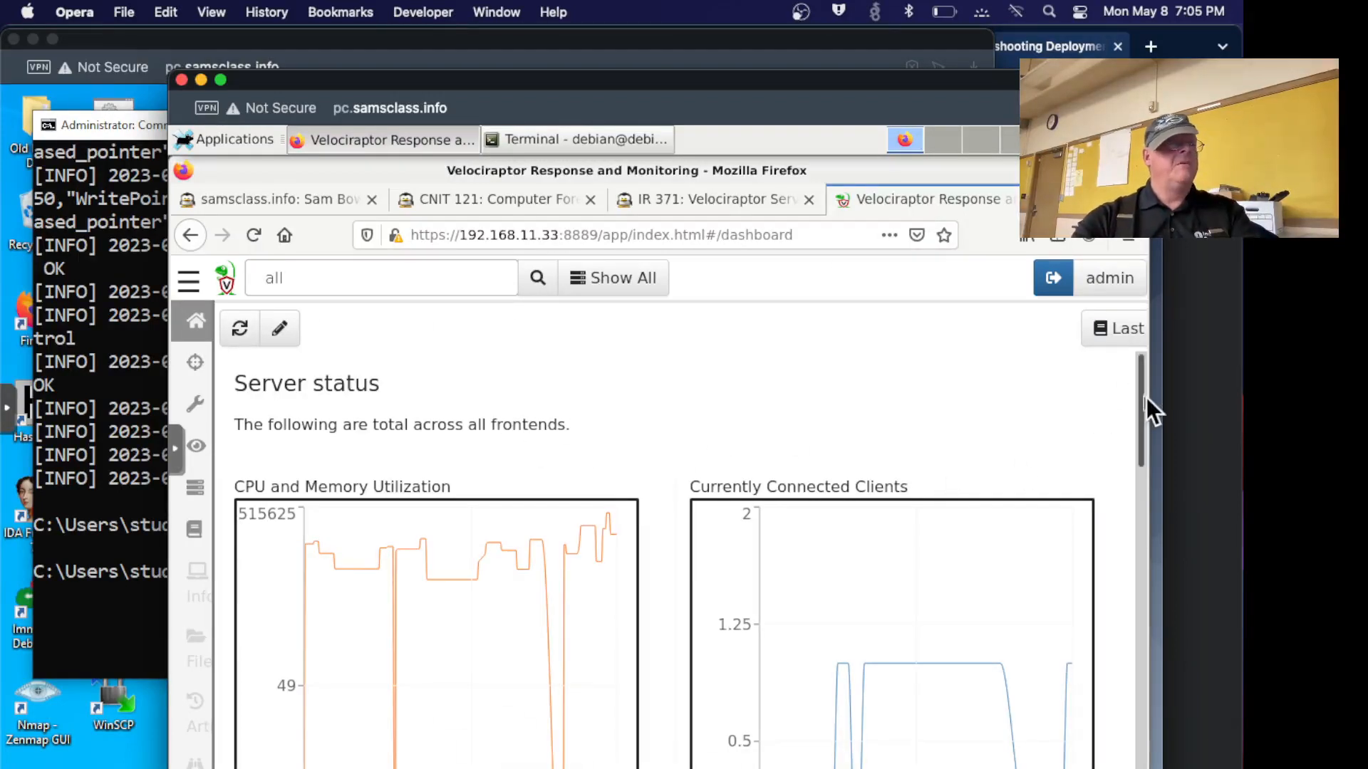
scroll(down, 3)
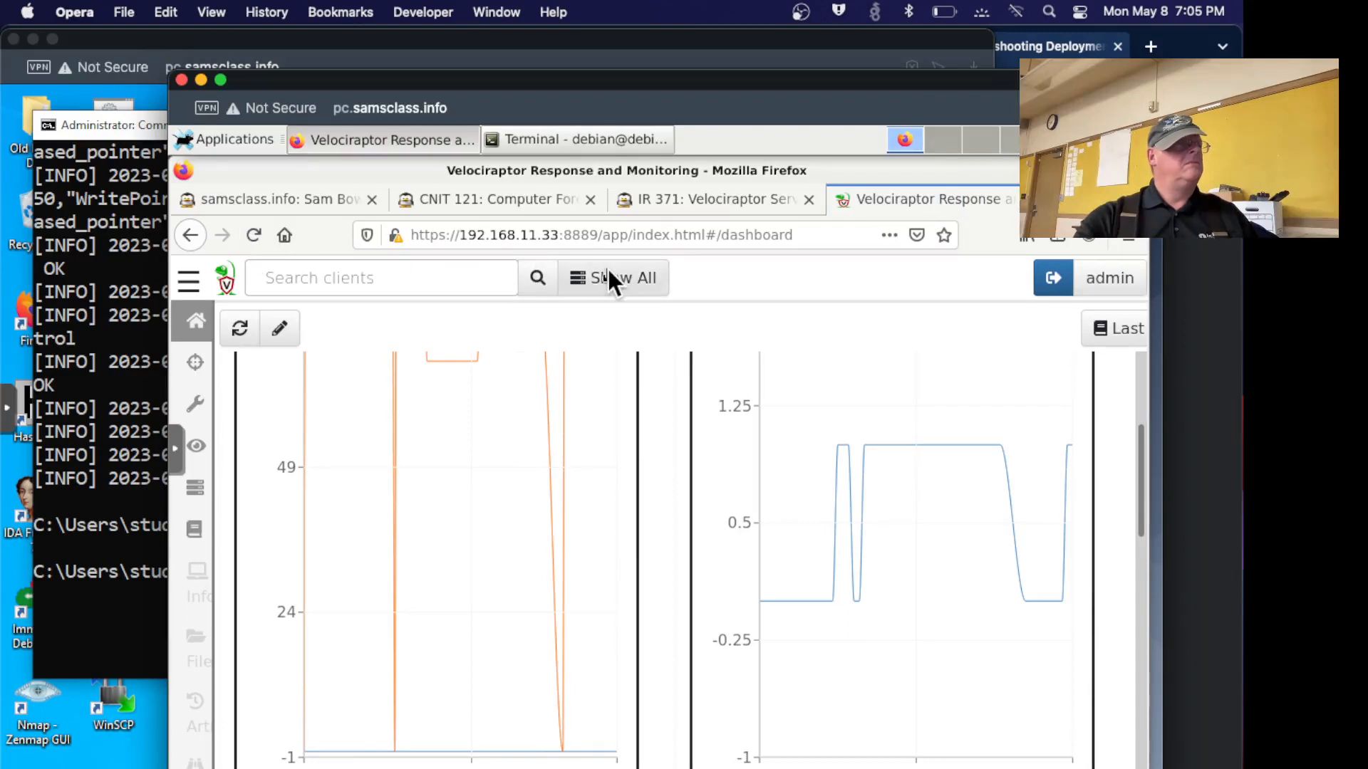
click(613, 278)
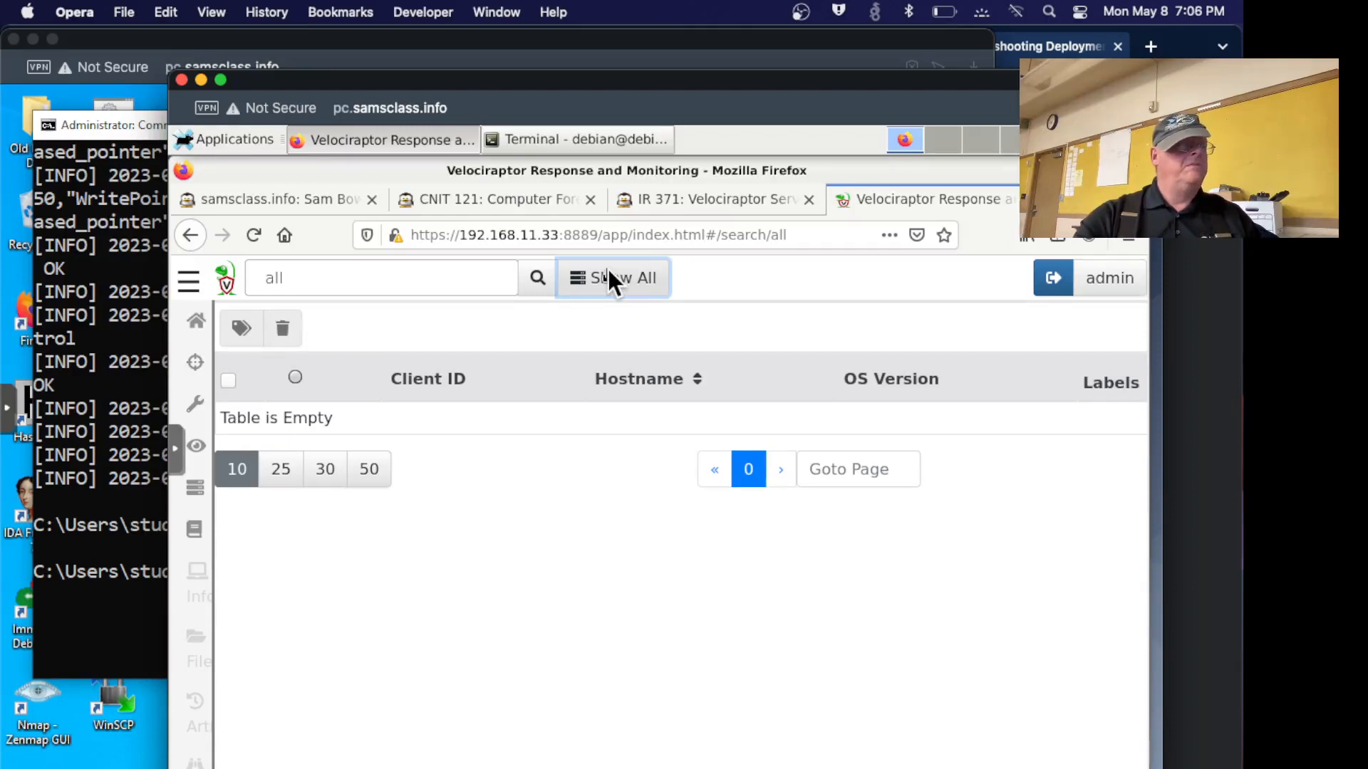
mouse_move(1130, 313)
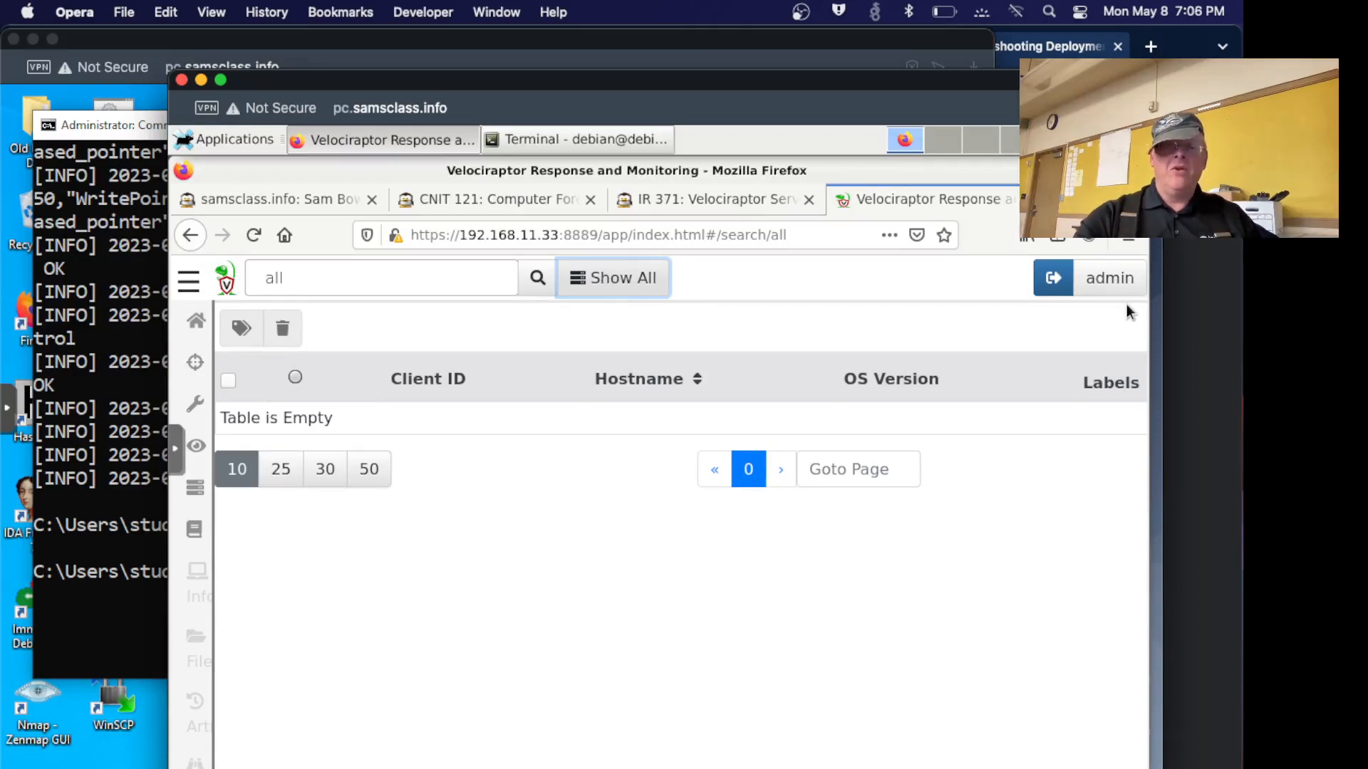